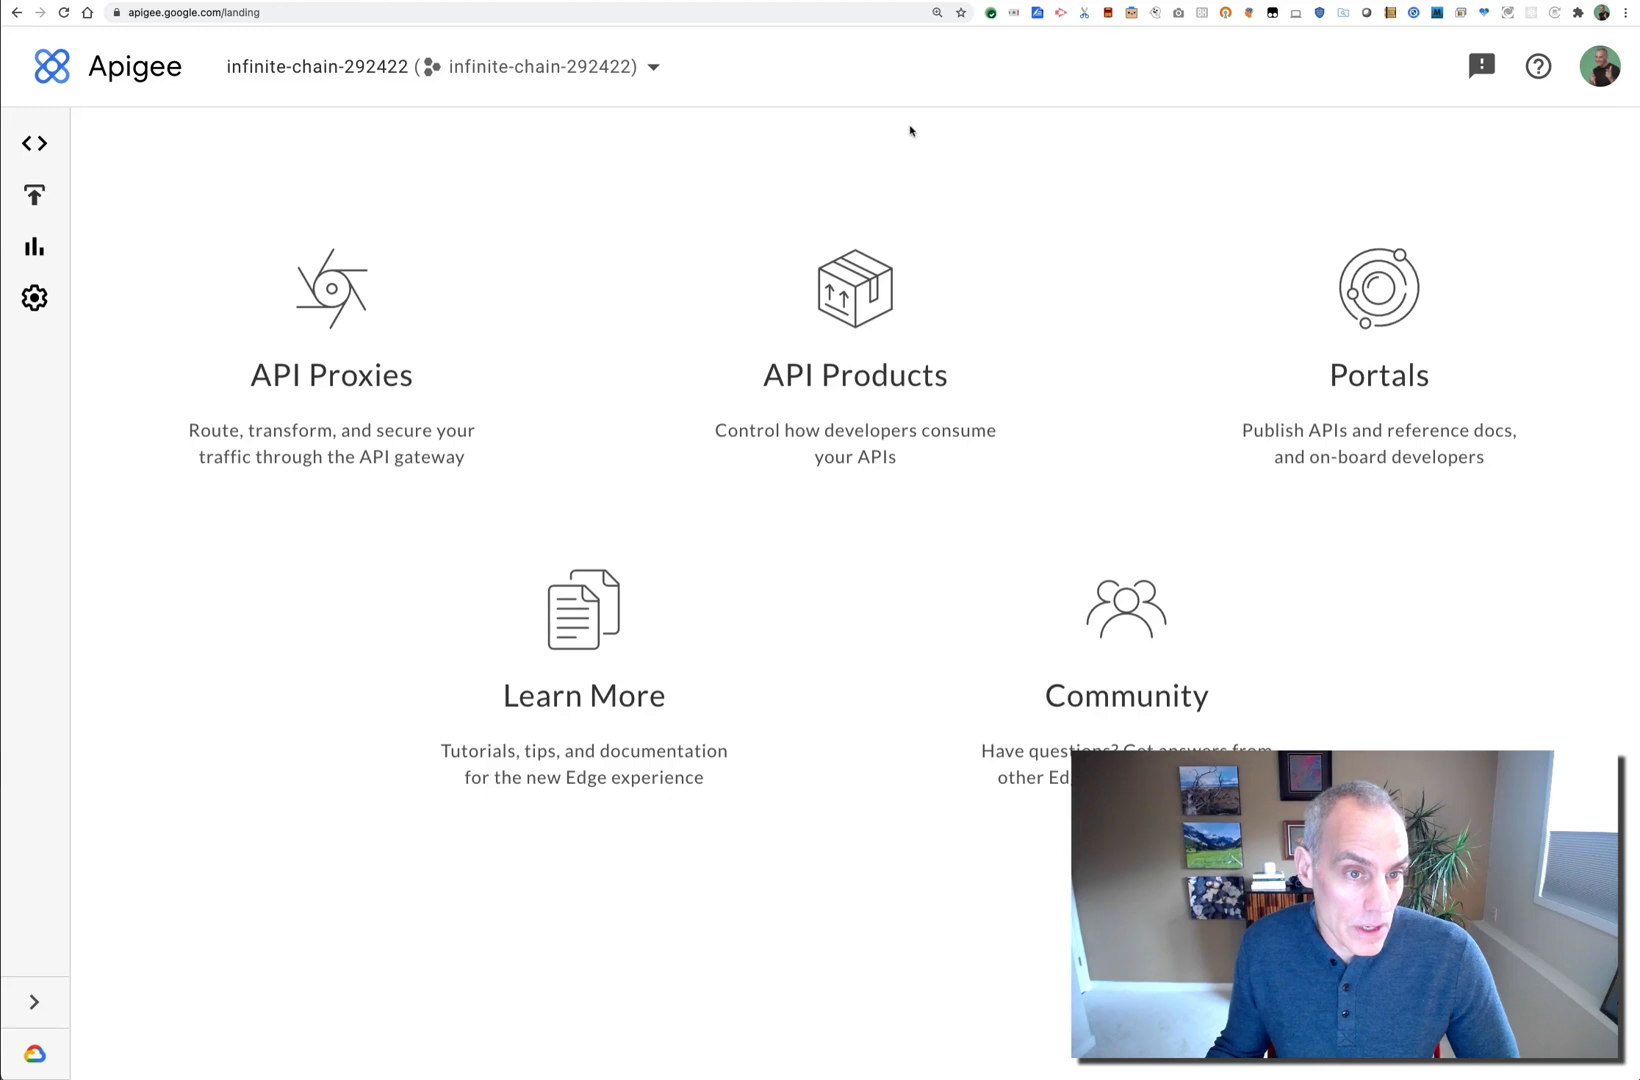
Navigate via Publish in the left navigation to the API Products list
click(34, 144)
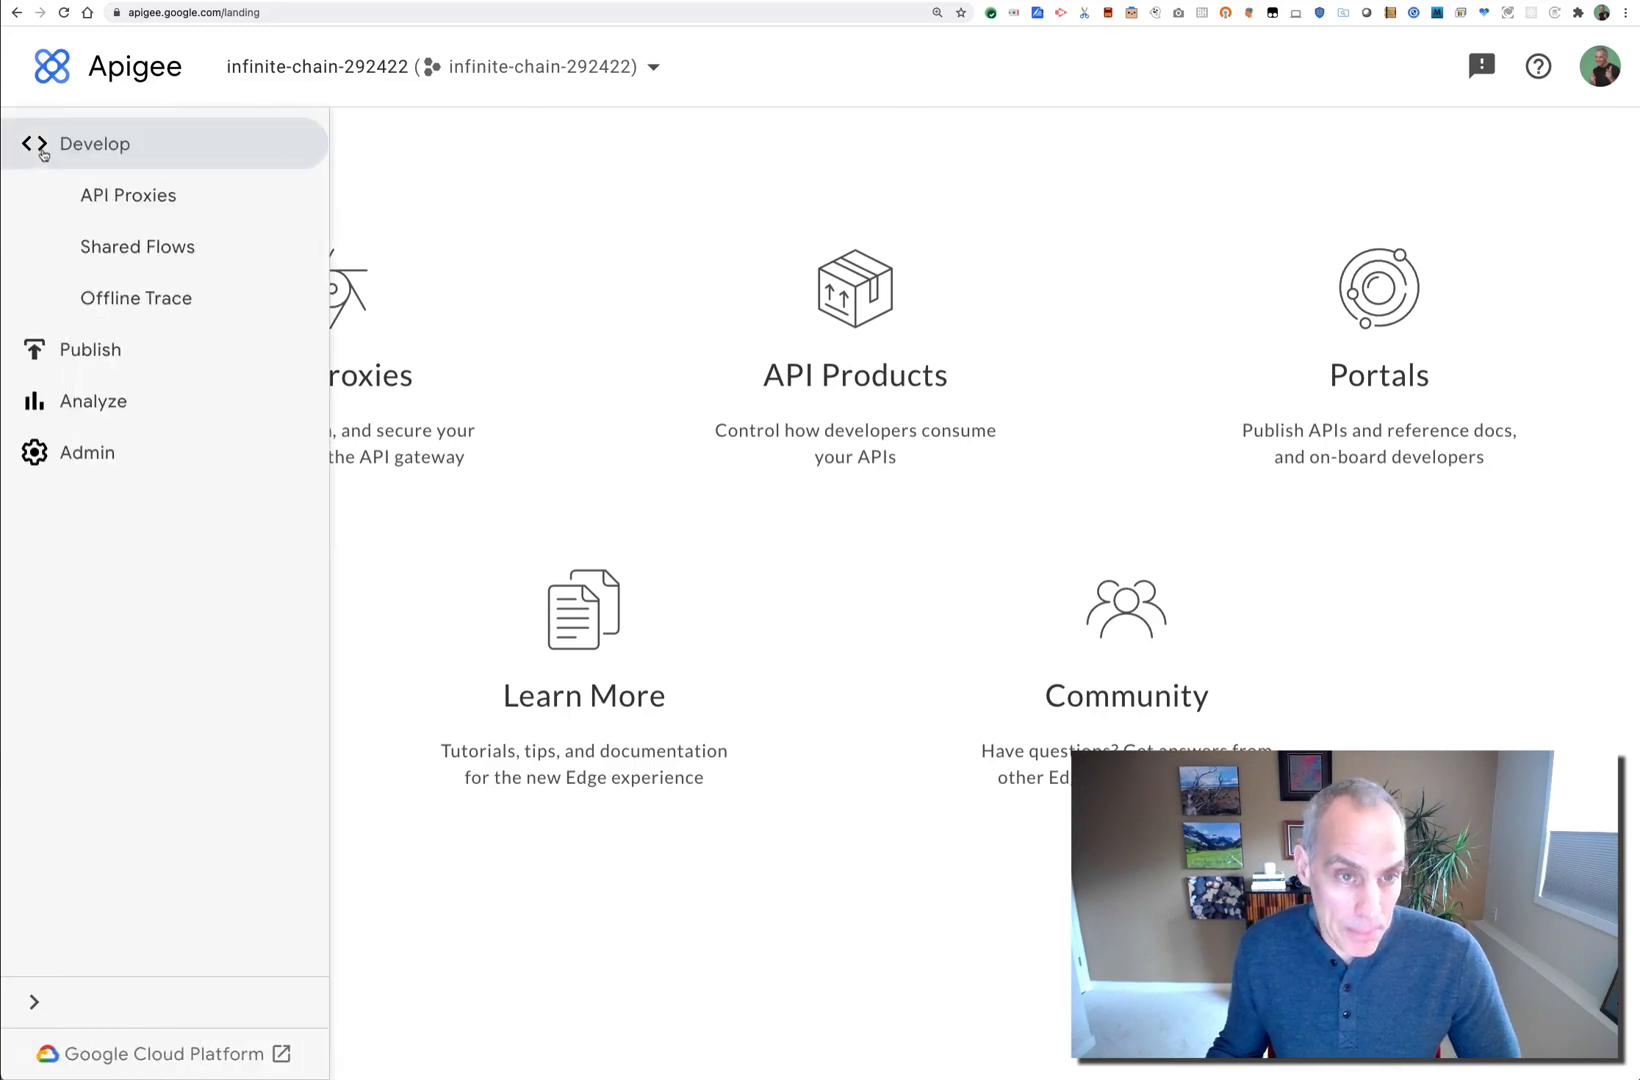
mouse_move(134, 298)
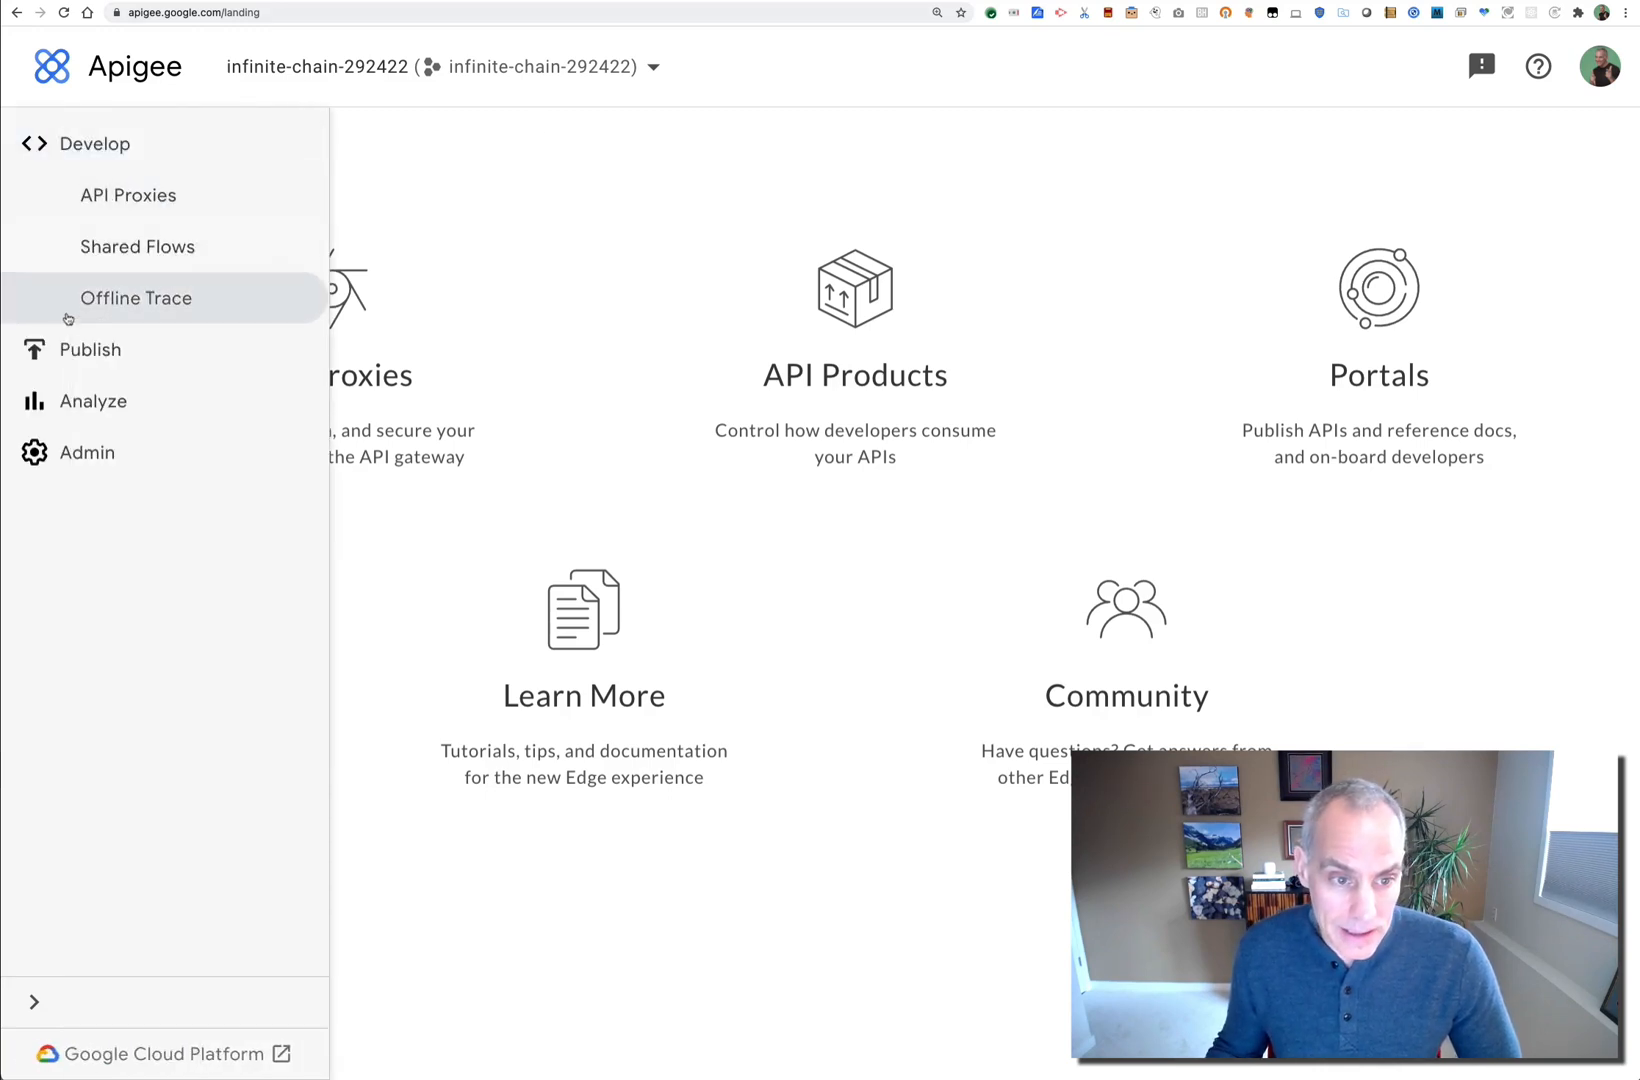
click(90, 350)
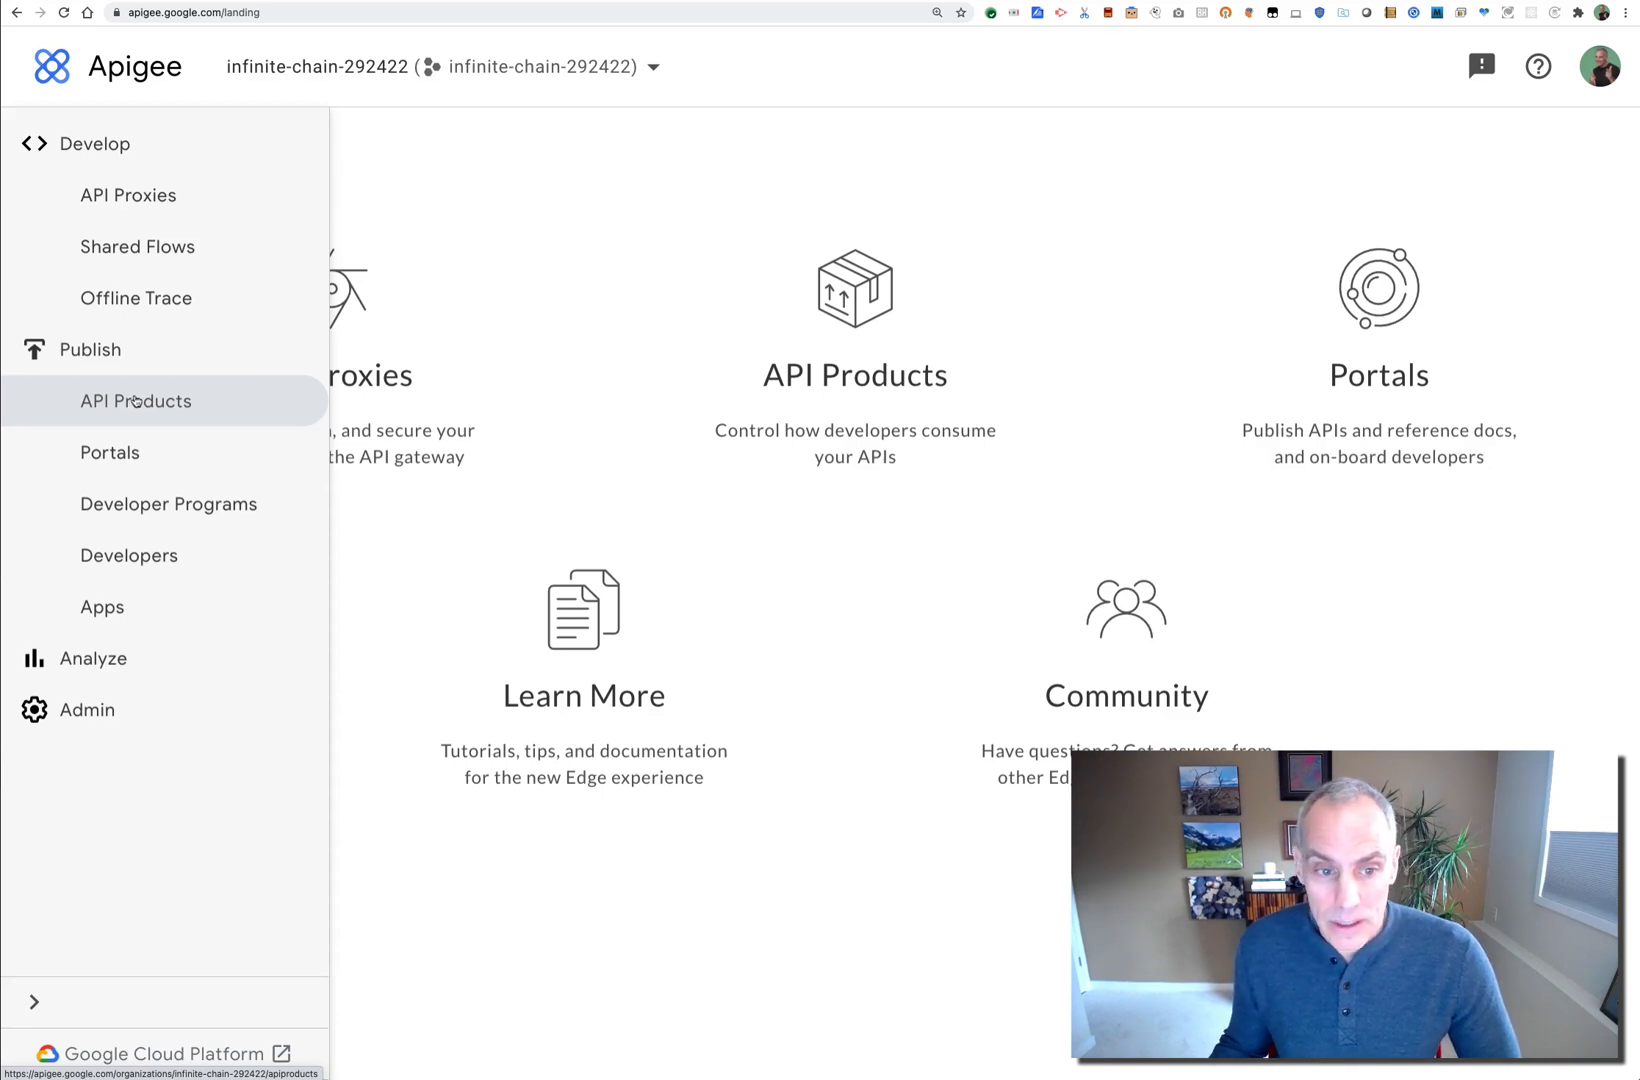
click(134, 400)
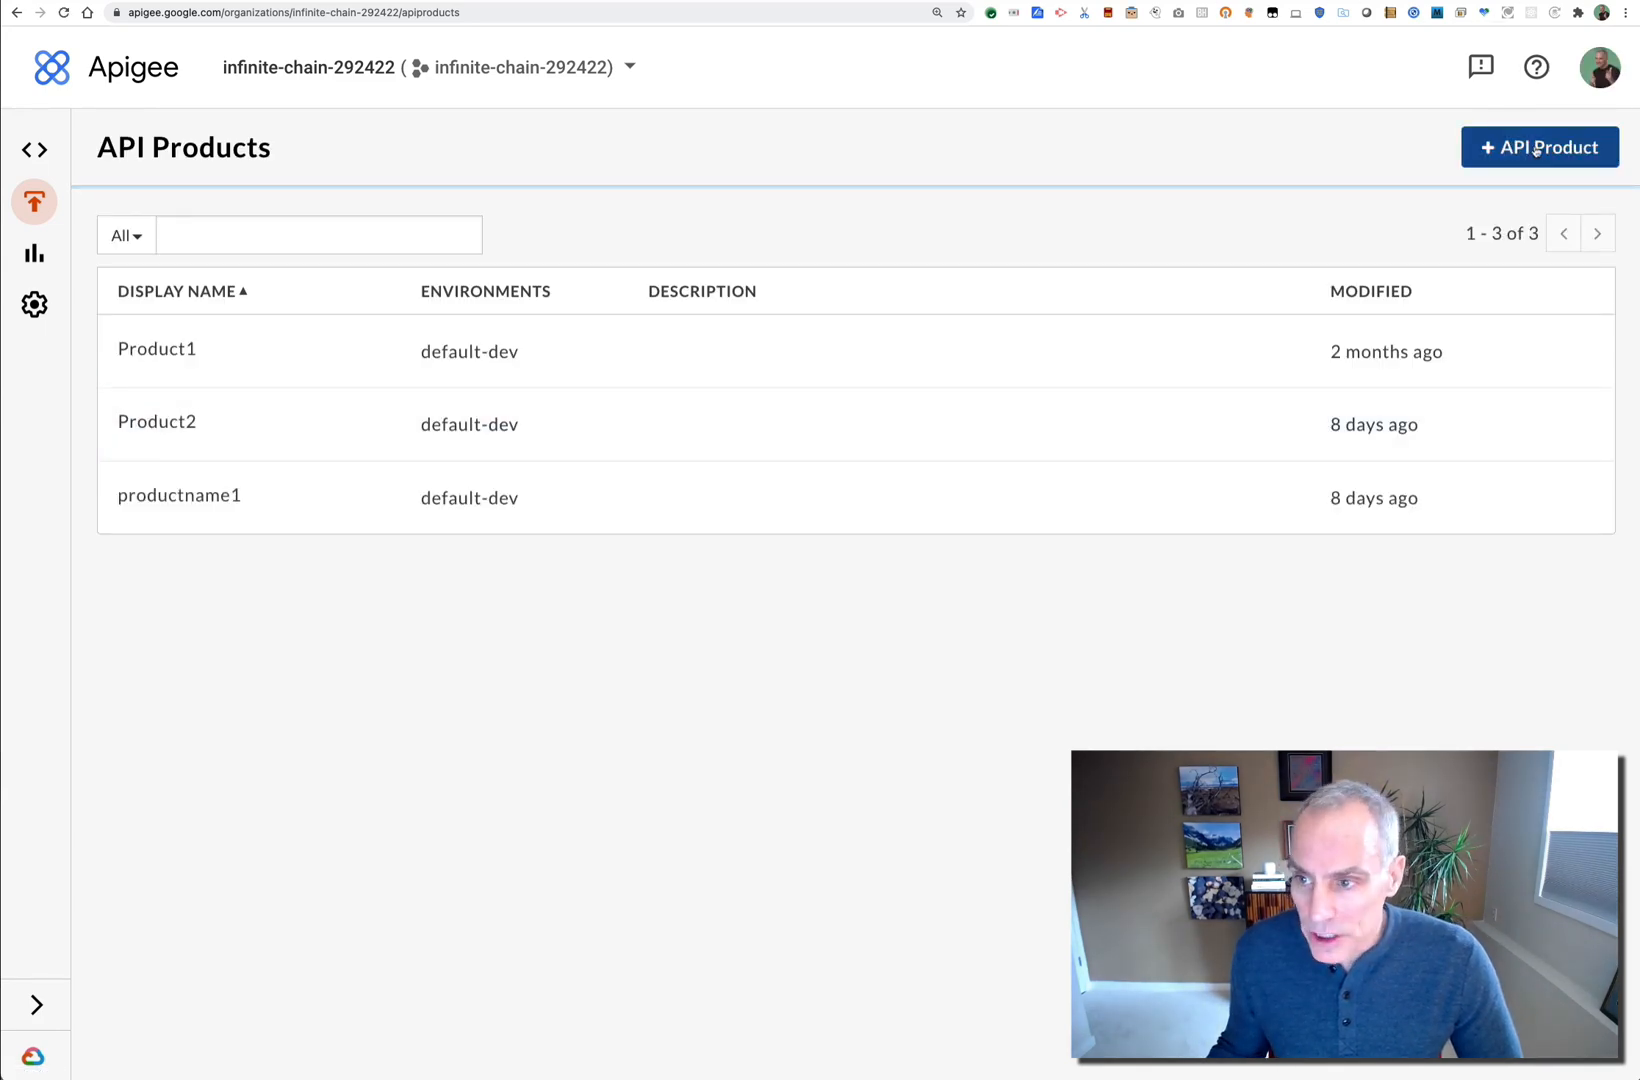
Create API product Product3 with default-dev environment ticked and Public access
click(1538, 146)
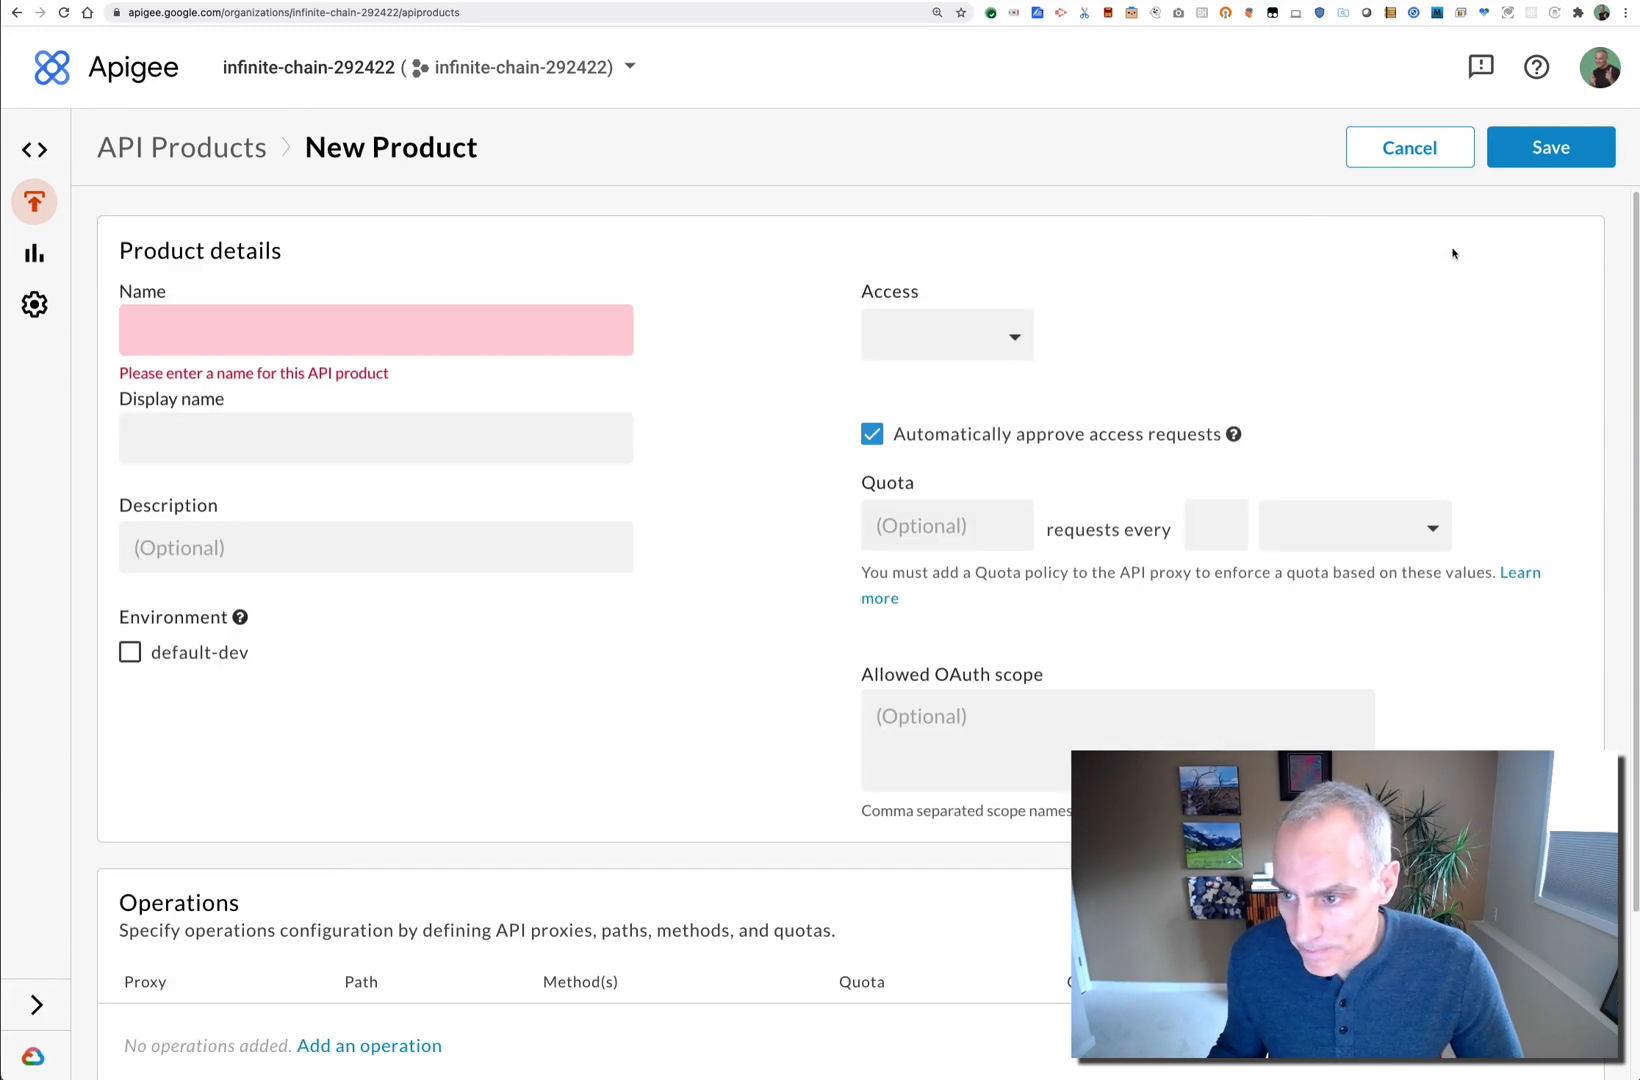
click(376, 330)
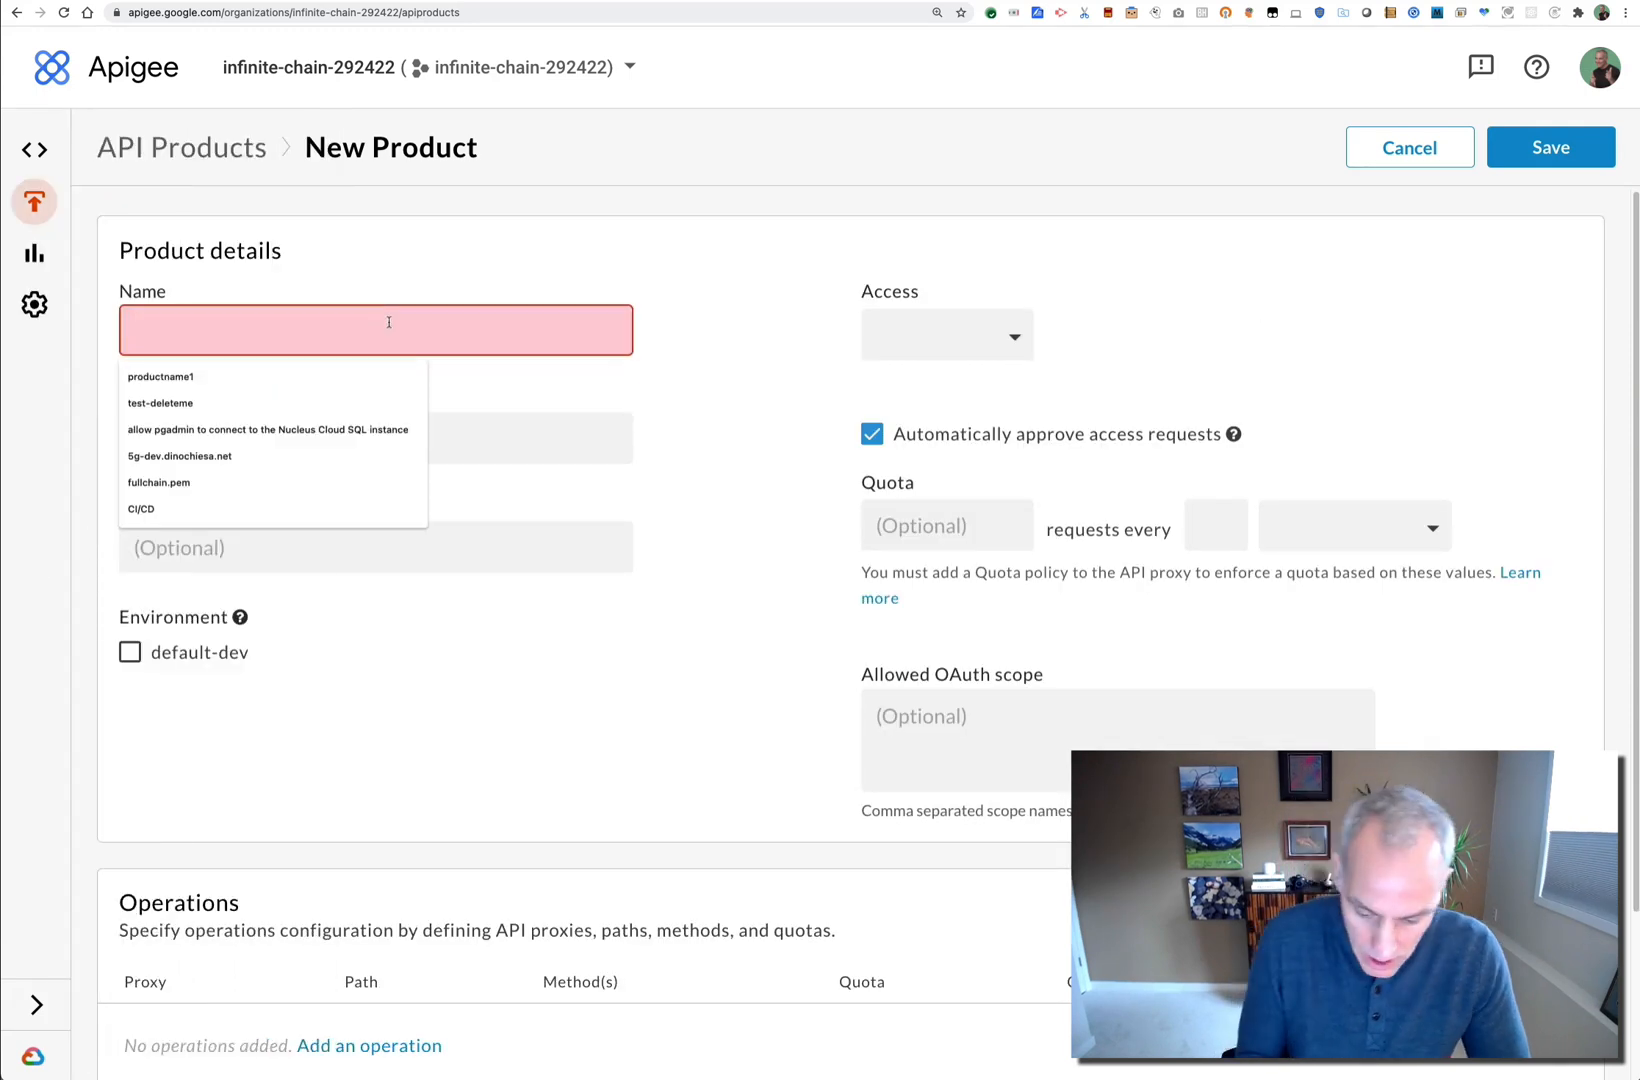
text(Product3)
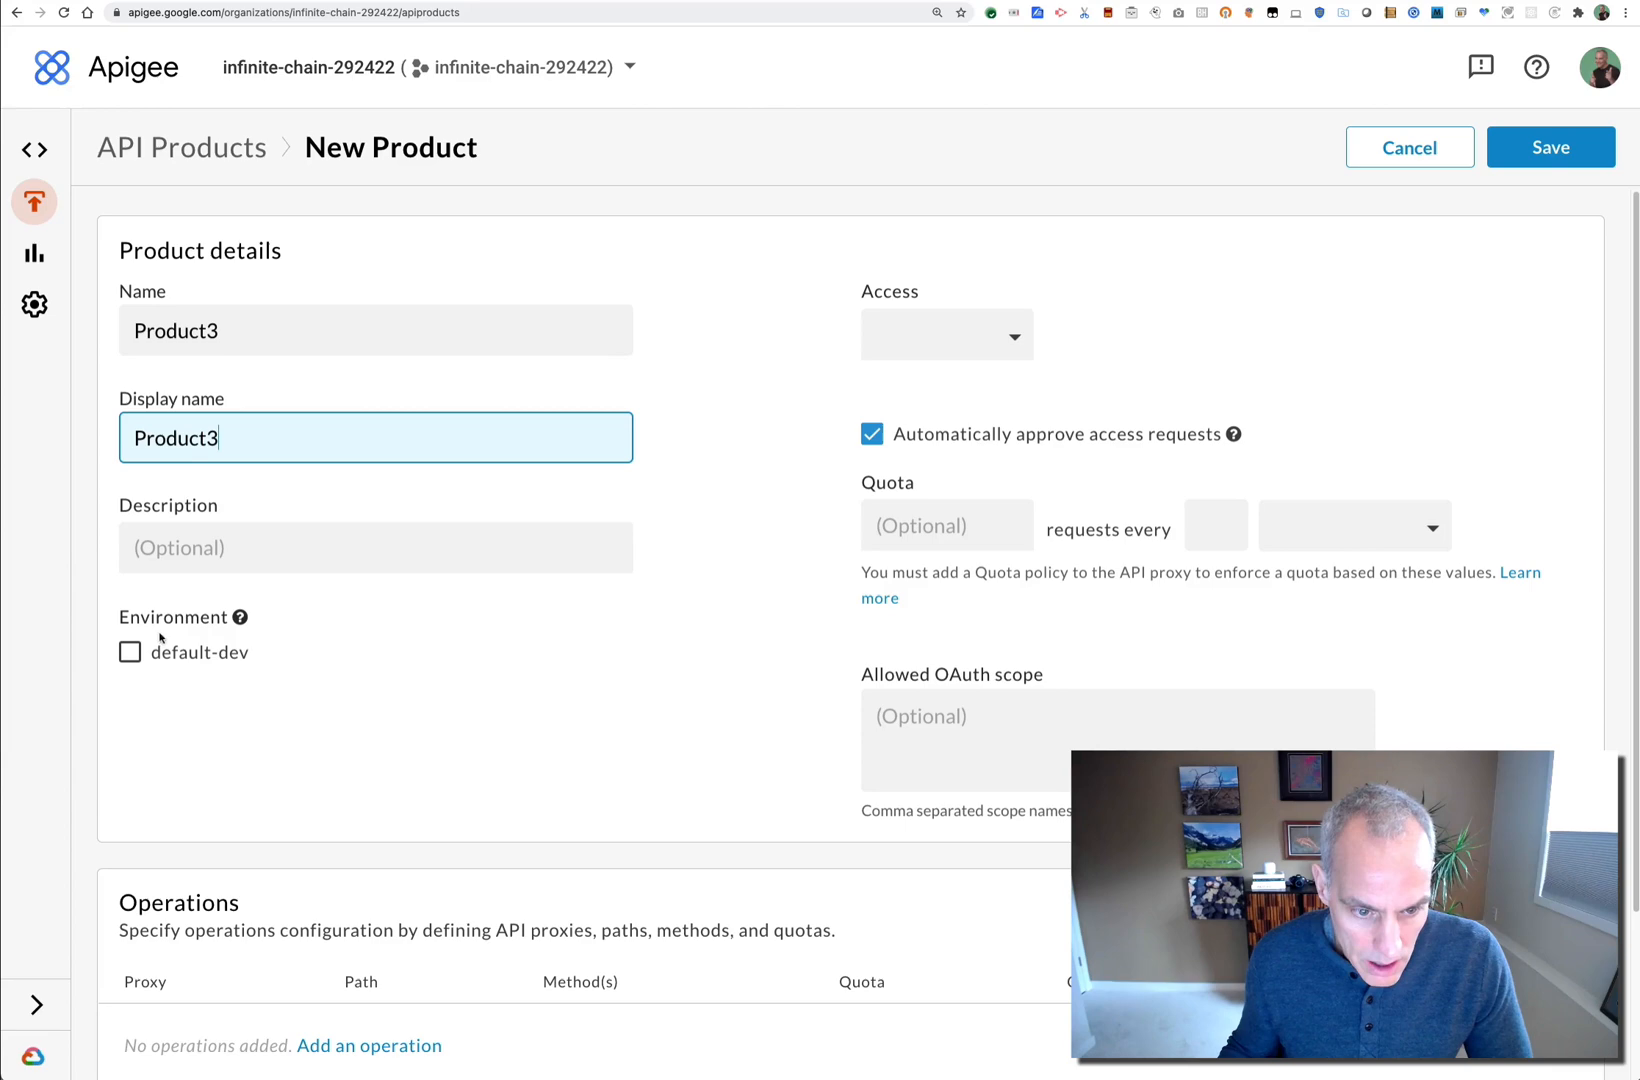
click(130, 652)
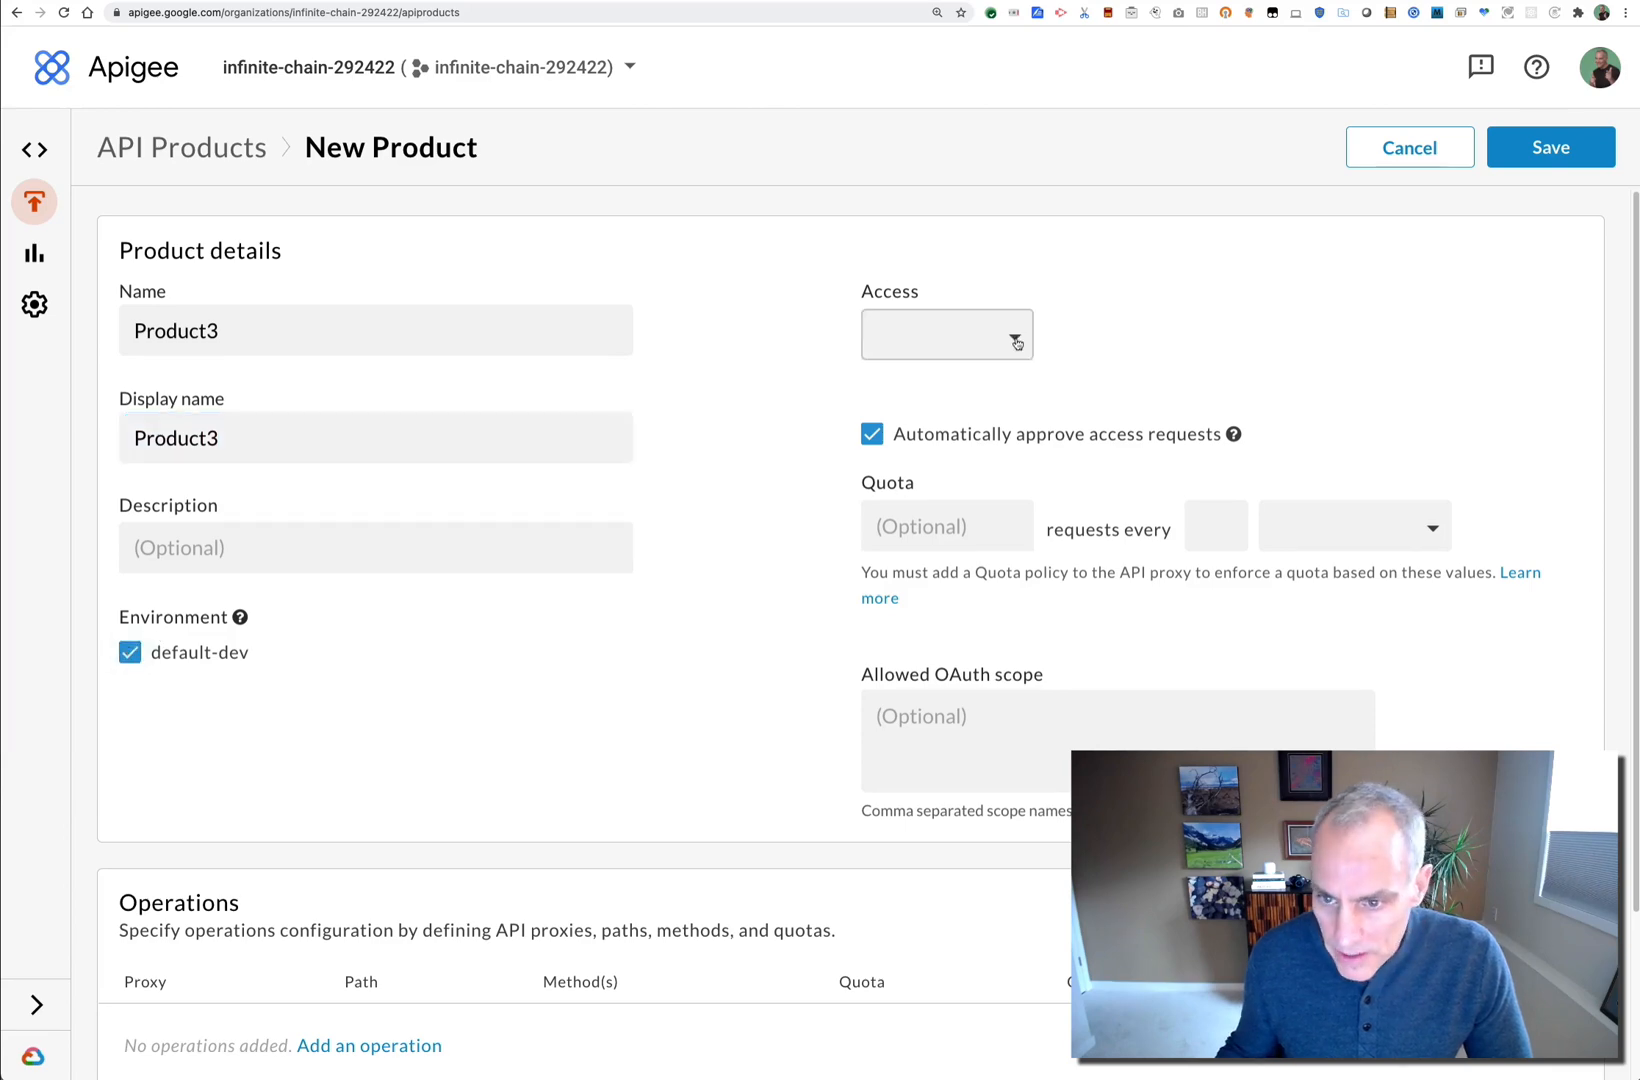
click(946, 334)
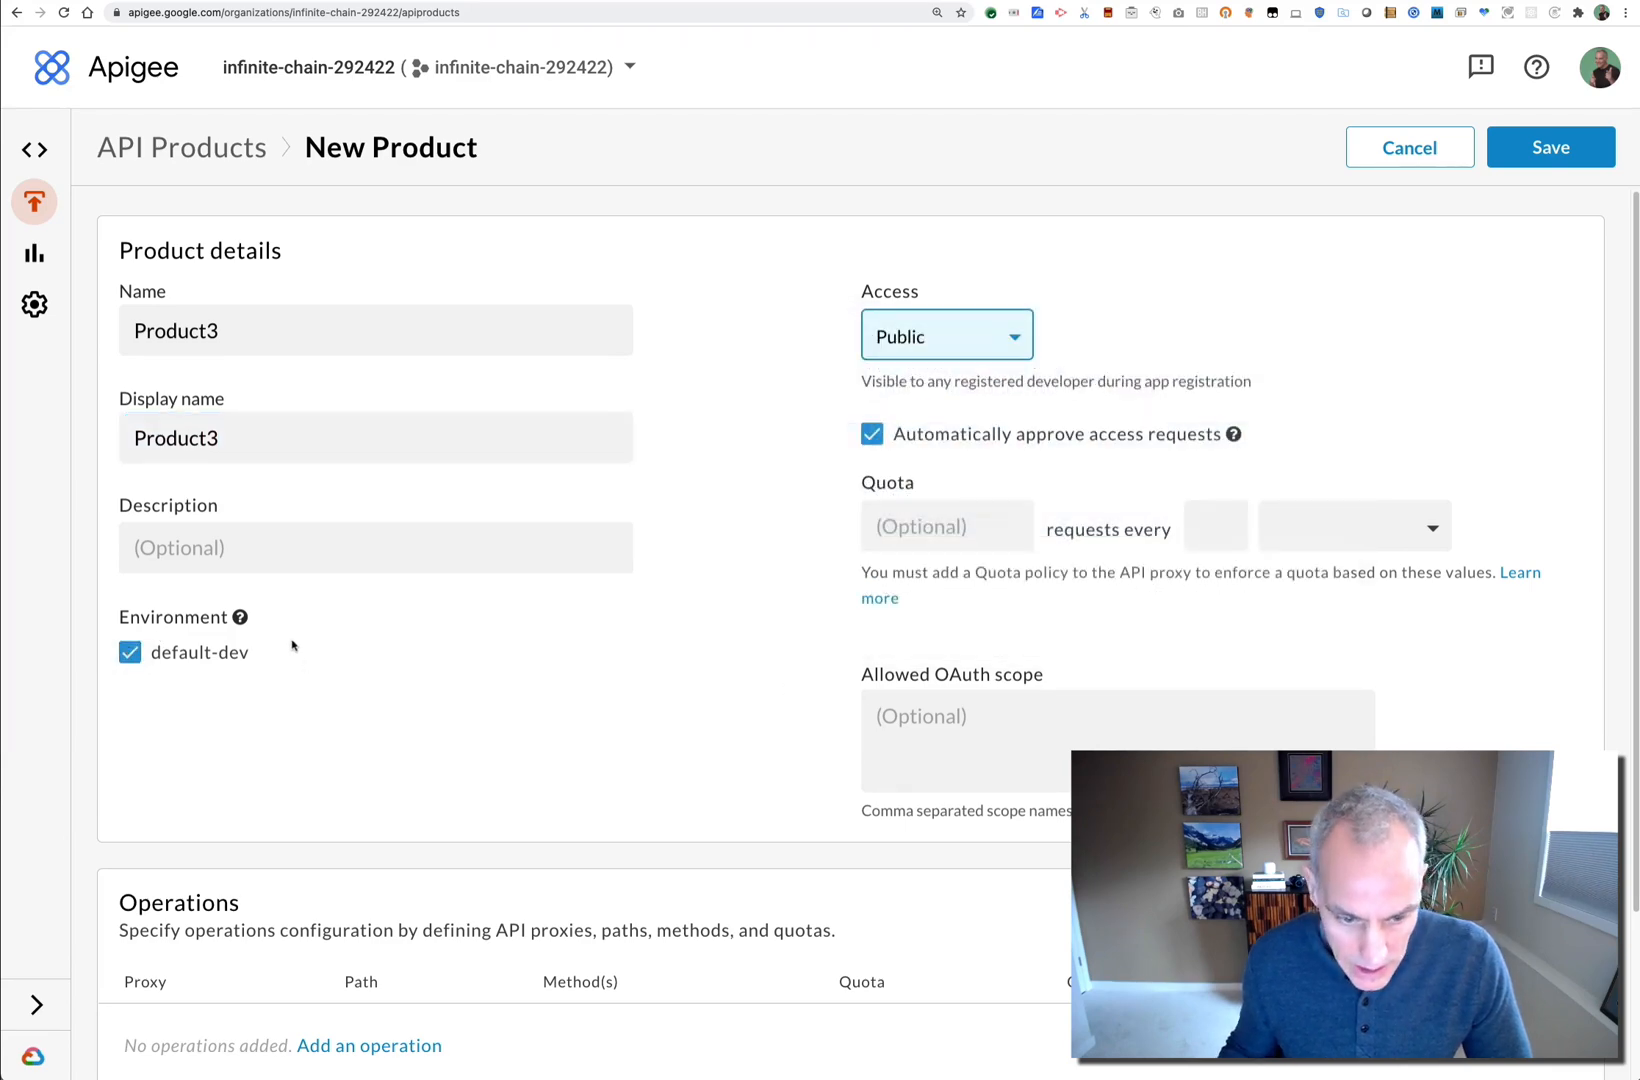
scroll(down, 3)
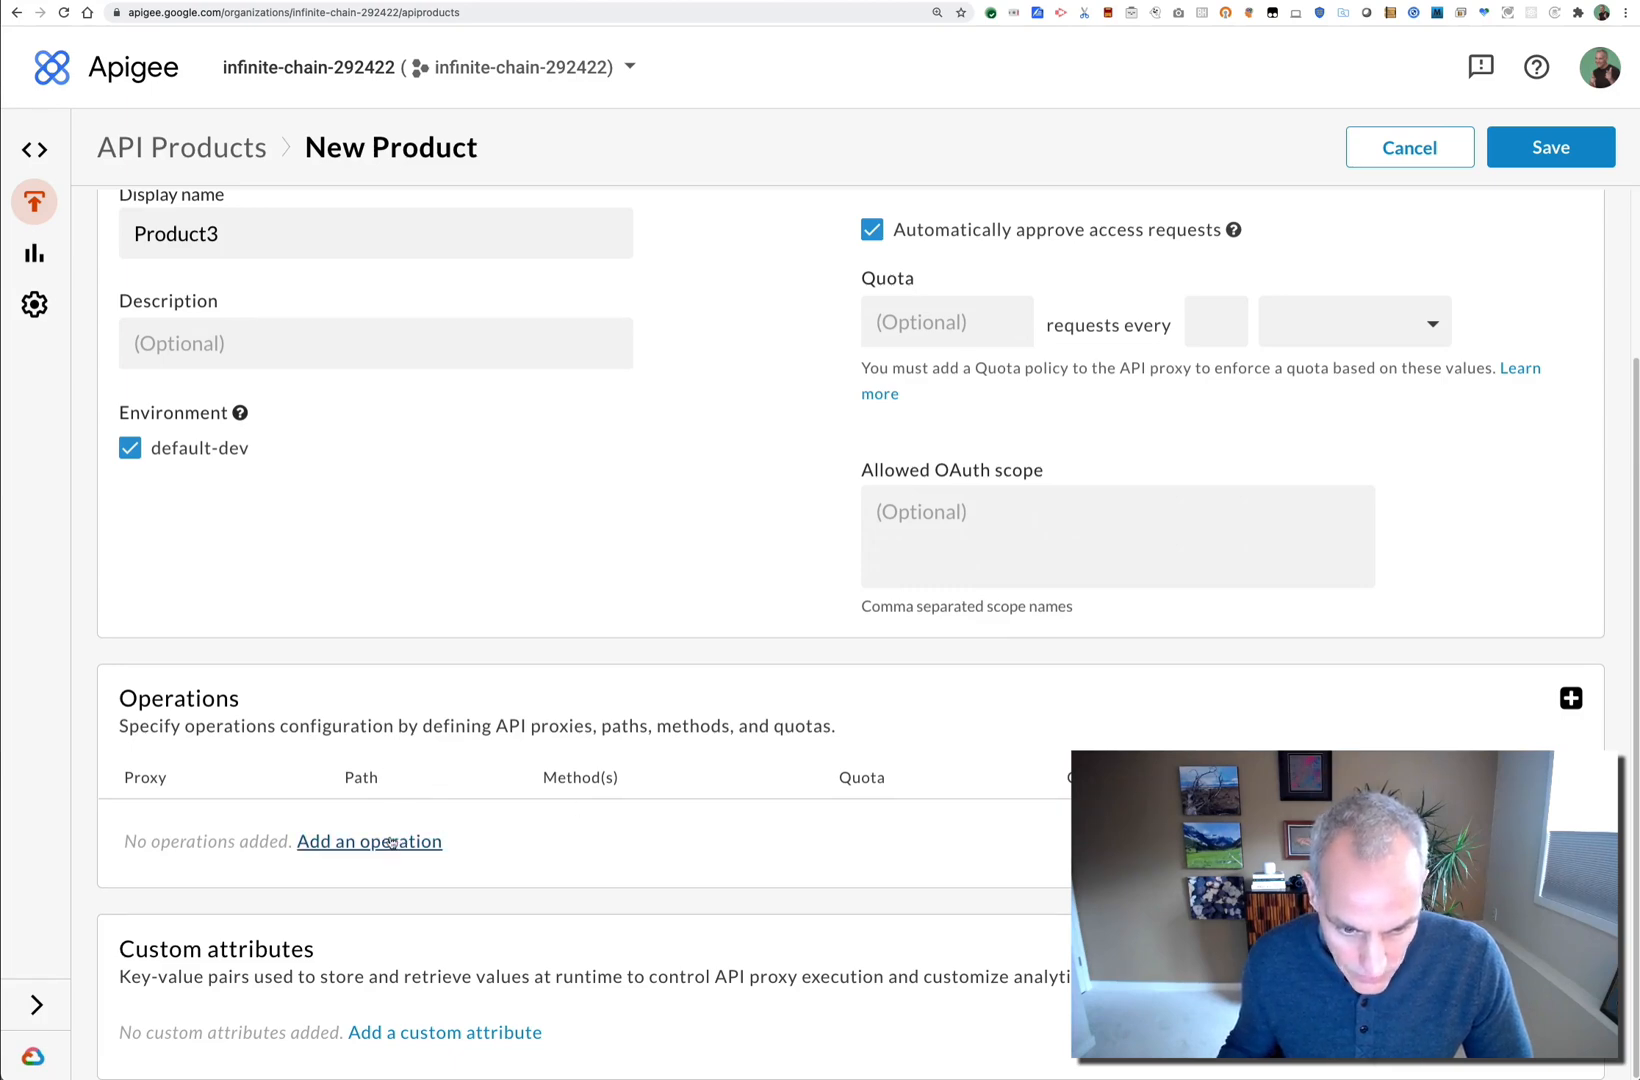
Add an operation using the dataproxy proxy with path /read-sheets
click(370, 840)
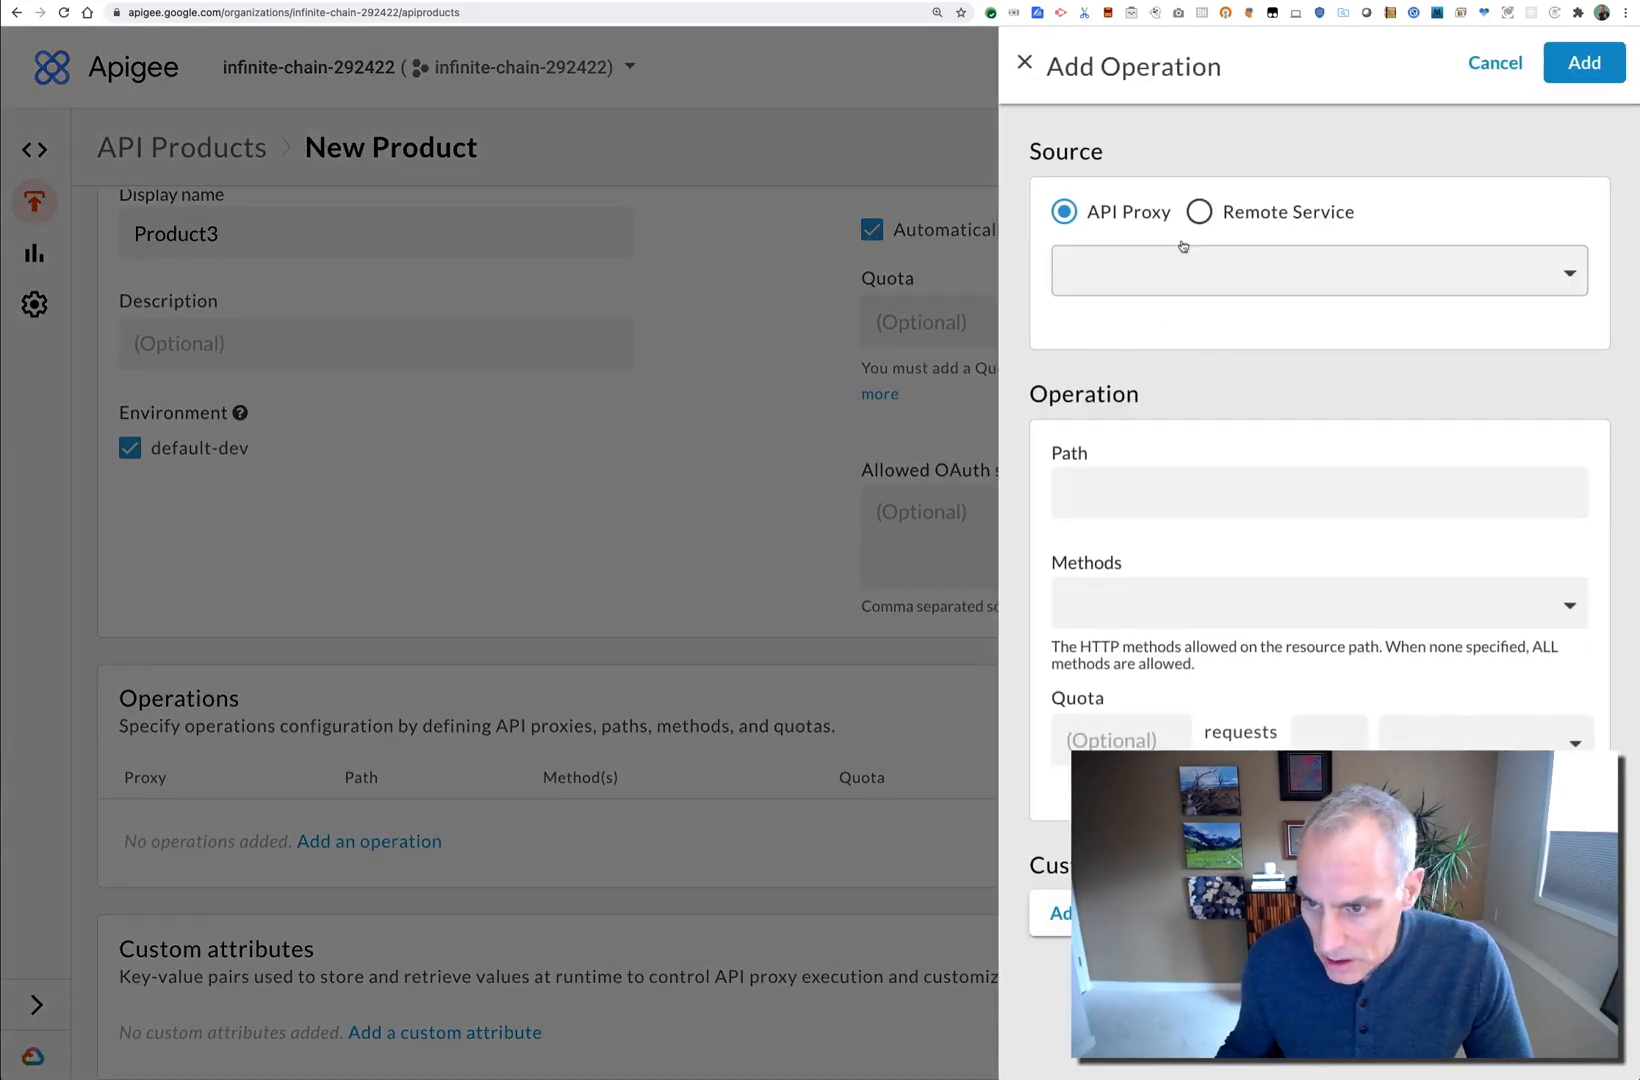
click(1316, 270)
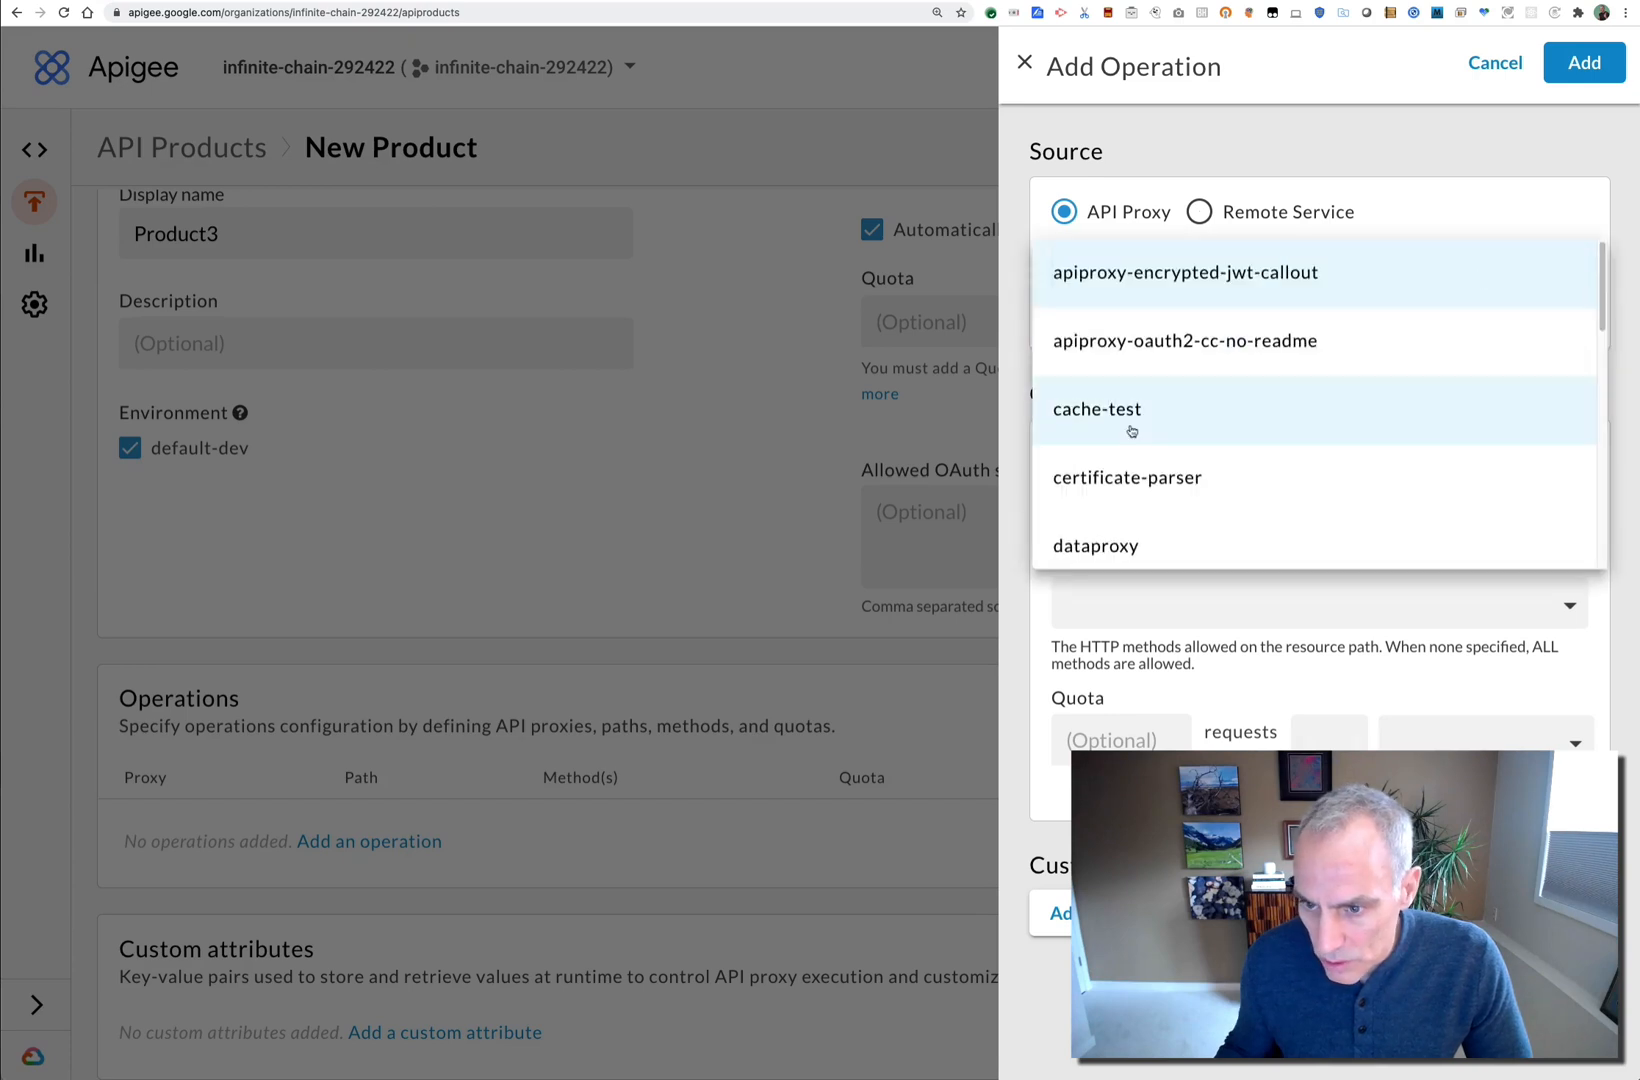
click(1096, 544)
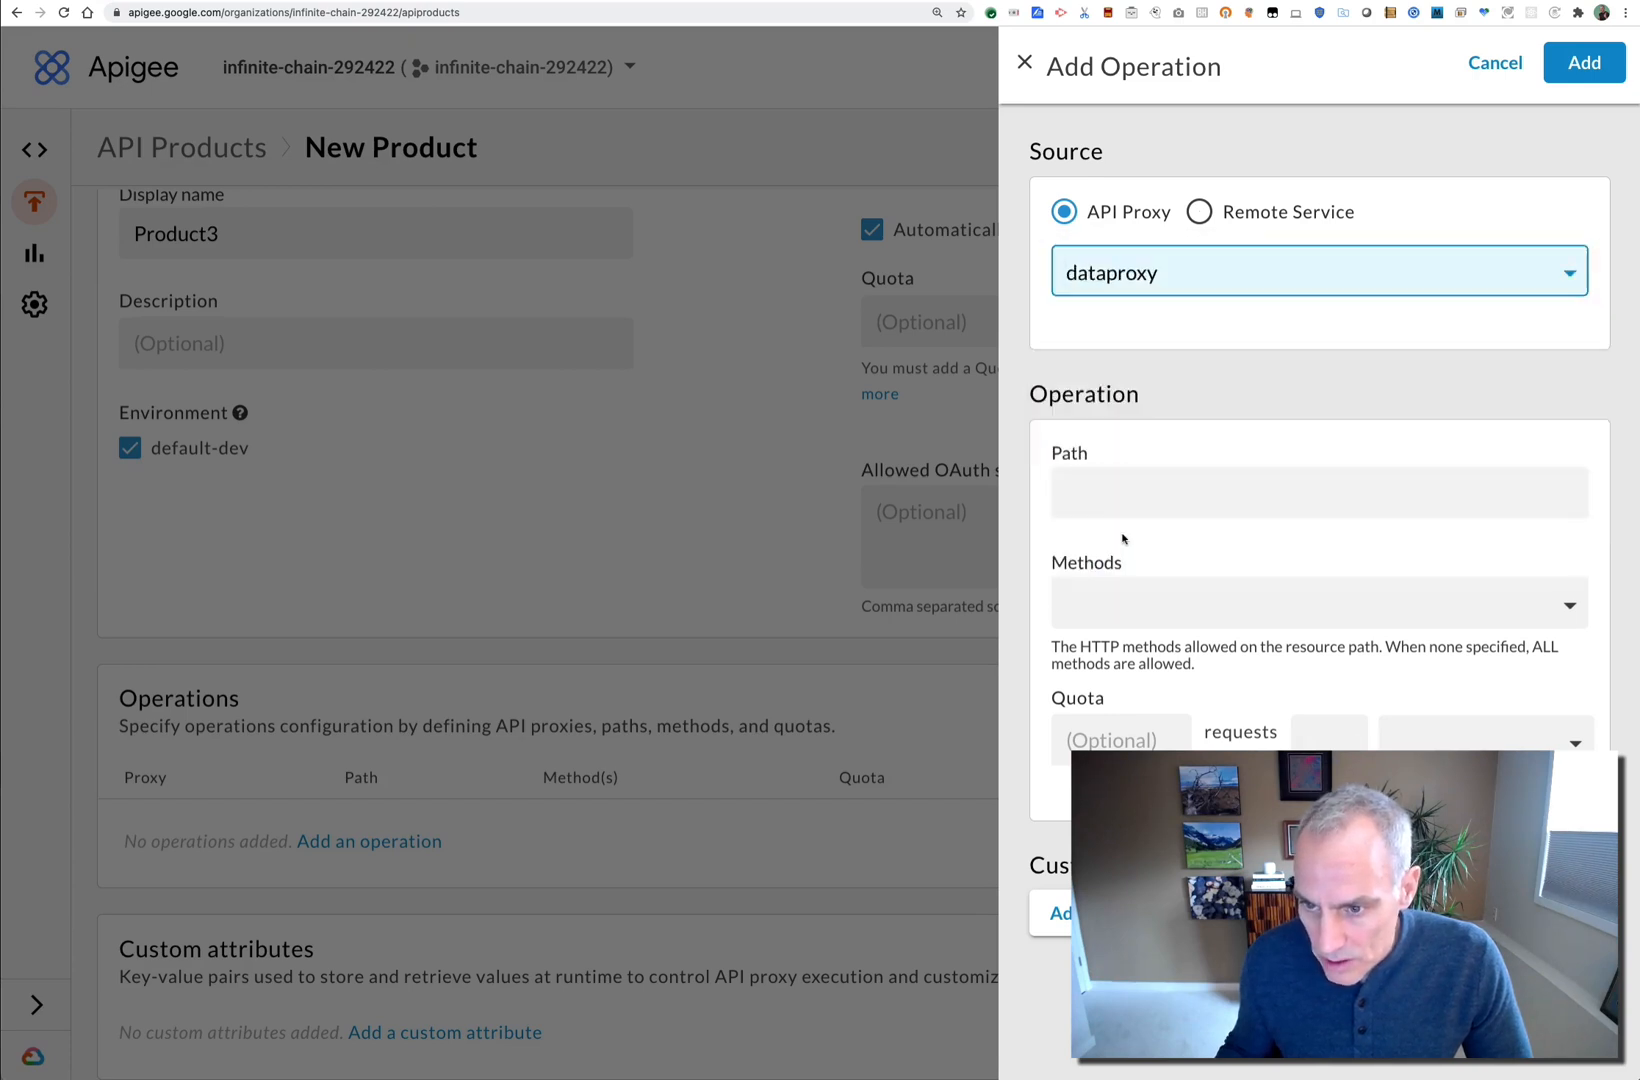
click(1318, 492)
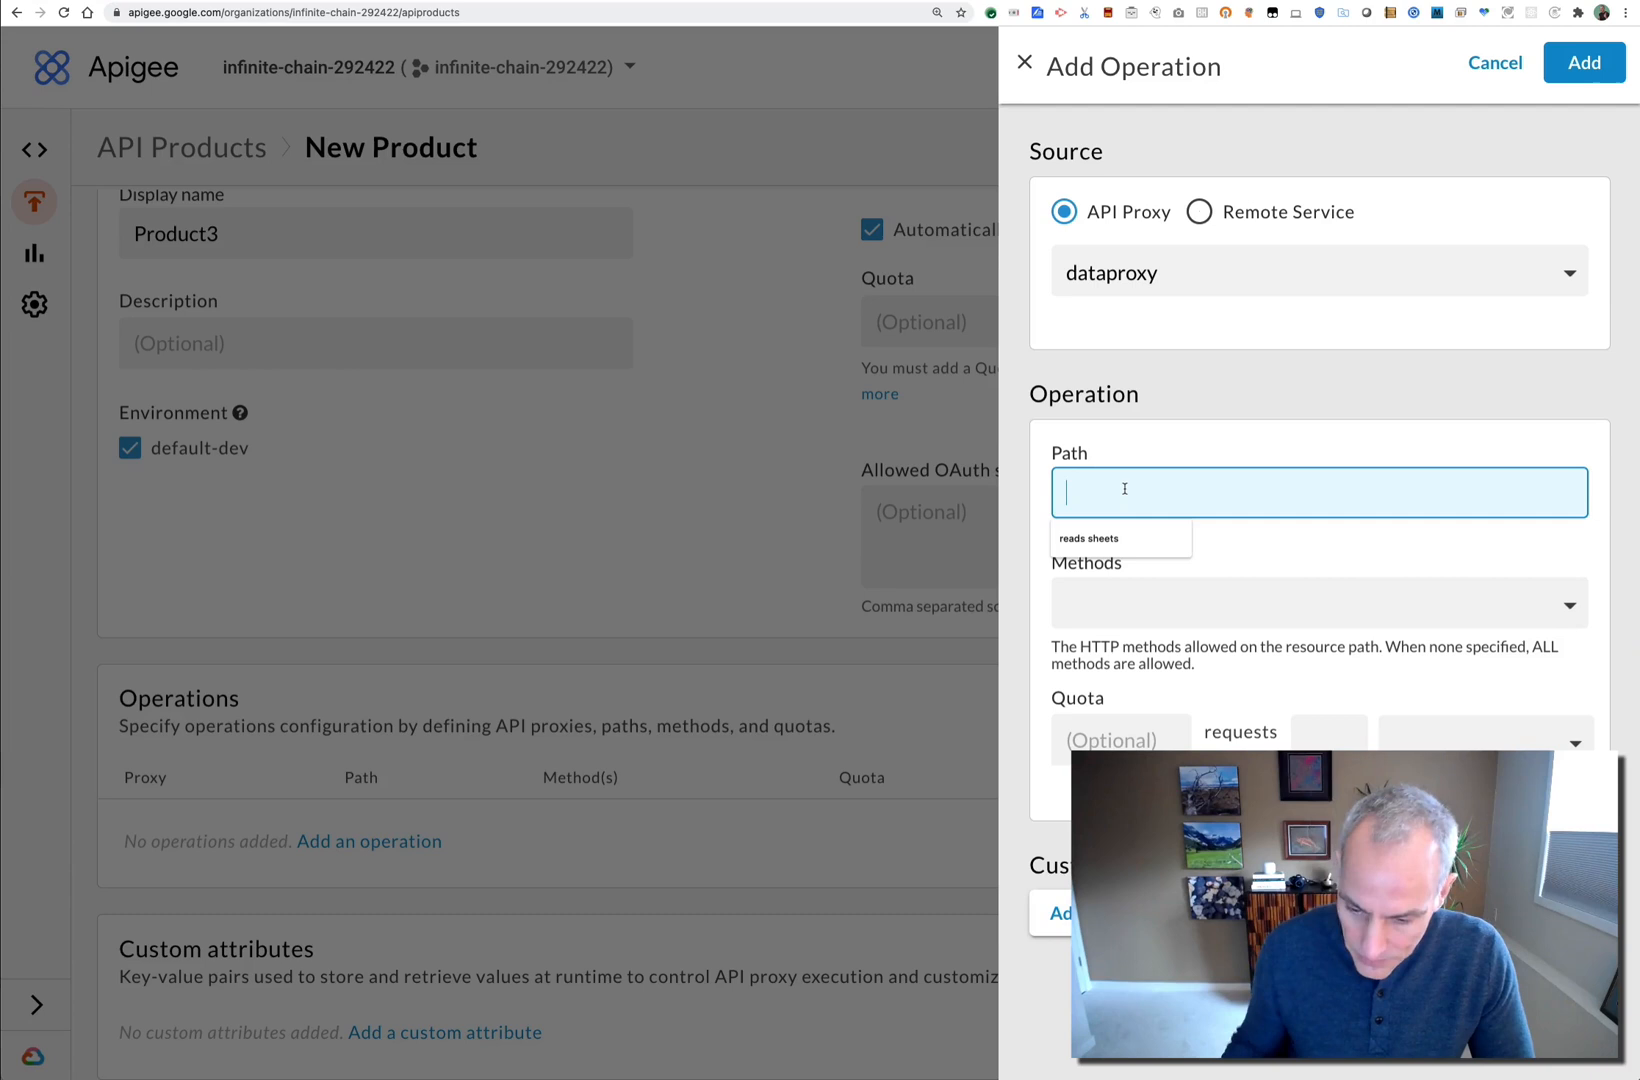
text(/)
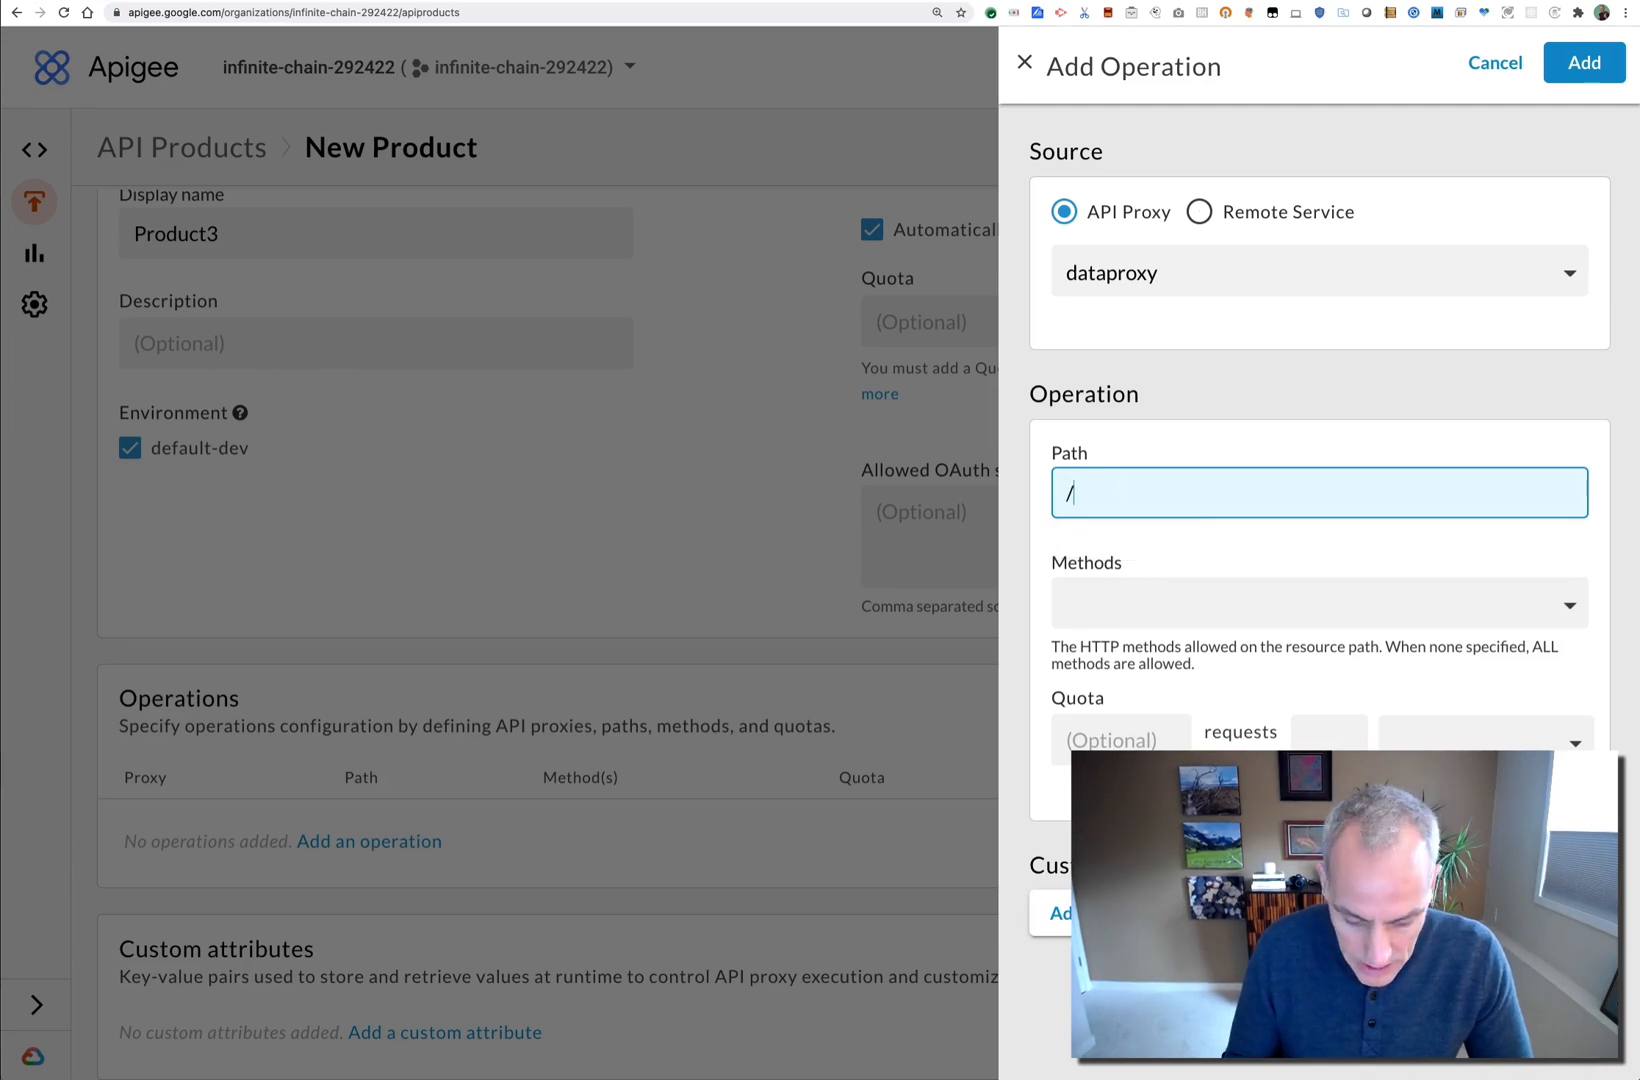
text(read)
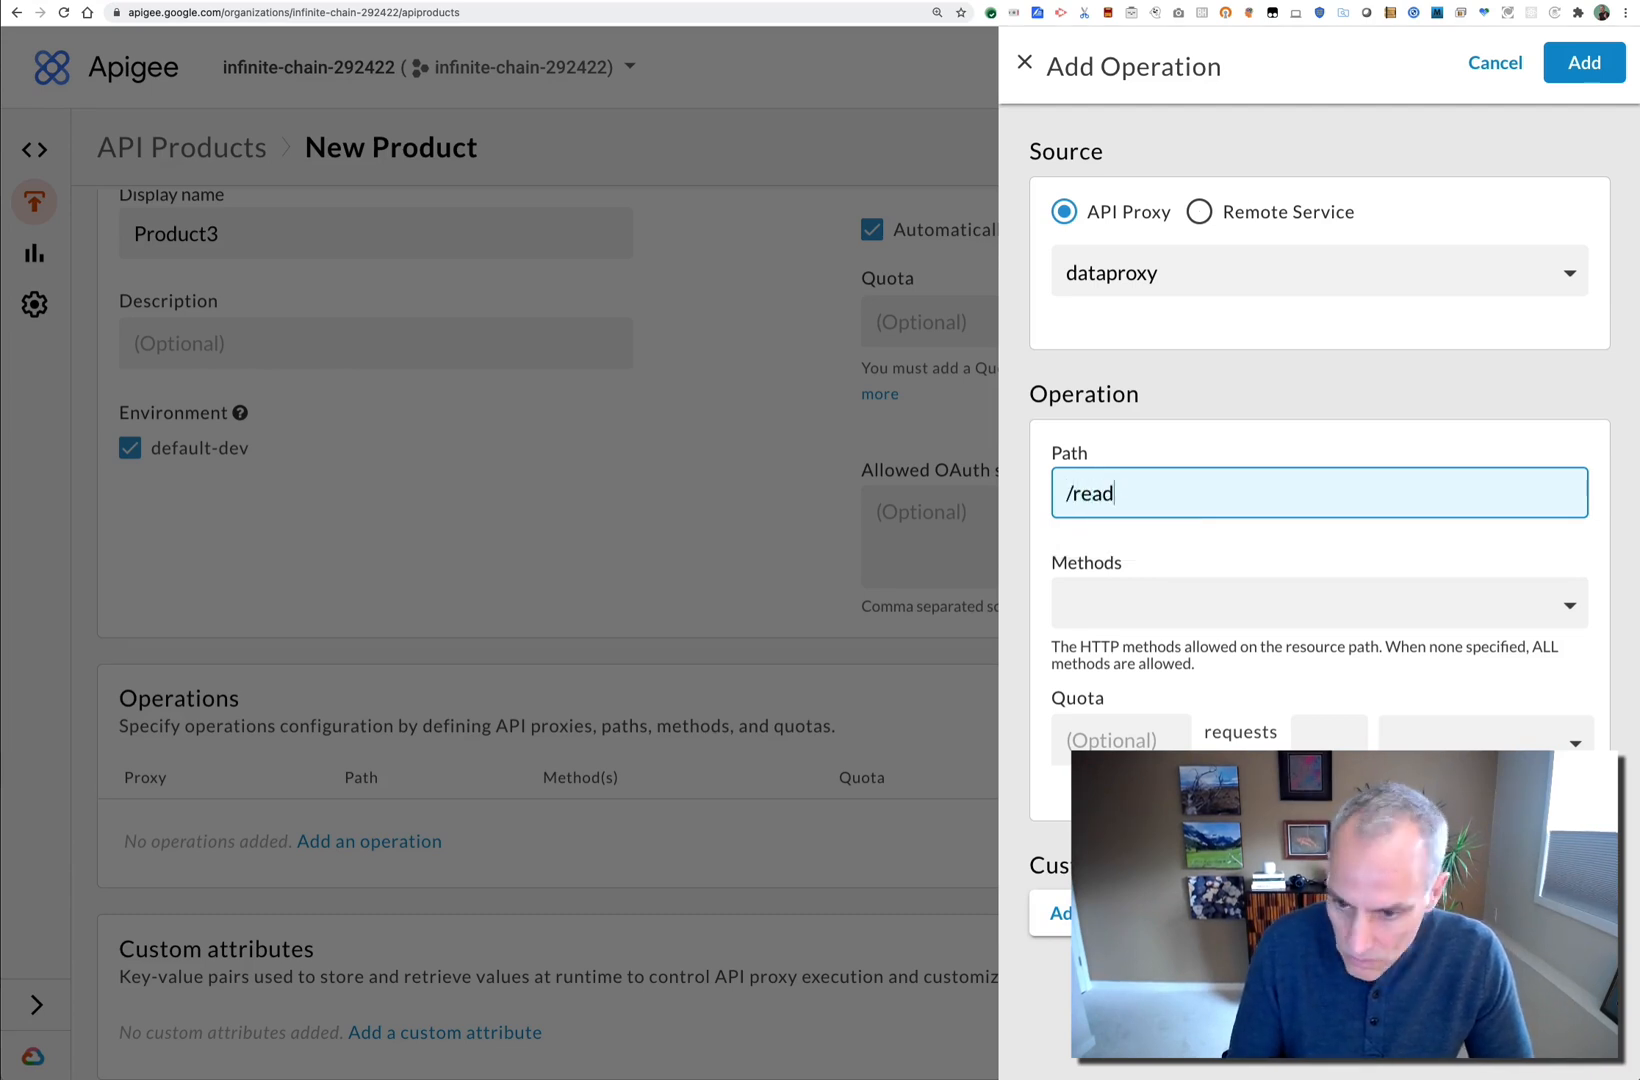
text(-sheets)
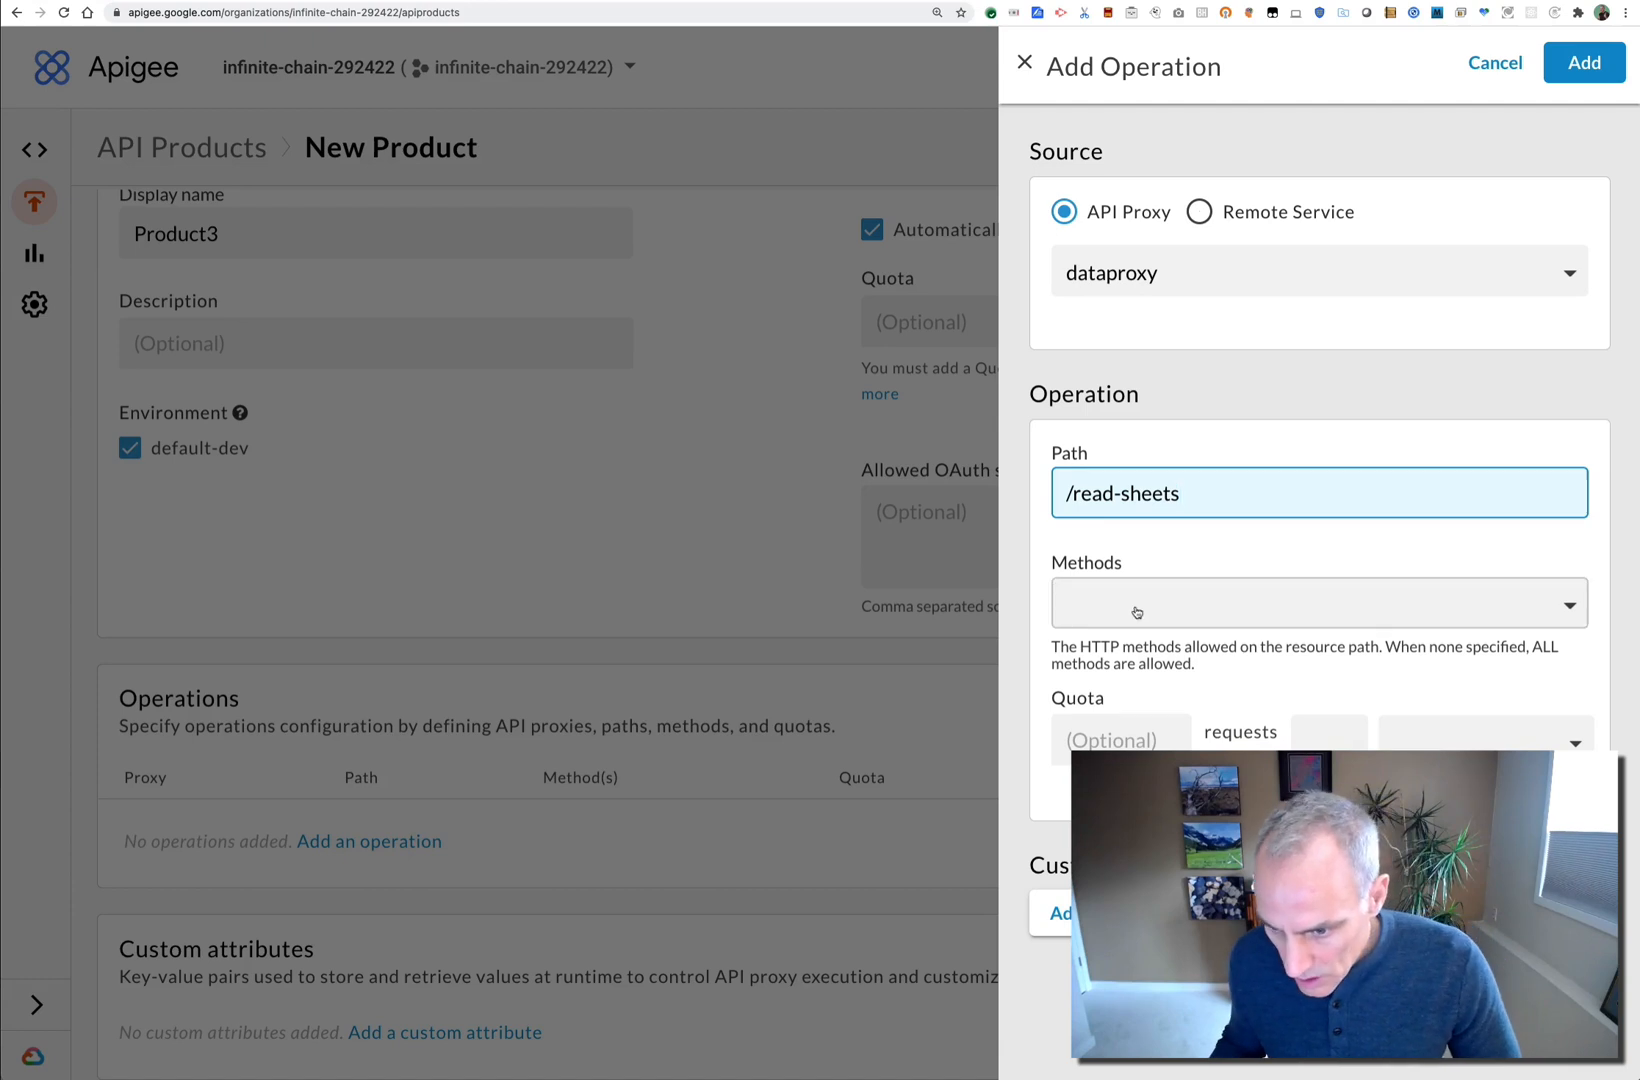
Allow the GET method on the operation and add it to Product3
click(1316, 604)
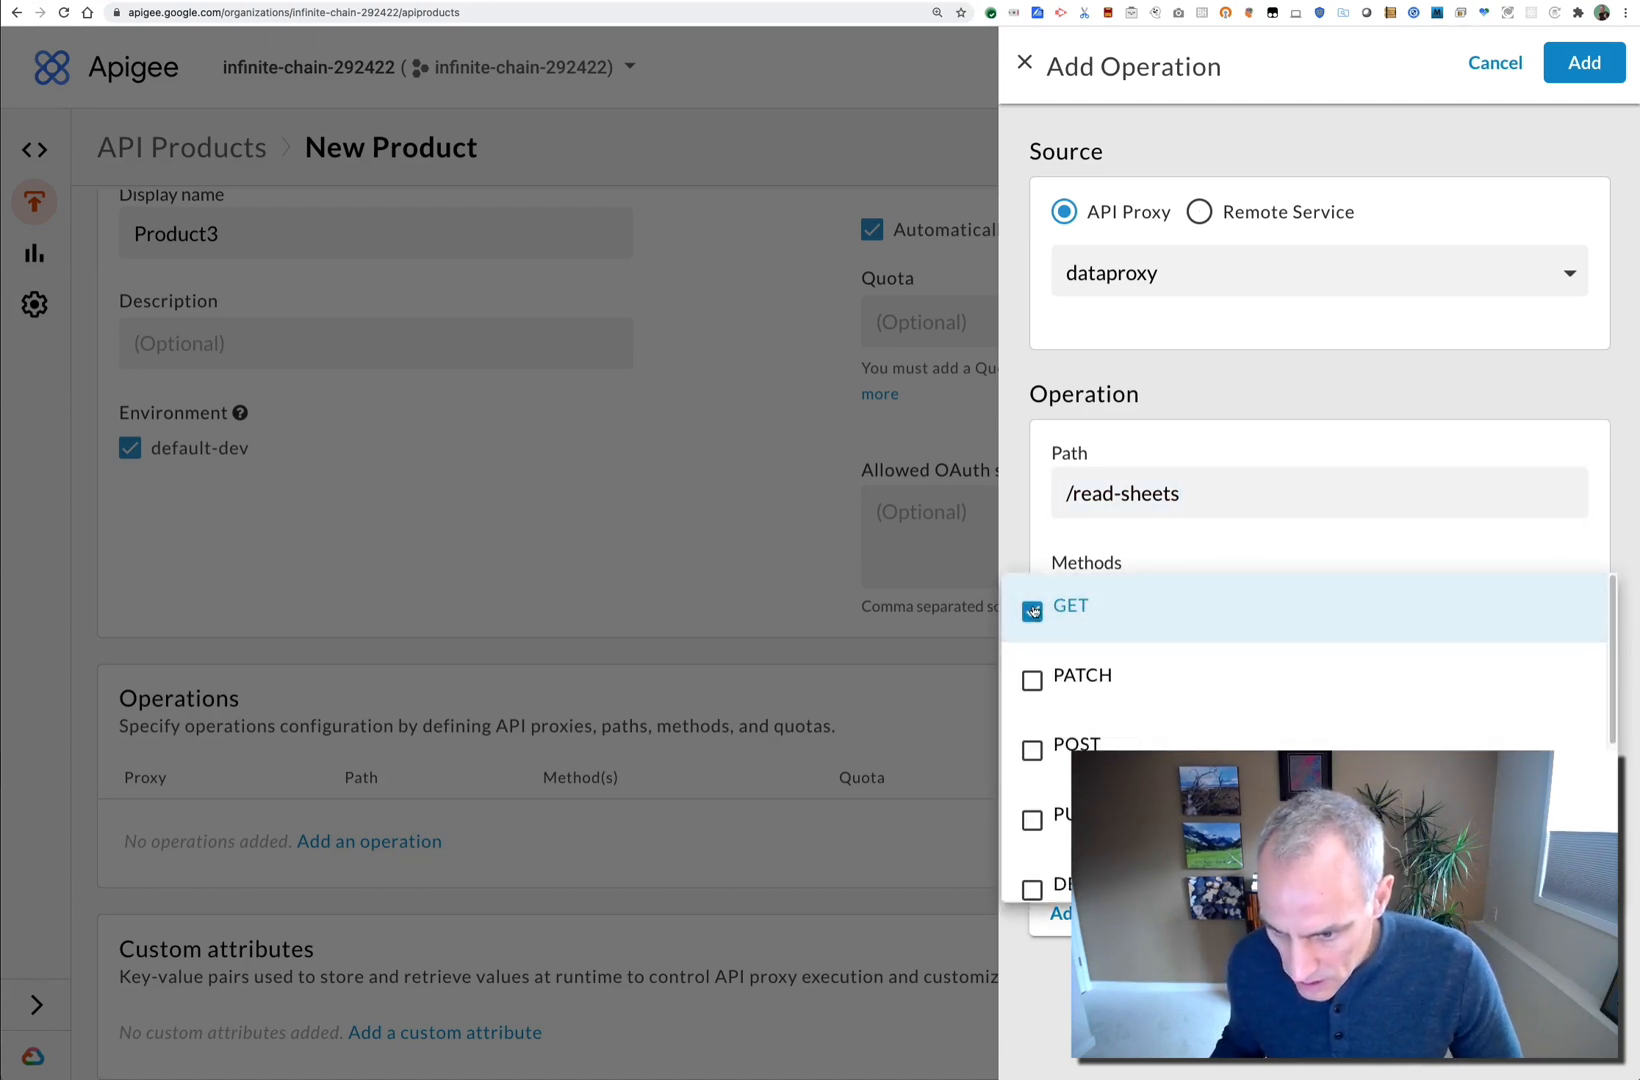
click(1032, 612)
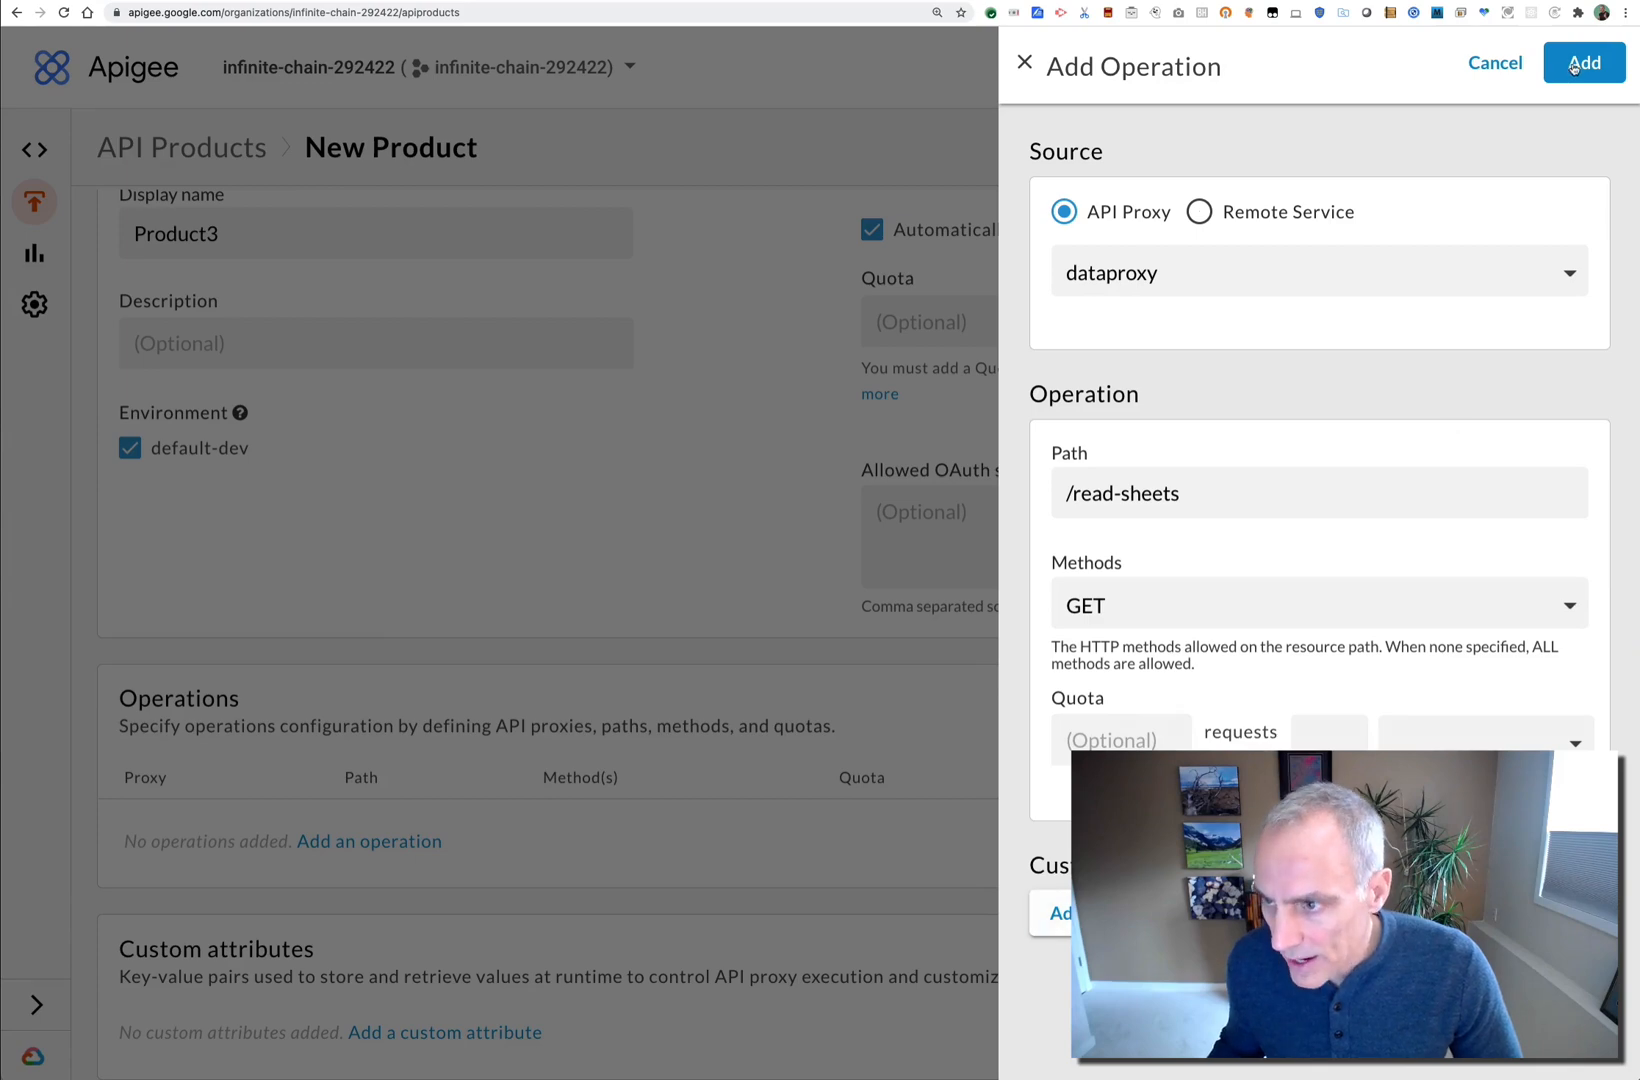
click(1584, 62)
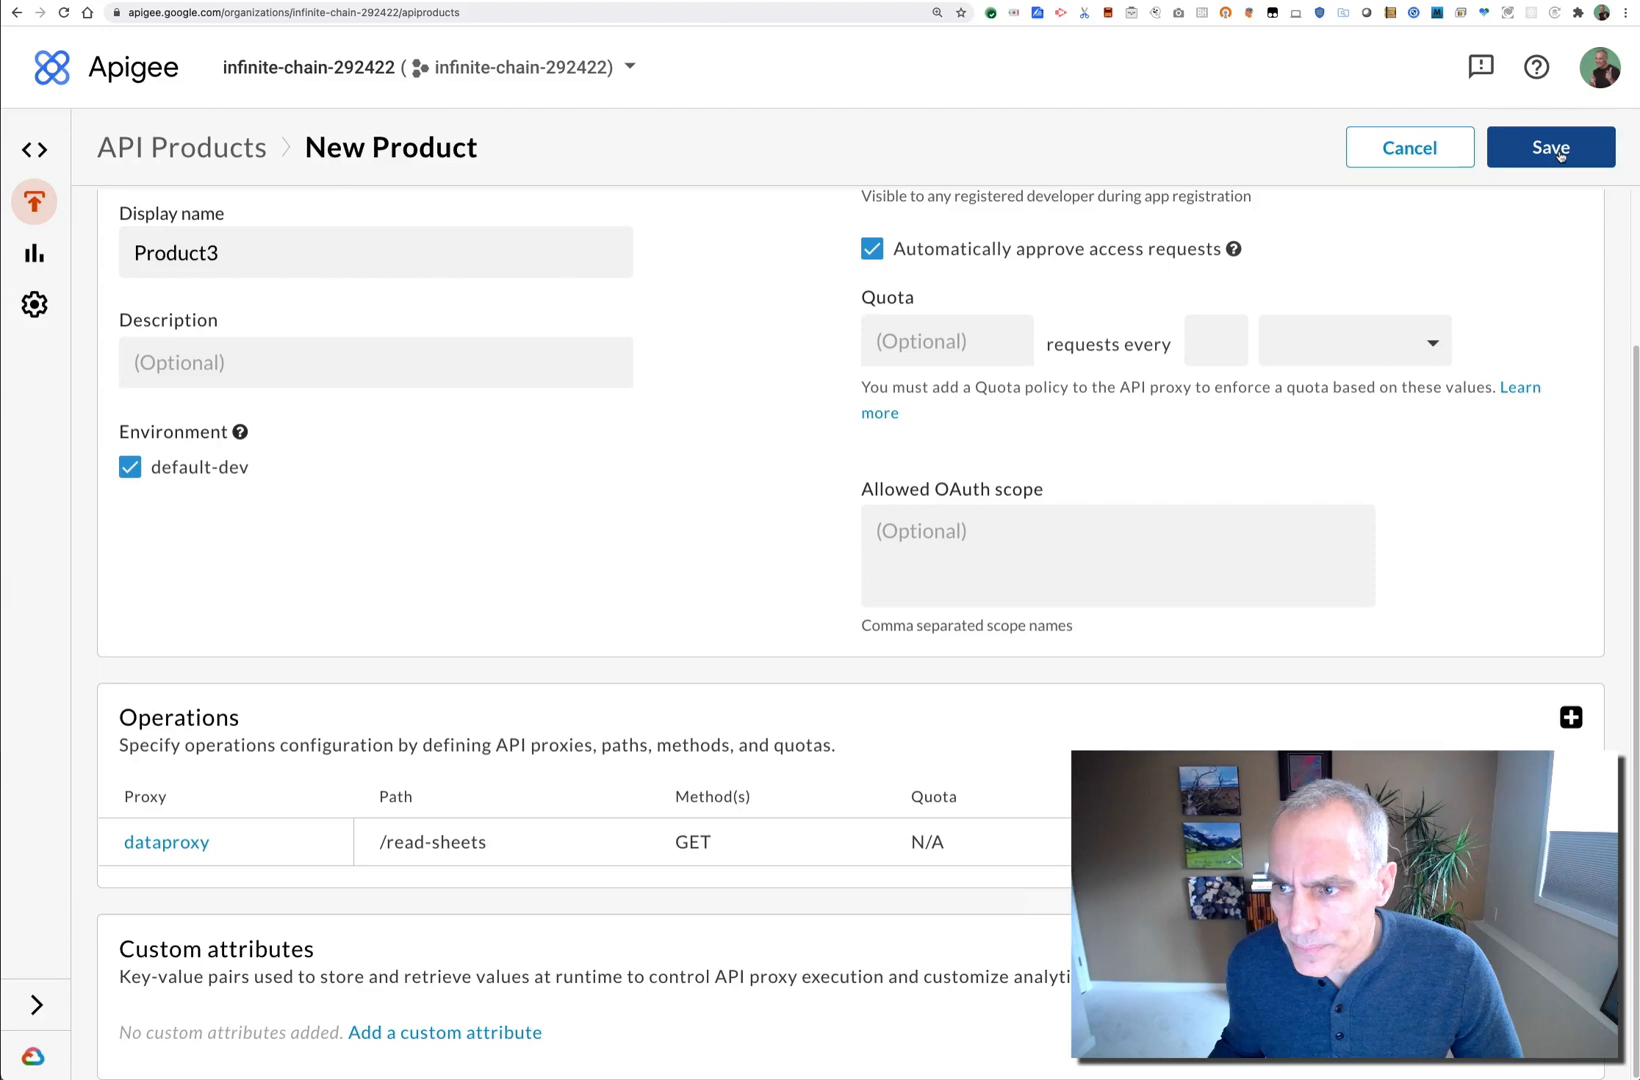
Save Product3 with its dataproxy /read-sheets GET operation and start a new browser tab
click(1552, 146)
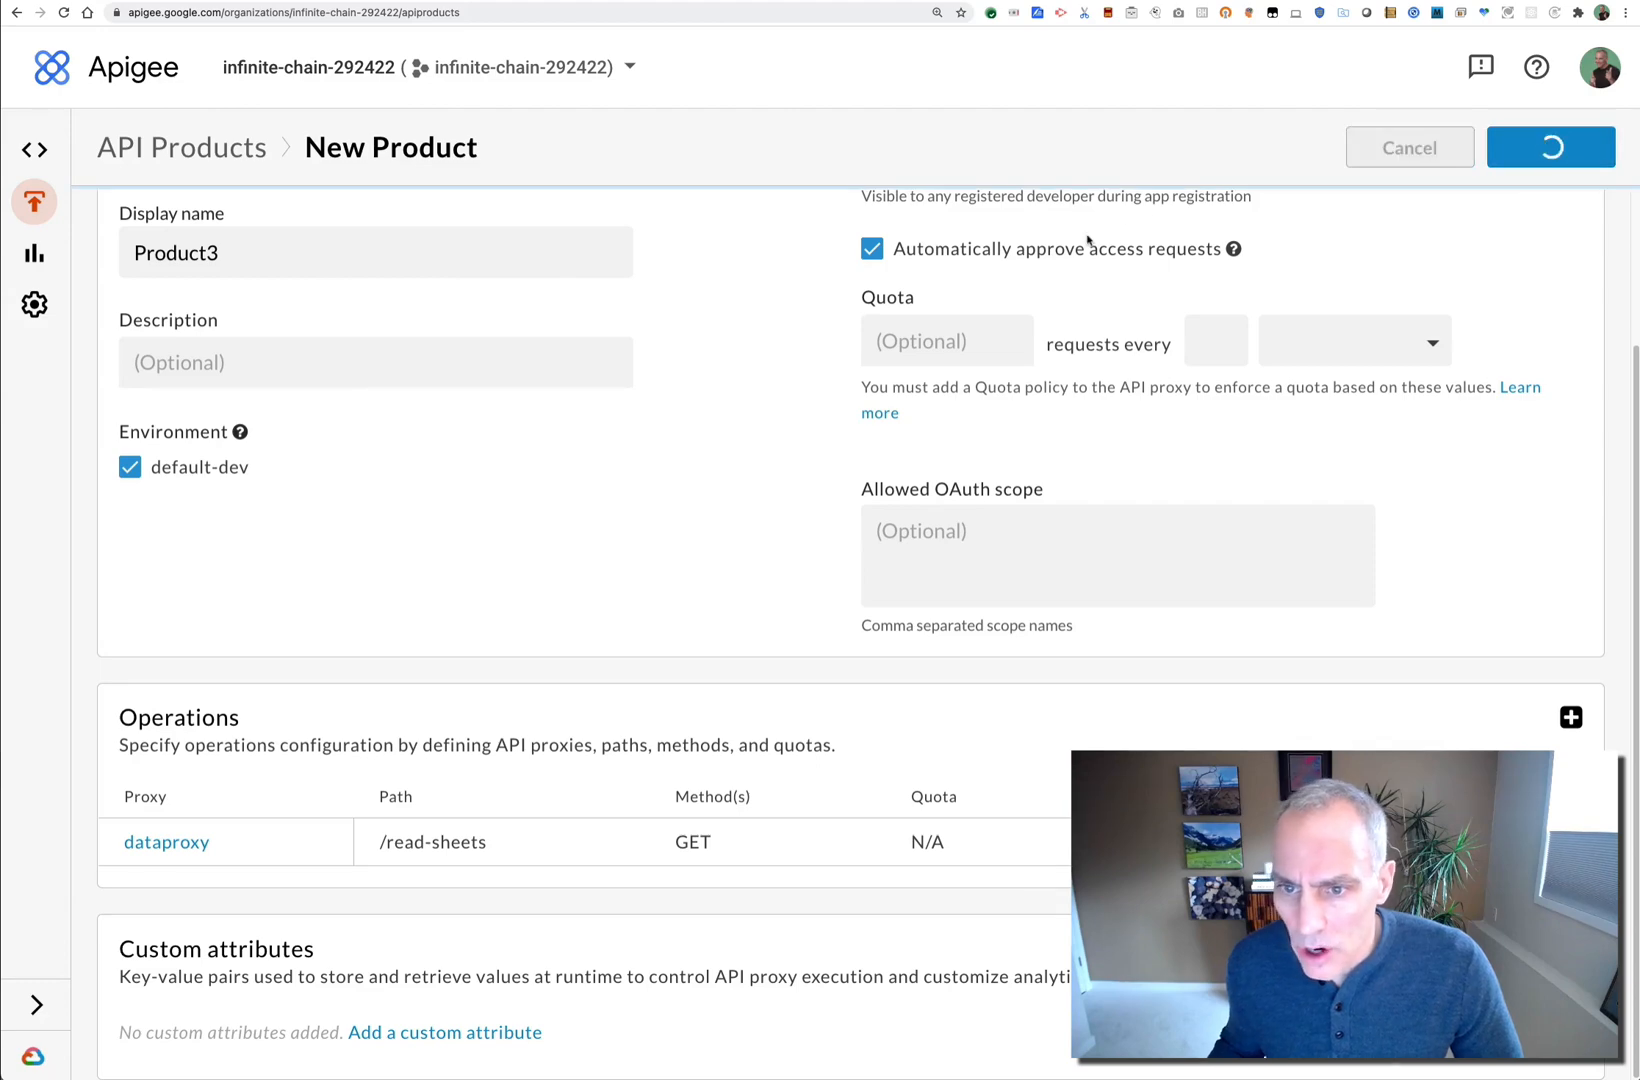
click(1550, 146)
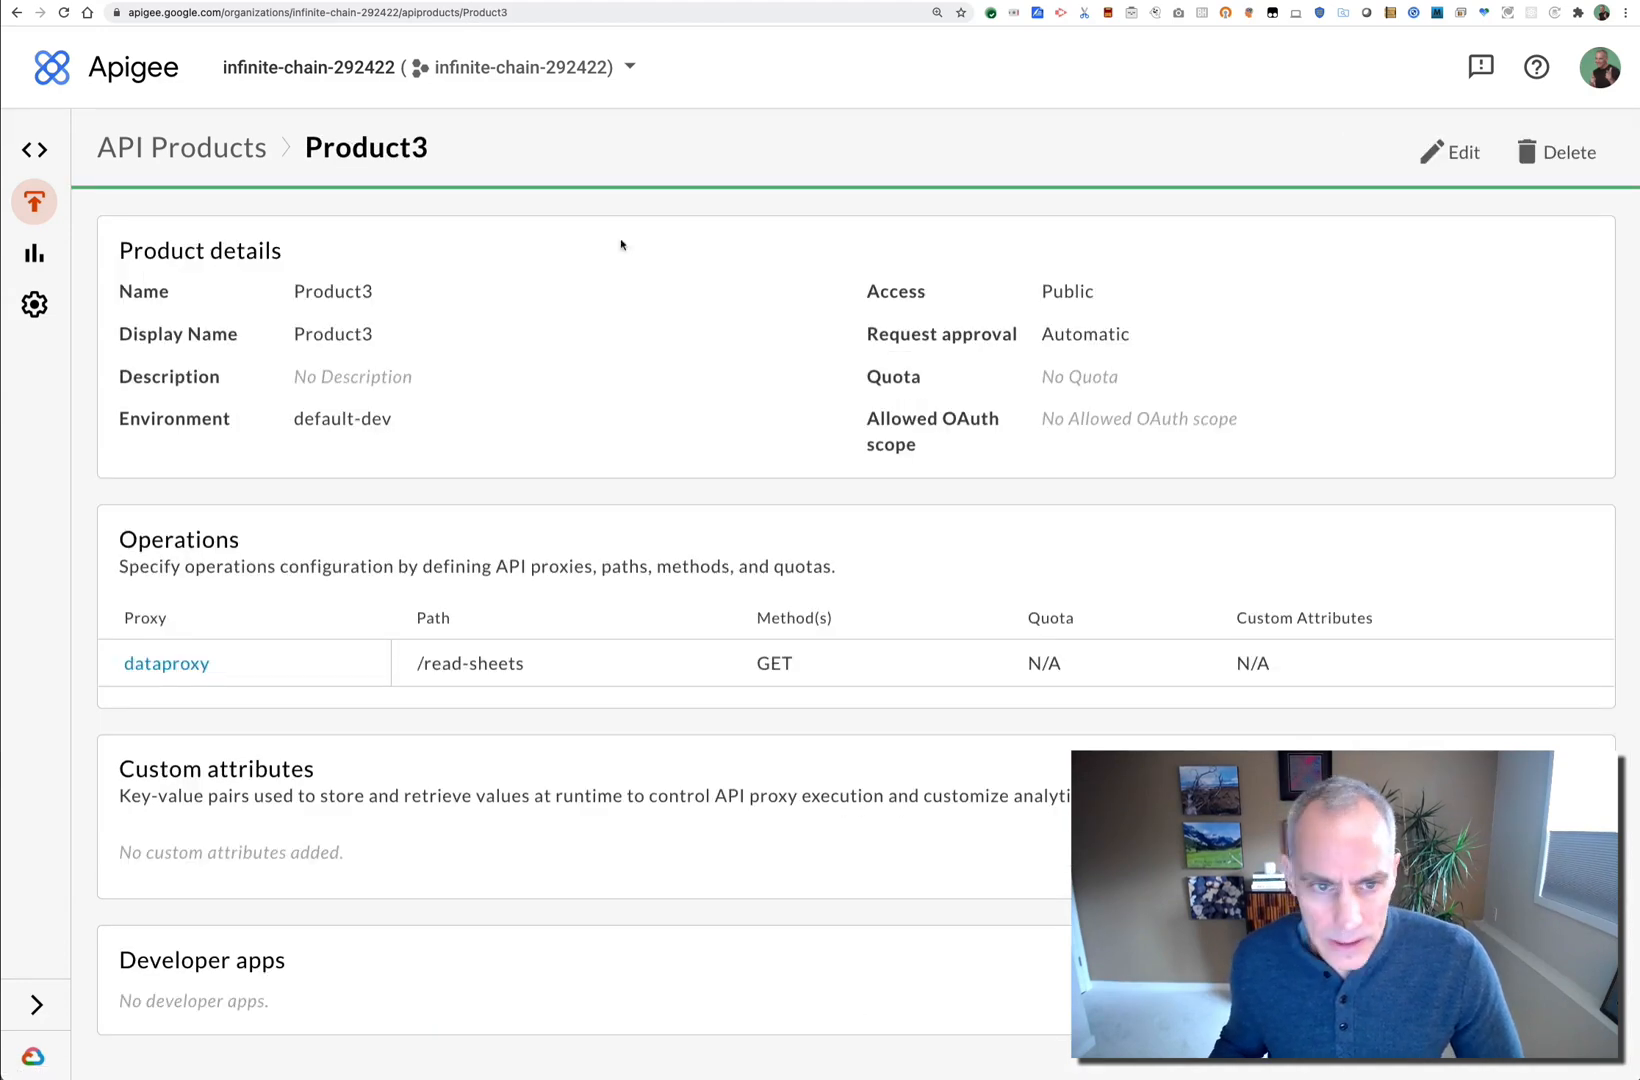
click(180, 148)
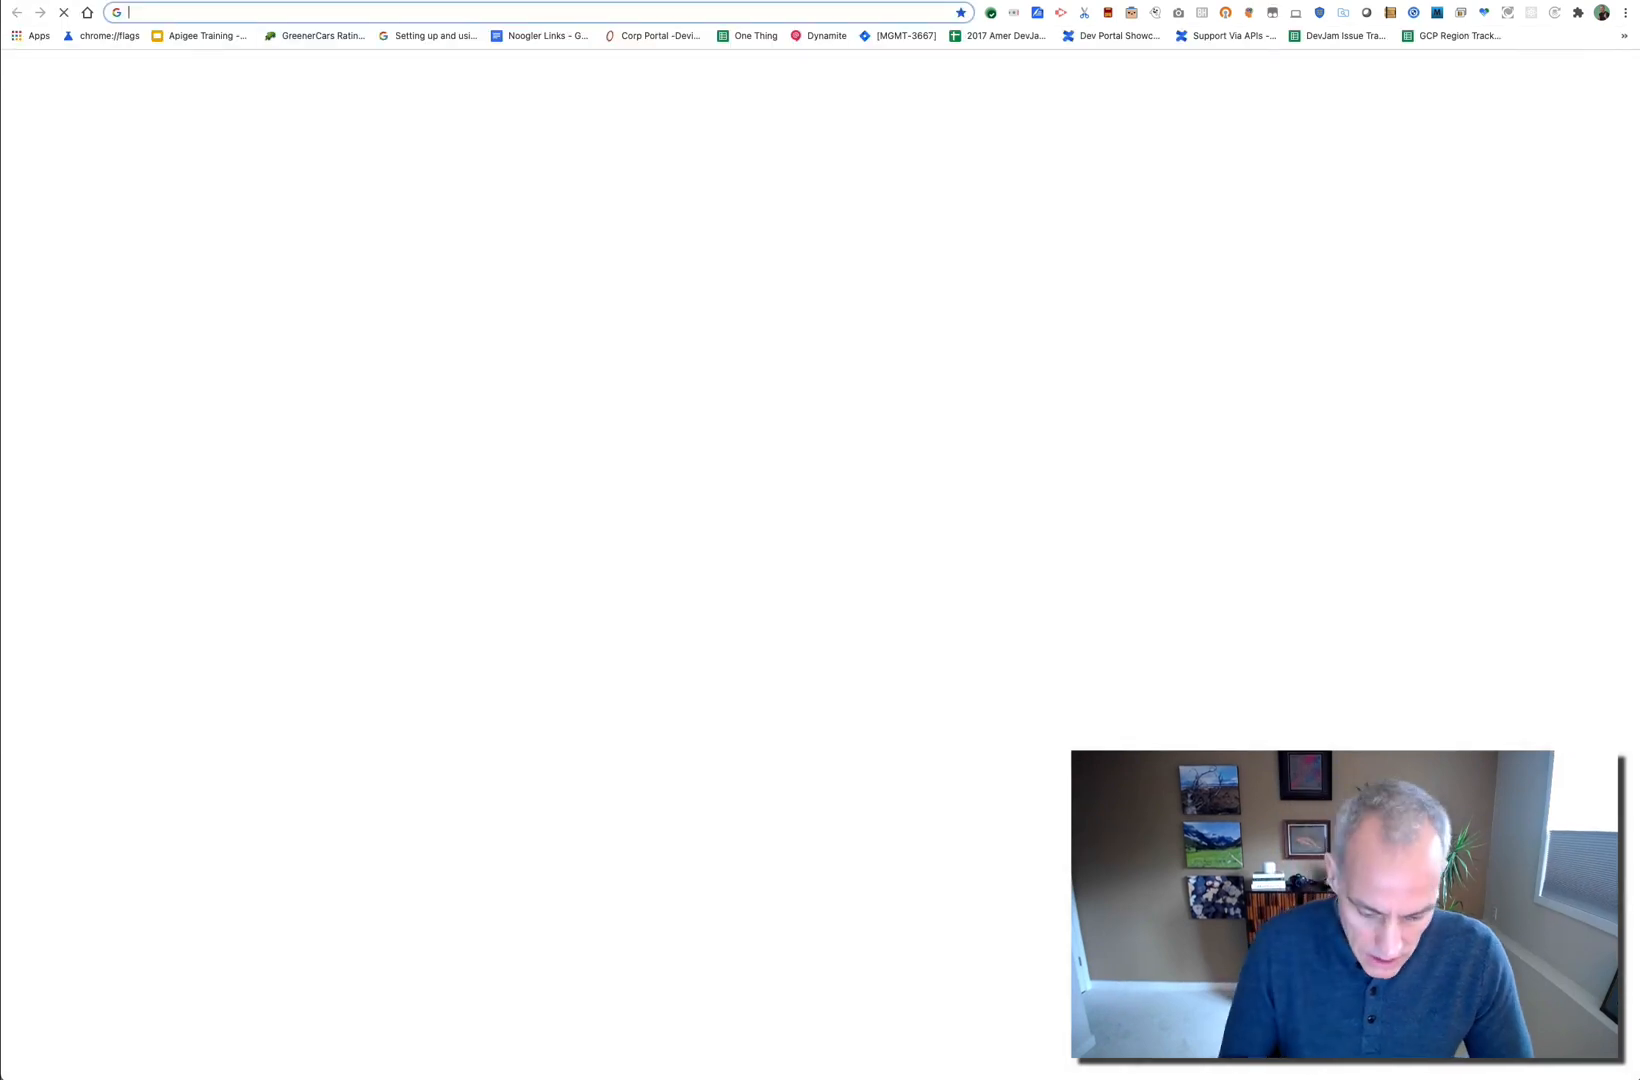
Go to console.cloud.google.com and reach Logs Explorer under Logging in the navigation menu
text(console.cloud.google.com)
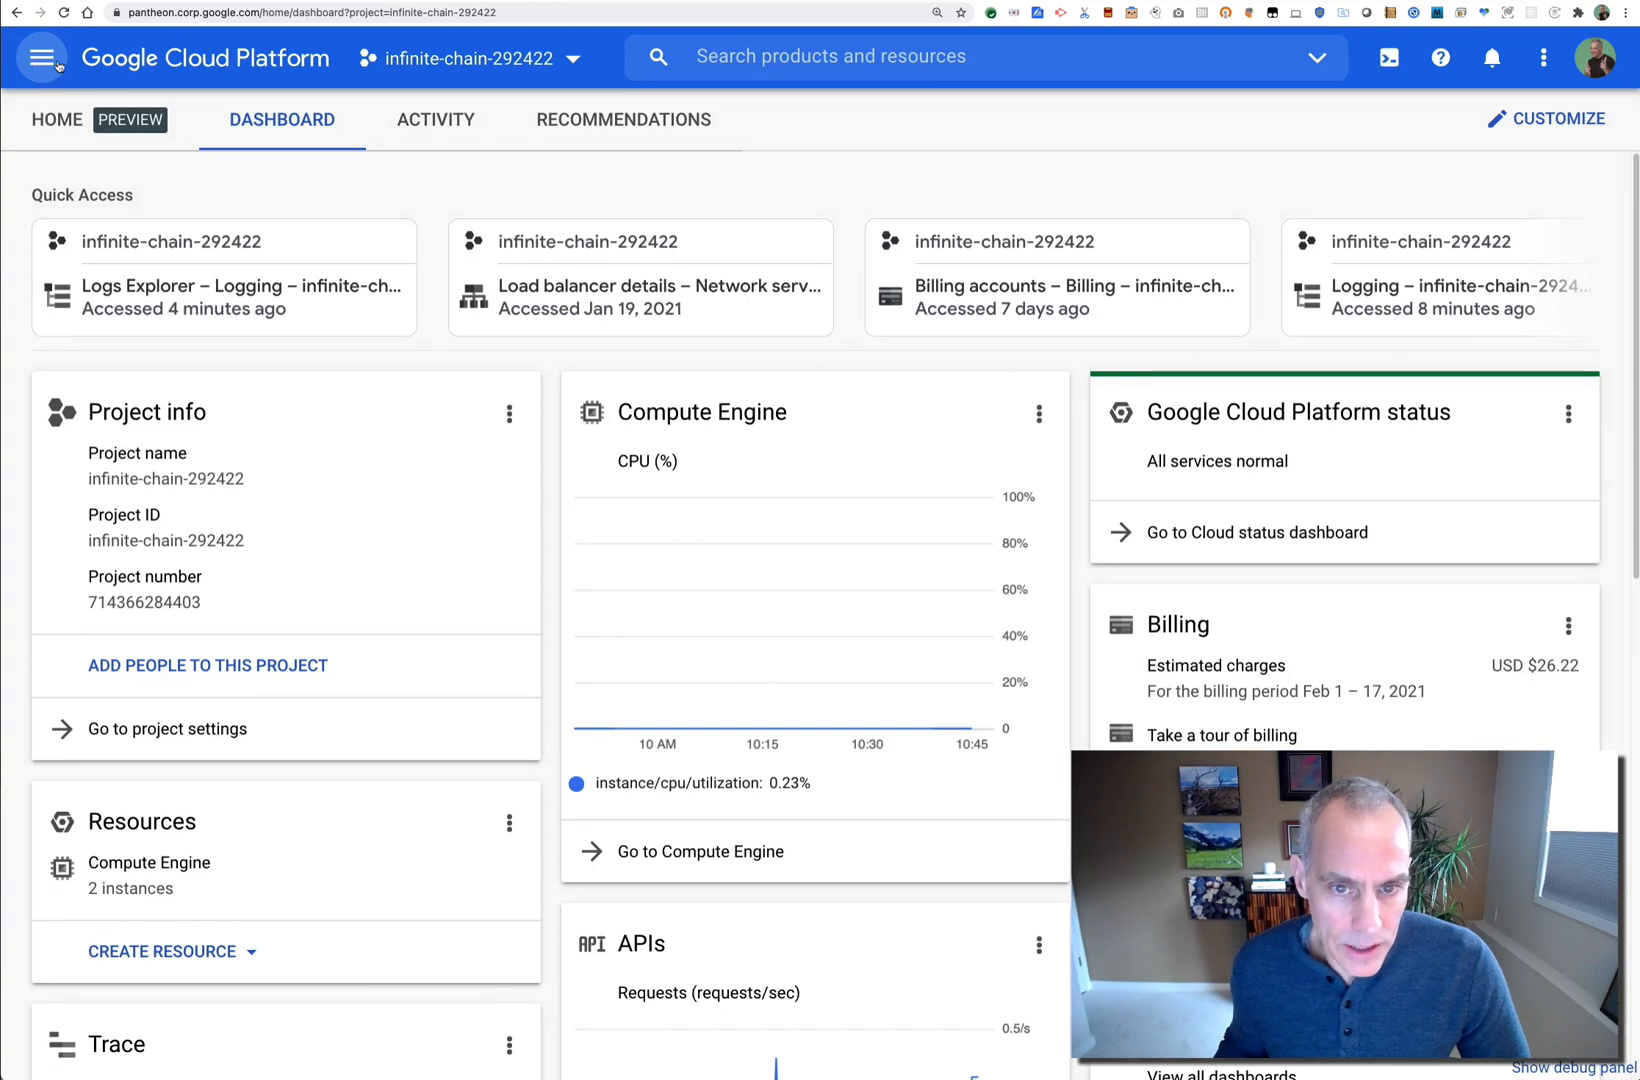
click(42, 58)
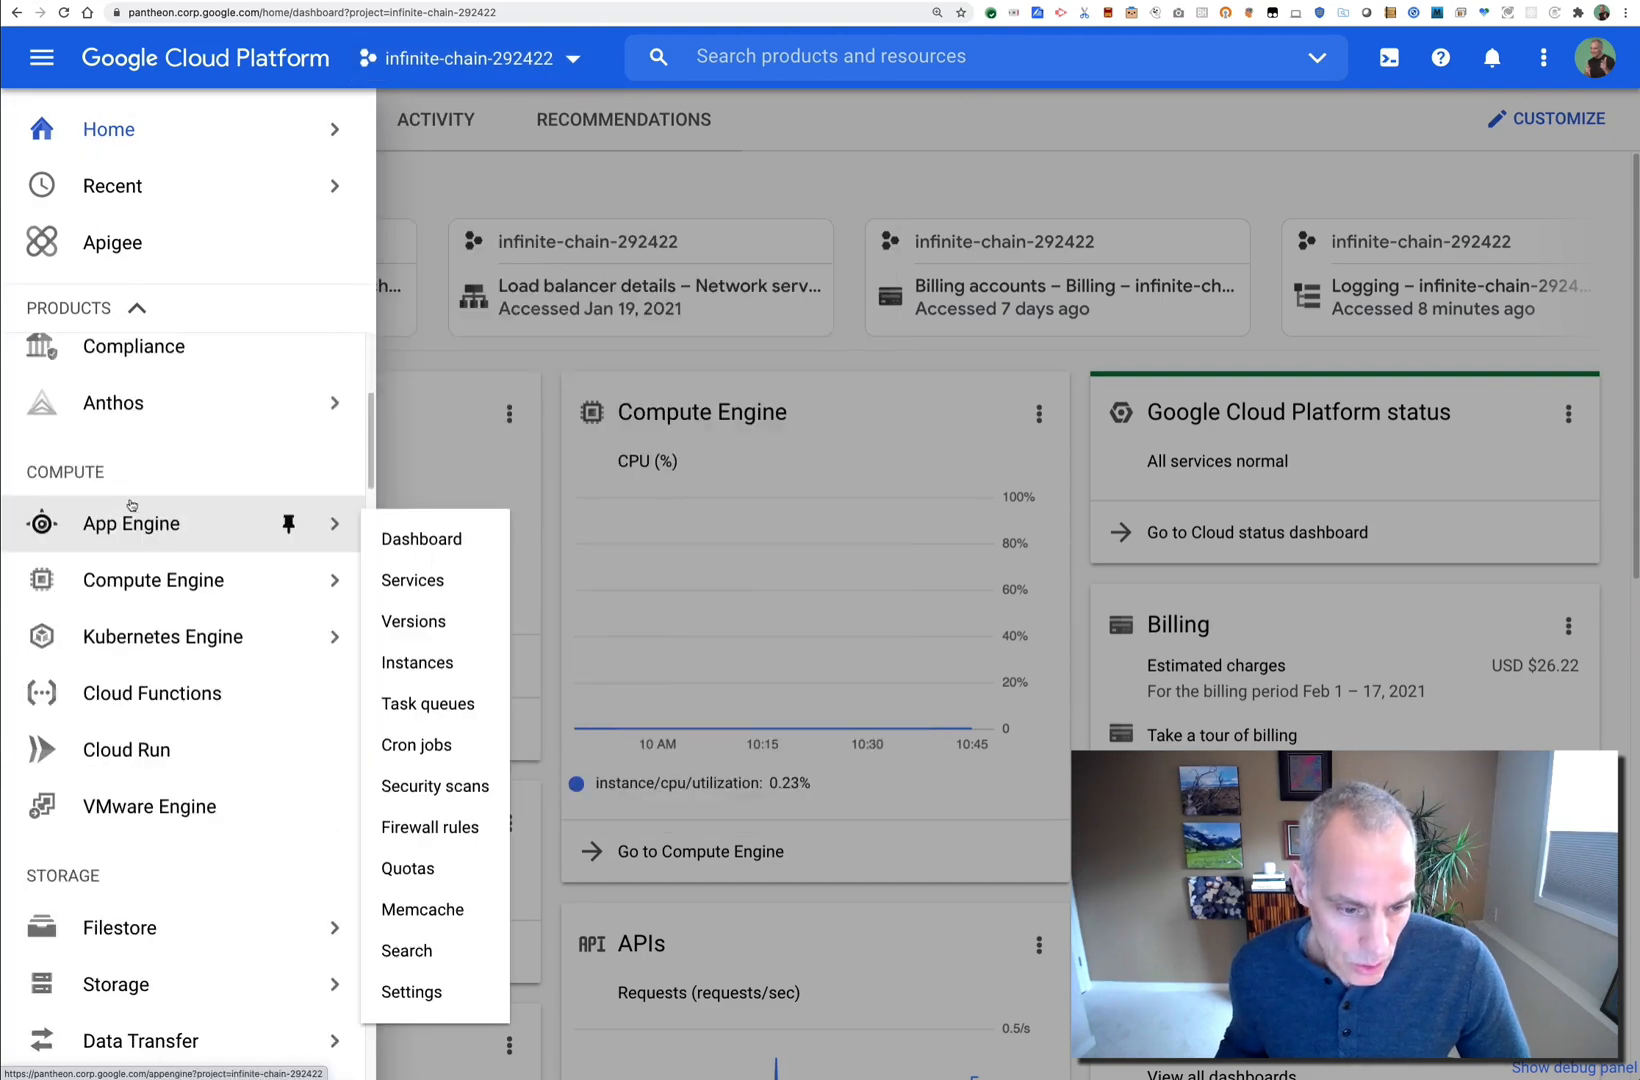
scroll(down, 3)
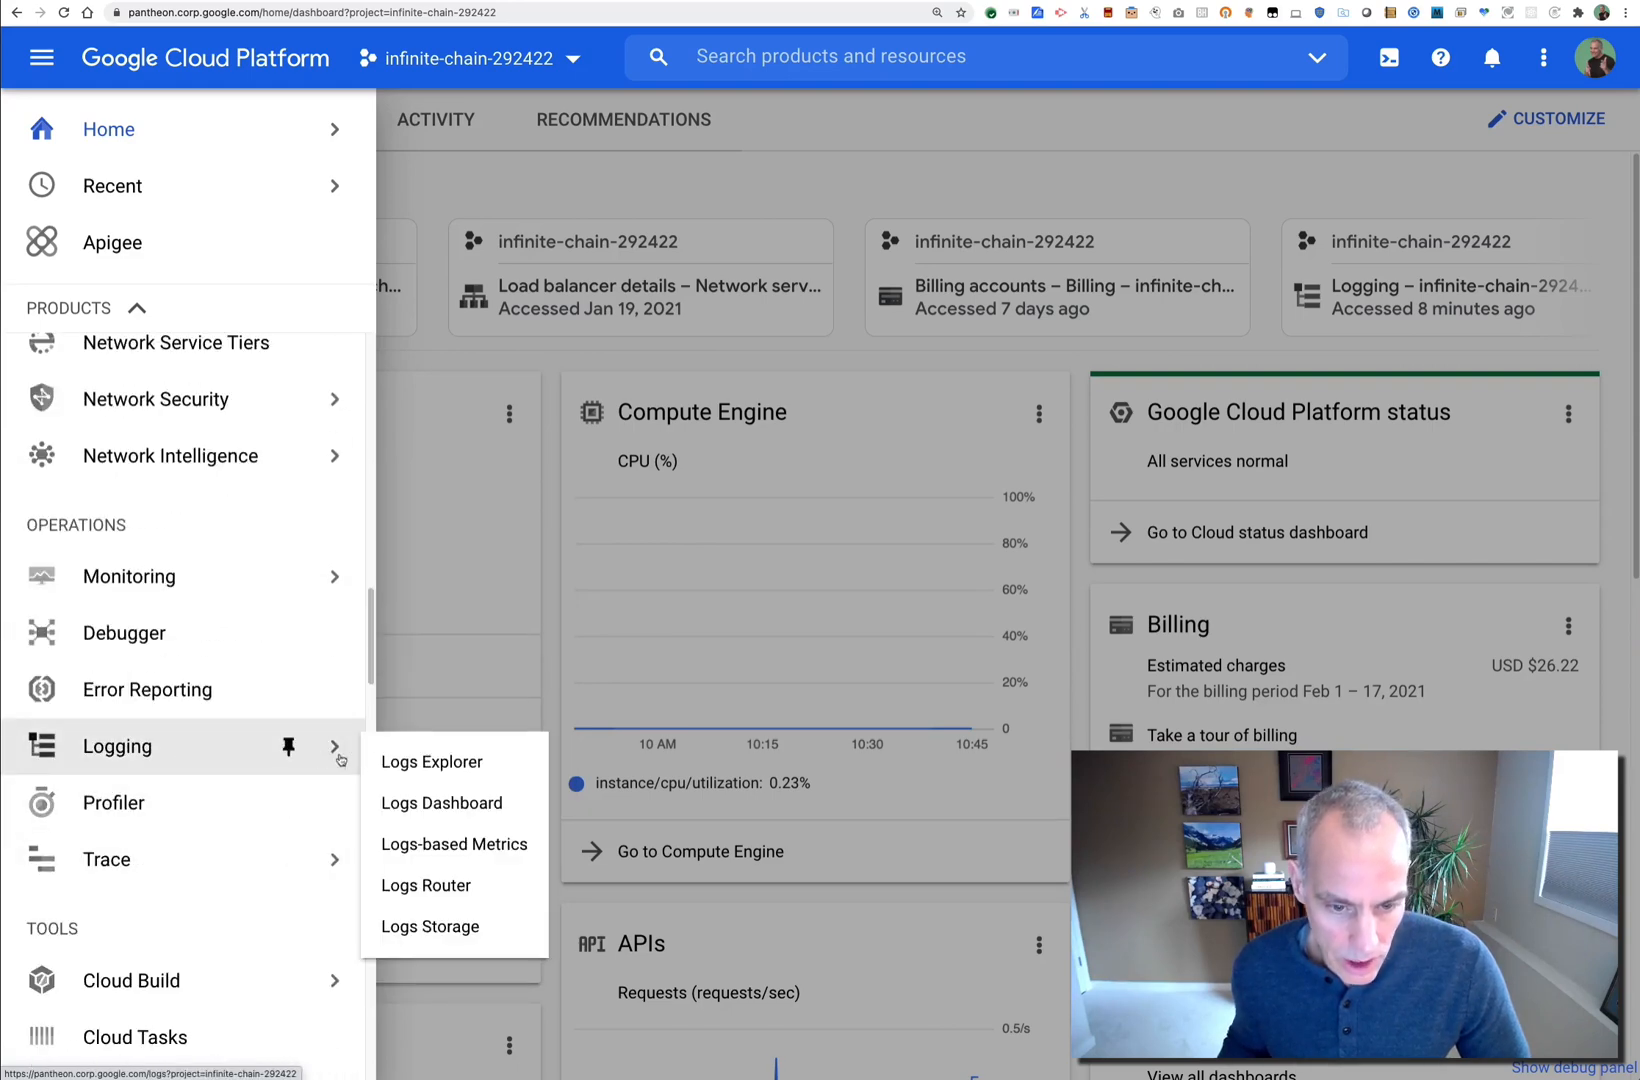
click(430, 762)
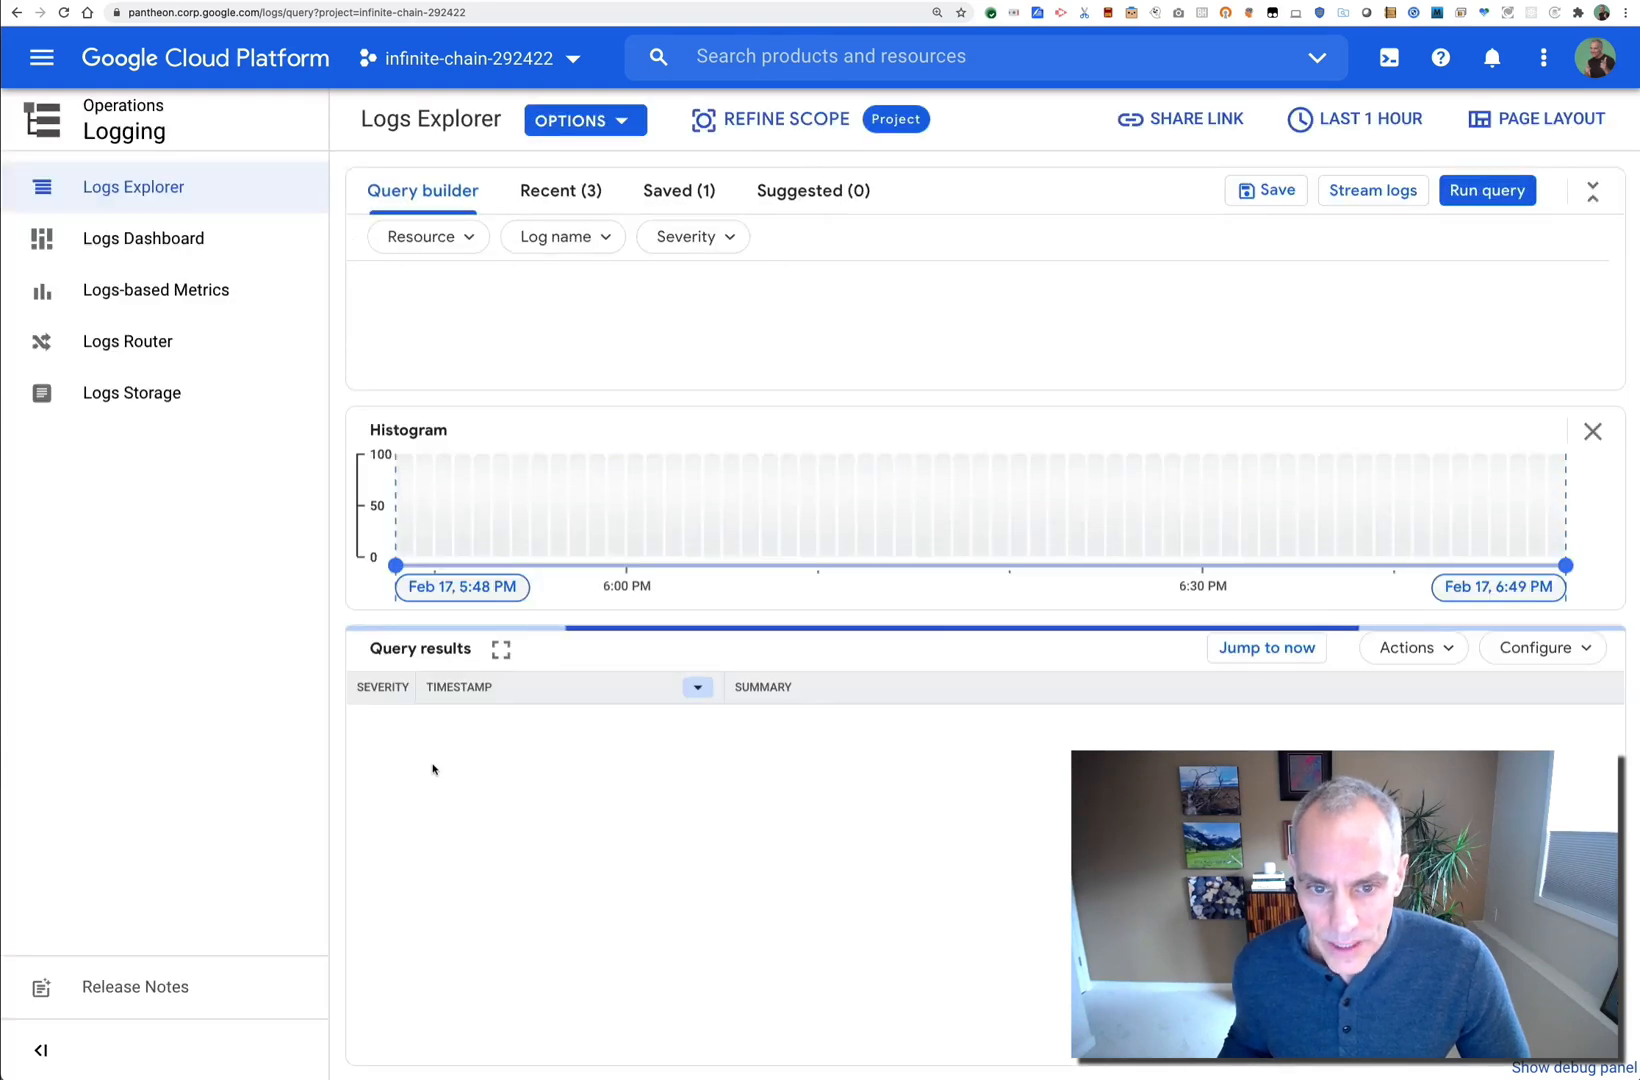
Run the default last-hour query, scroll the apigee.googleapis.com entries, and begin a resource filter
click(1486, 190)
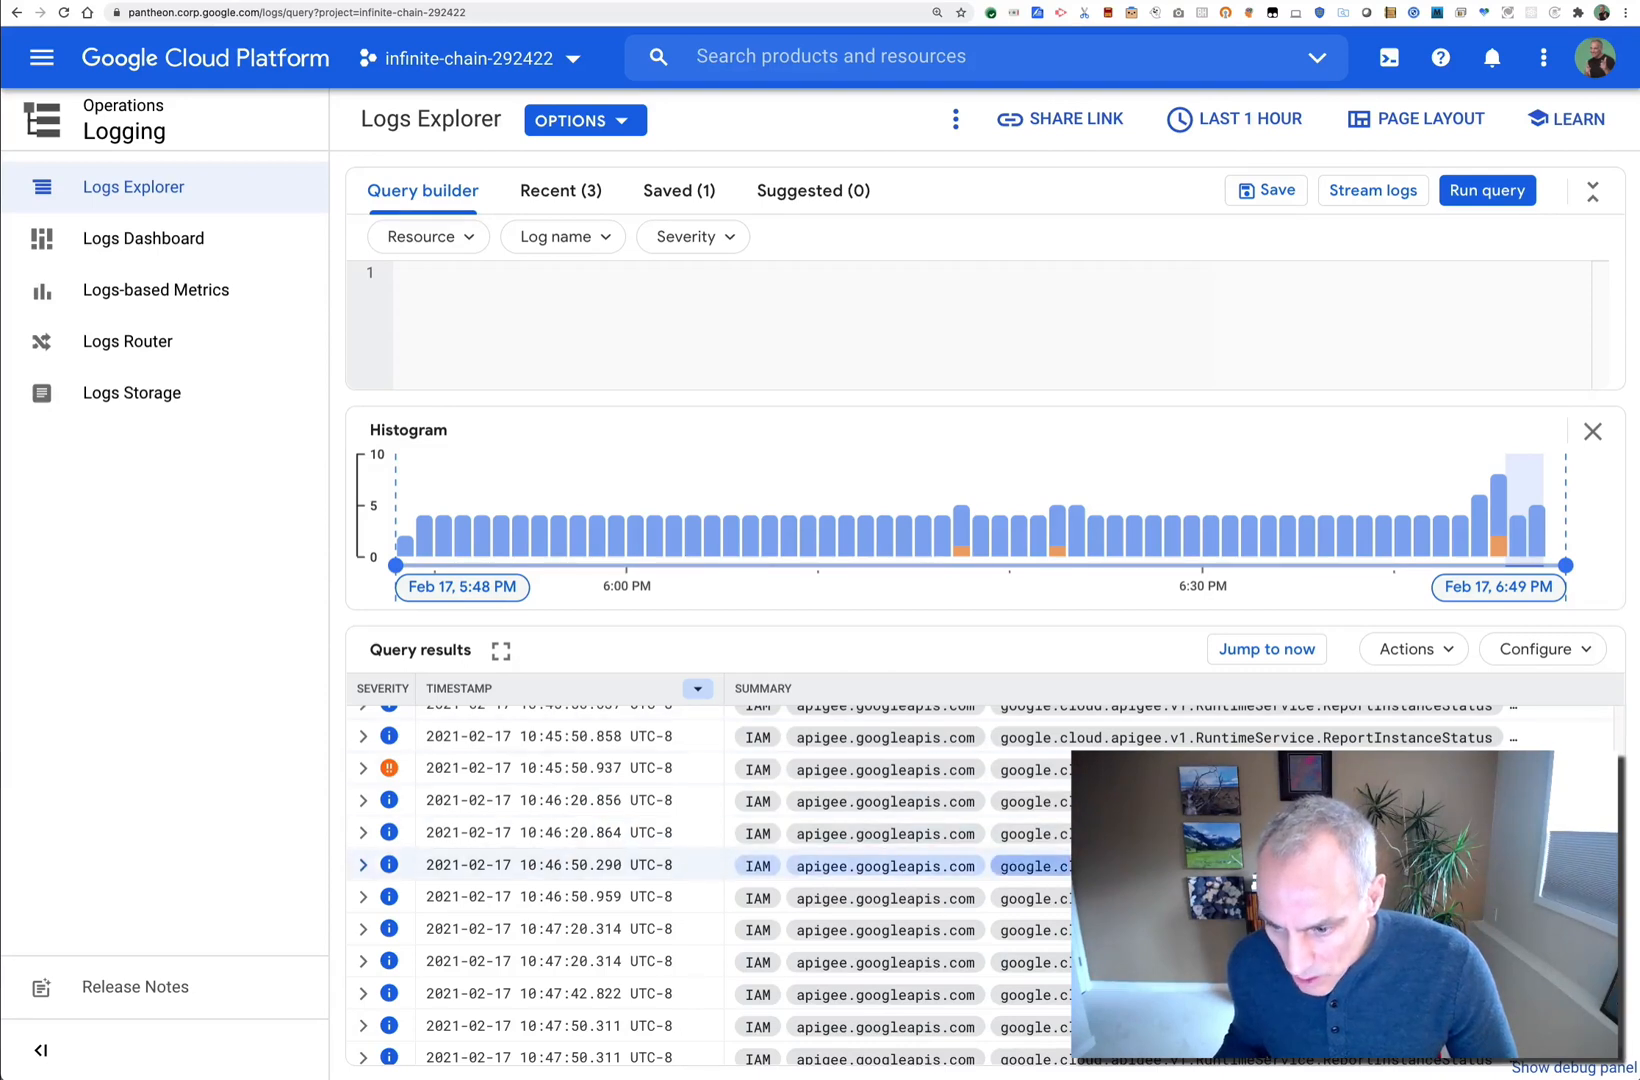
scroll(down, 3)
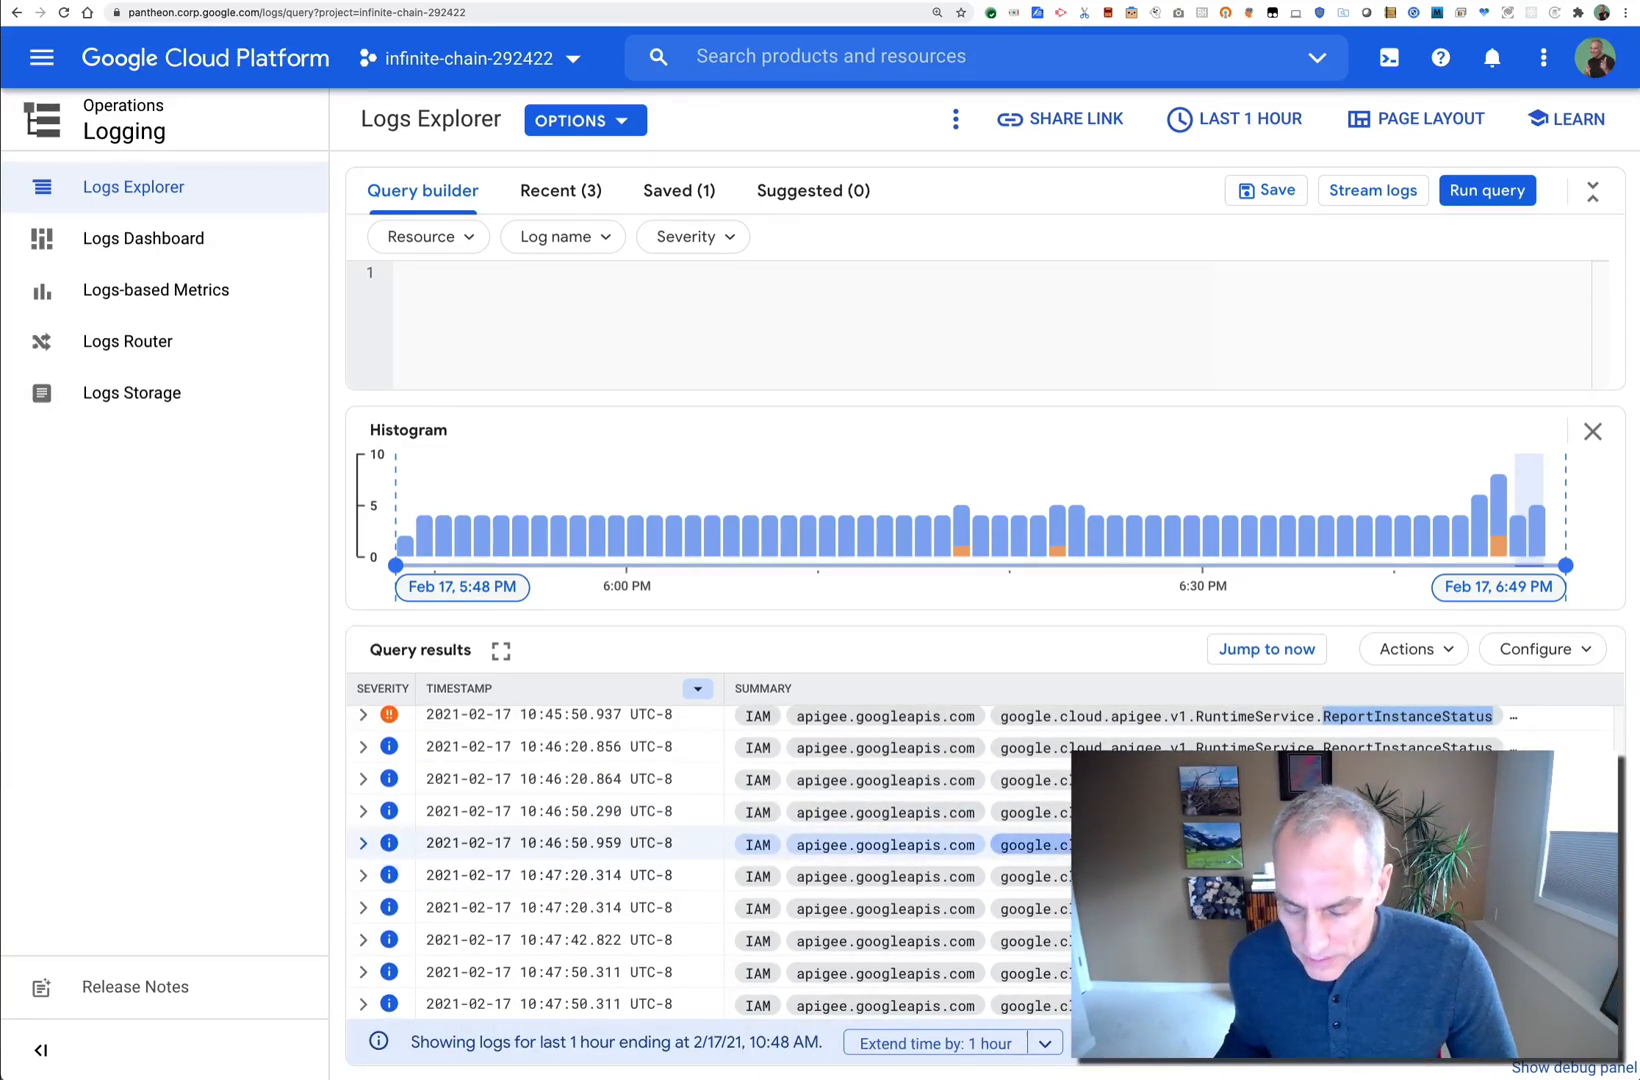
mouse_move(666, 778)
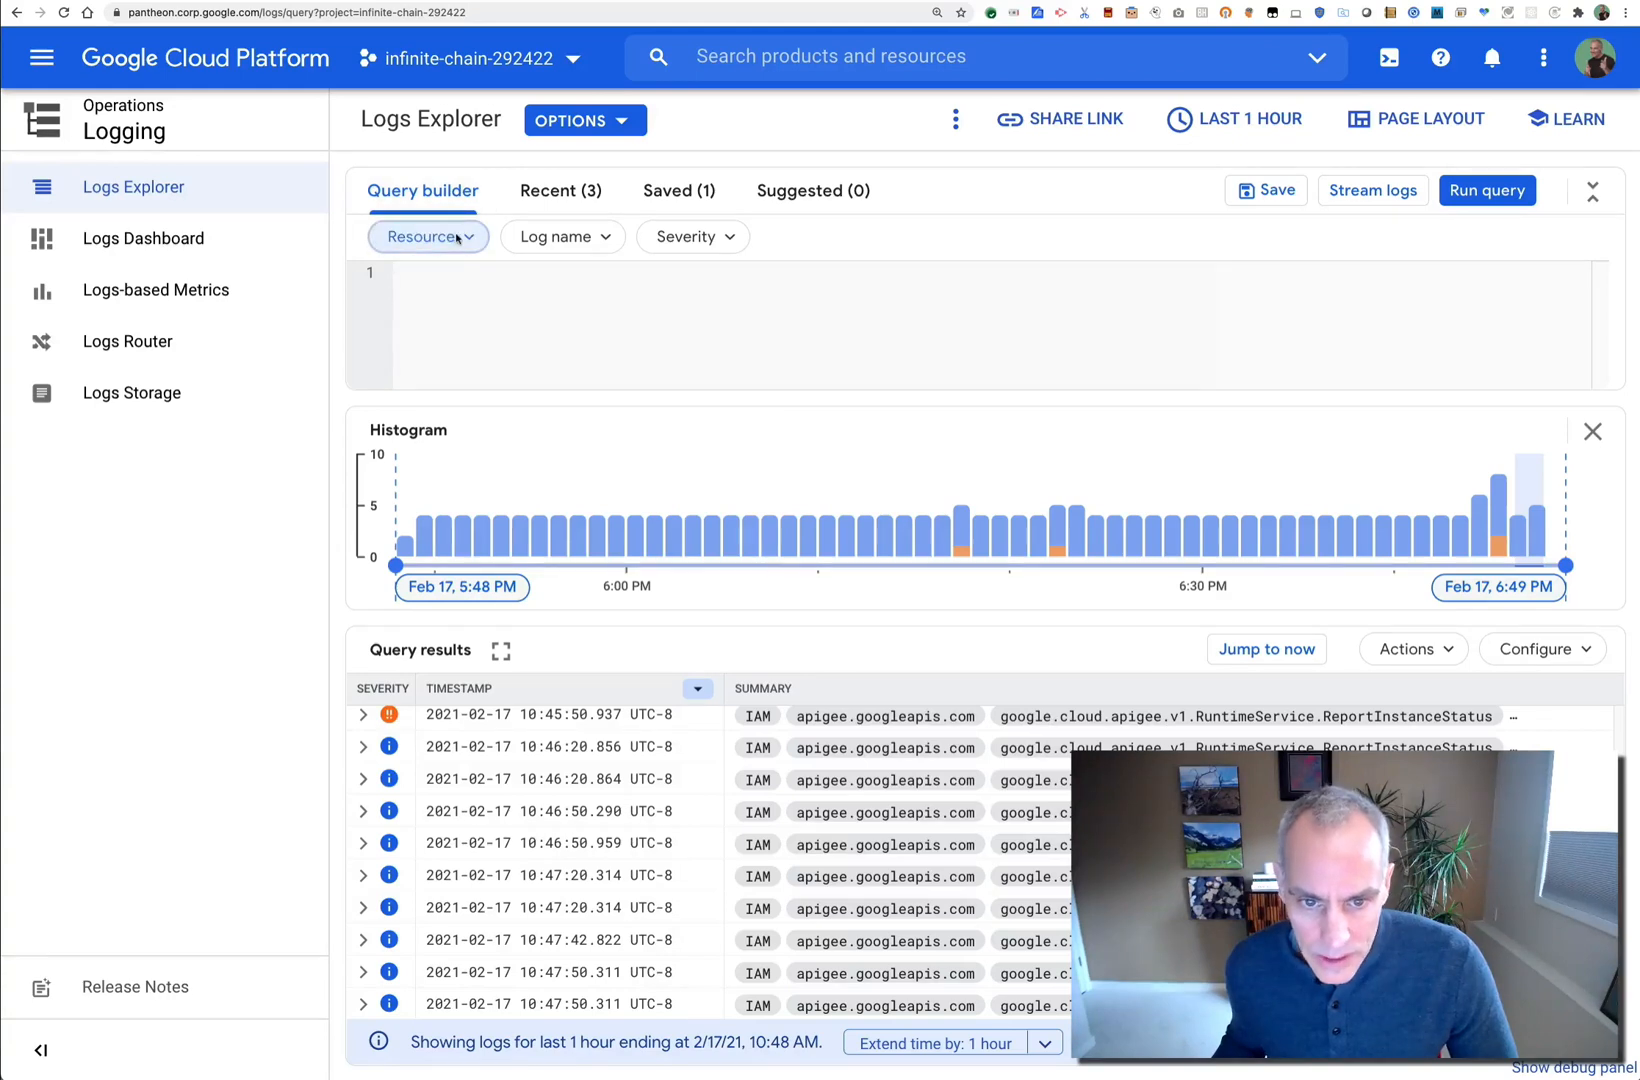
click(426, 236)
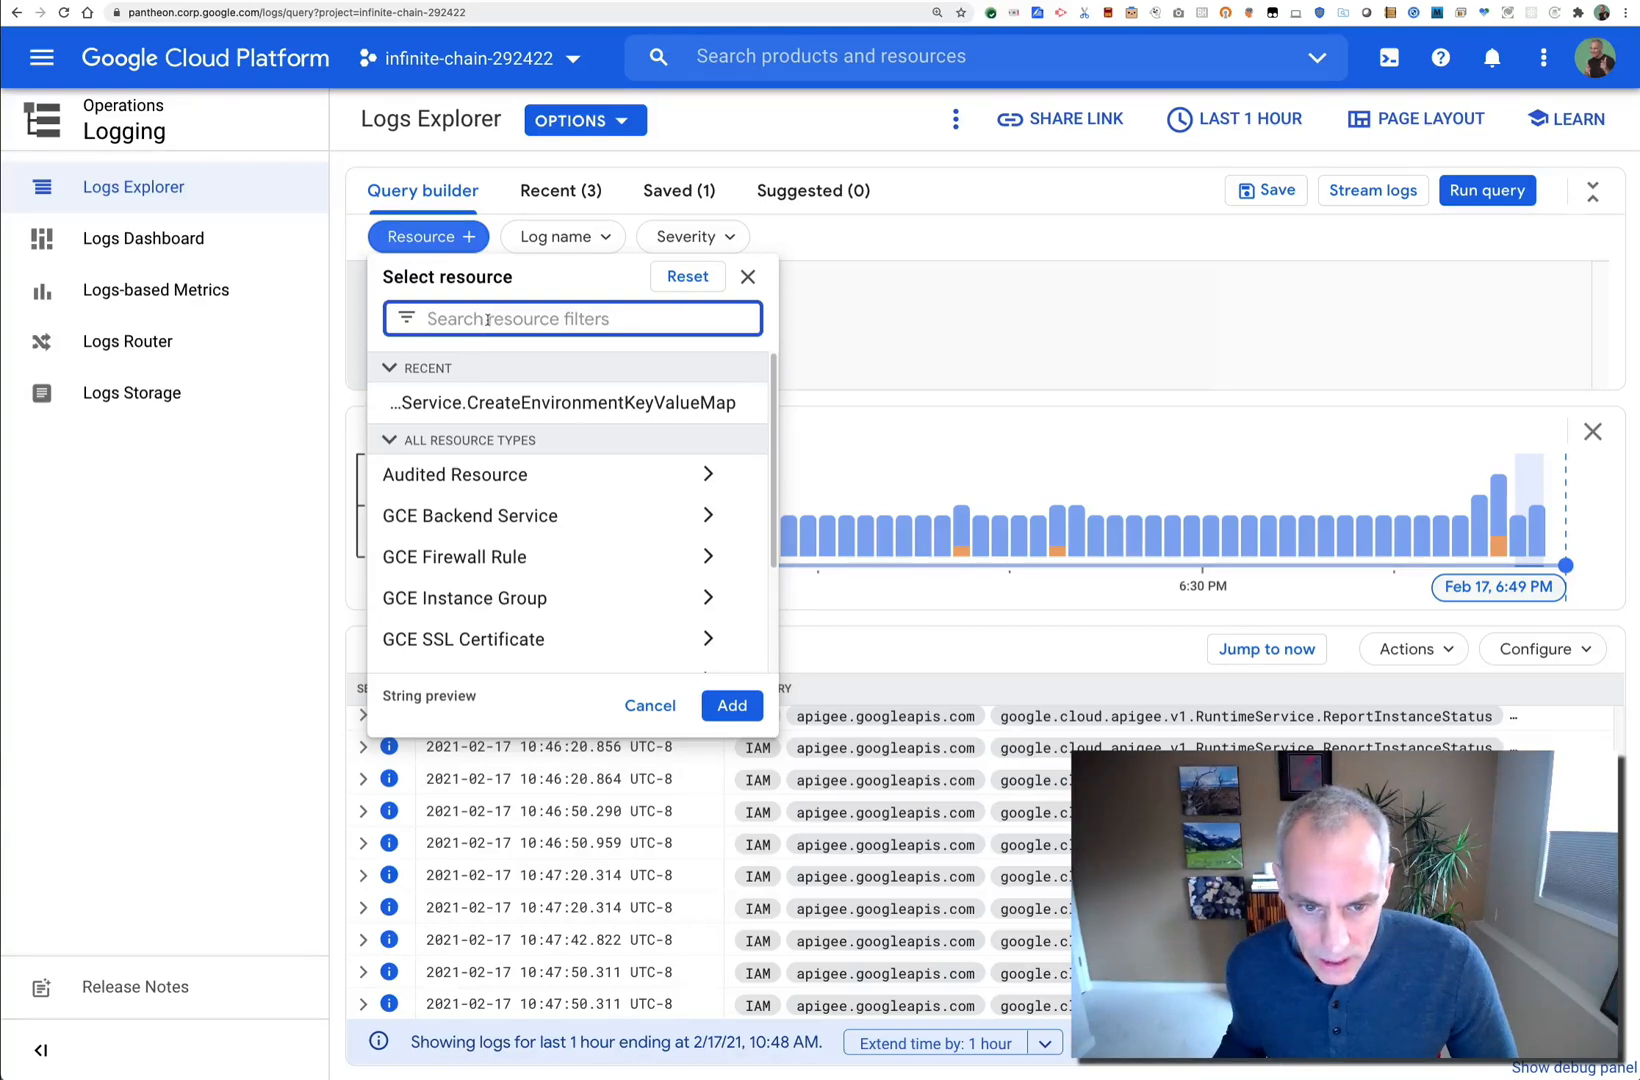
Filter to Audited Resource > Apigee Edge Service and search its methods for 'Run'
click(454, 474)
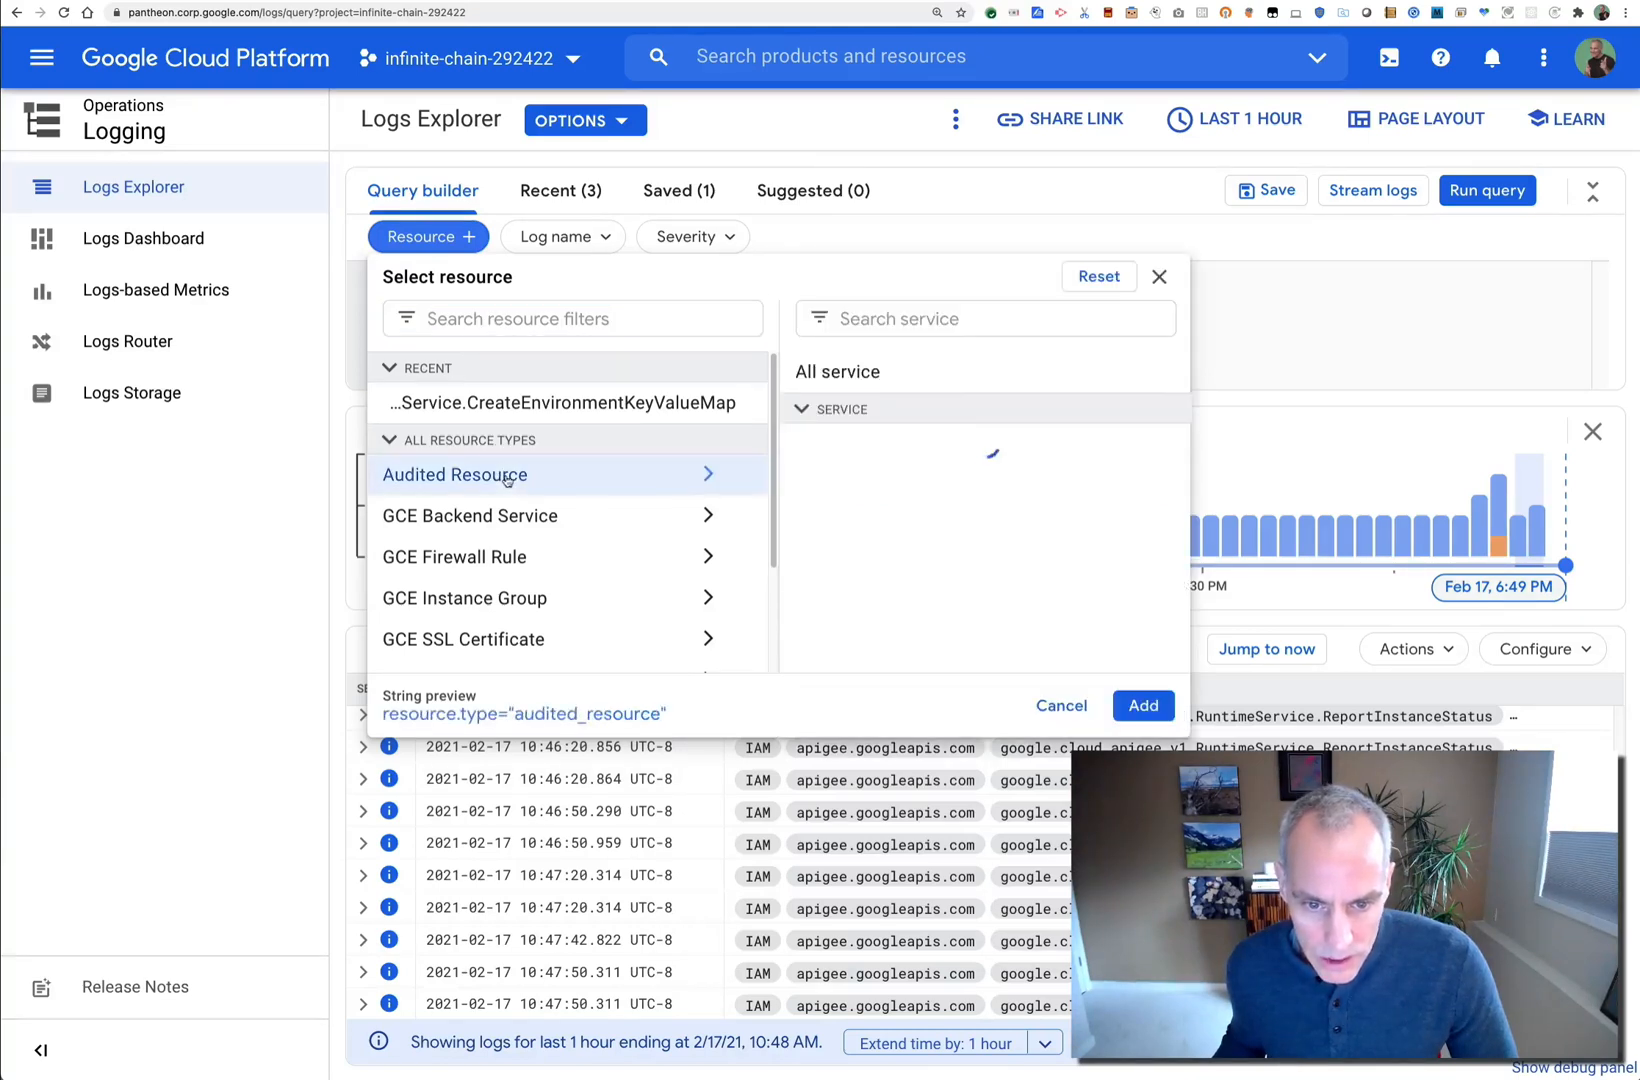
click(878, 444)
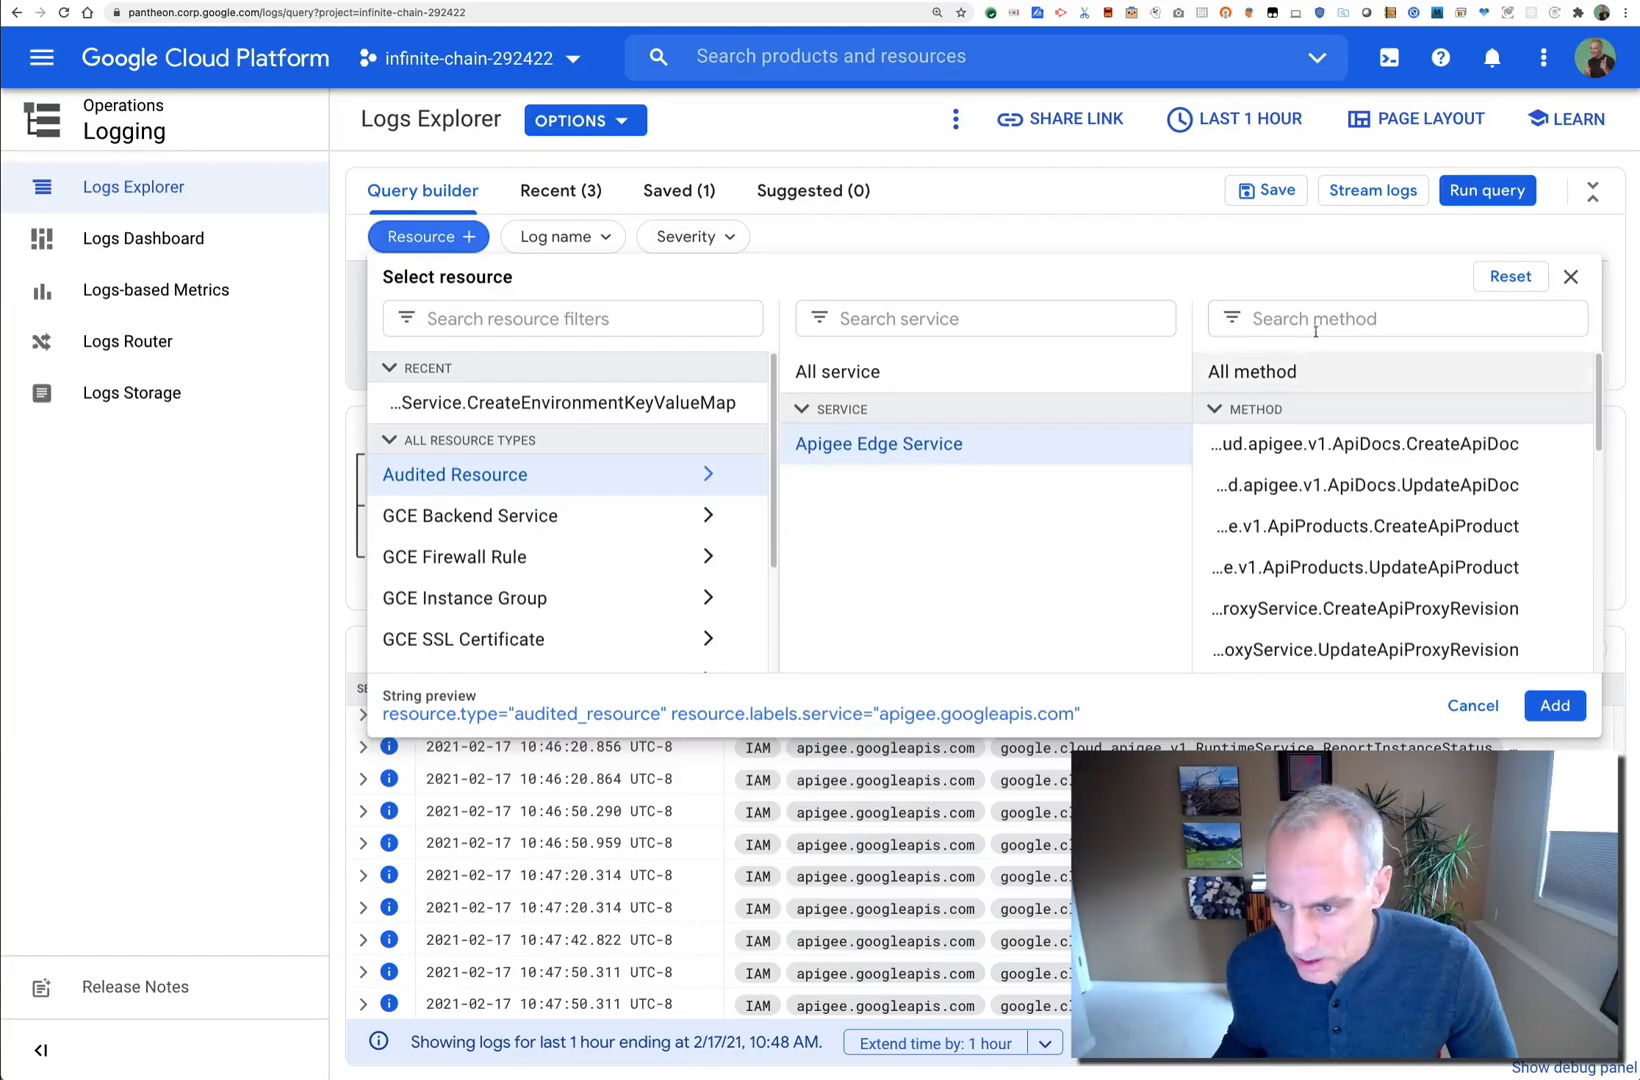
click(1396, 318)
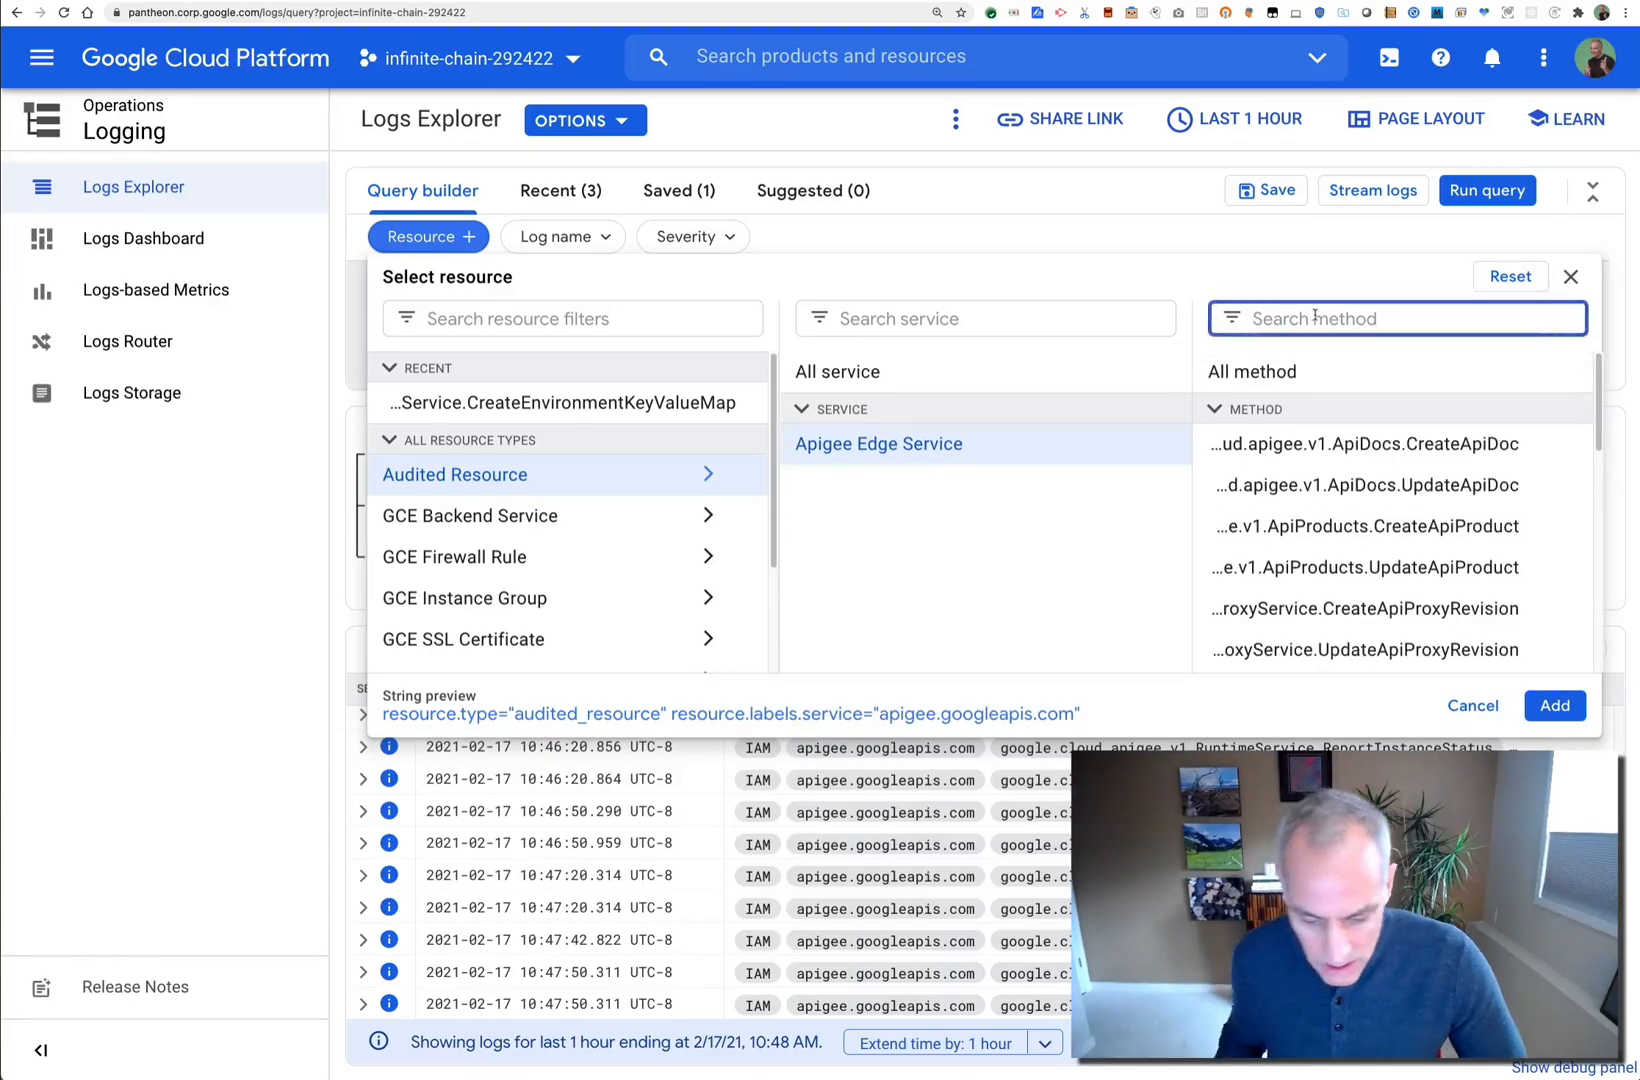
text(Run)
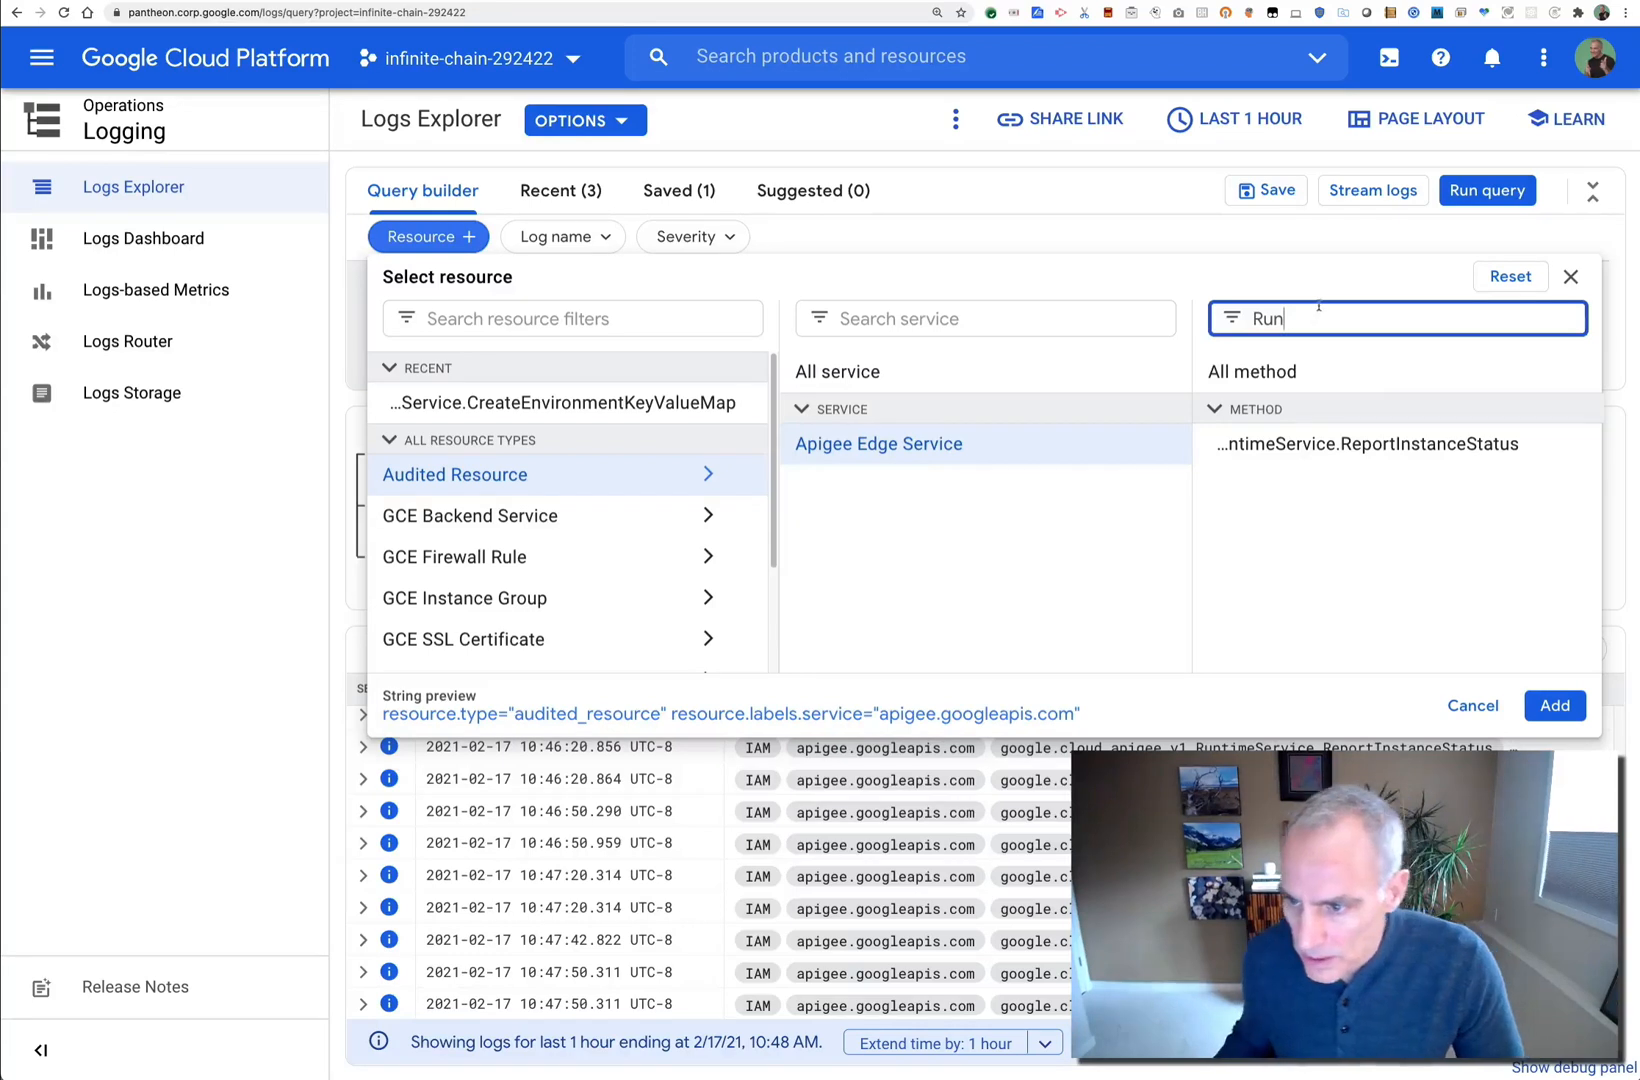
Select the ReportInstanceStatus method and add the resource filter to the query
click(1362, 444)
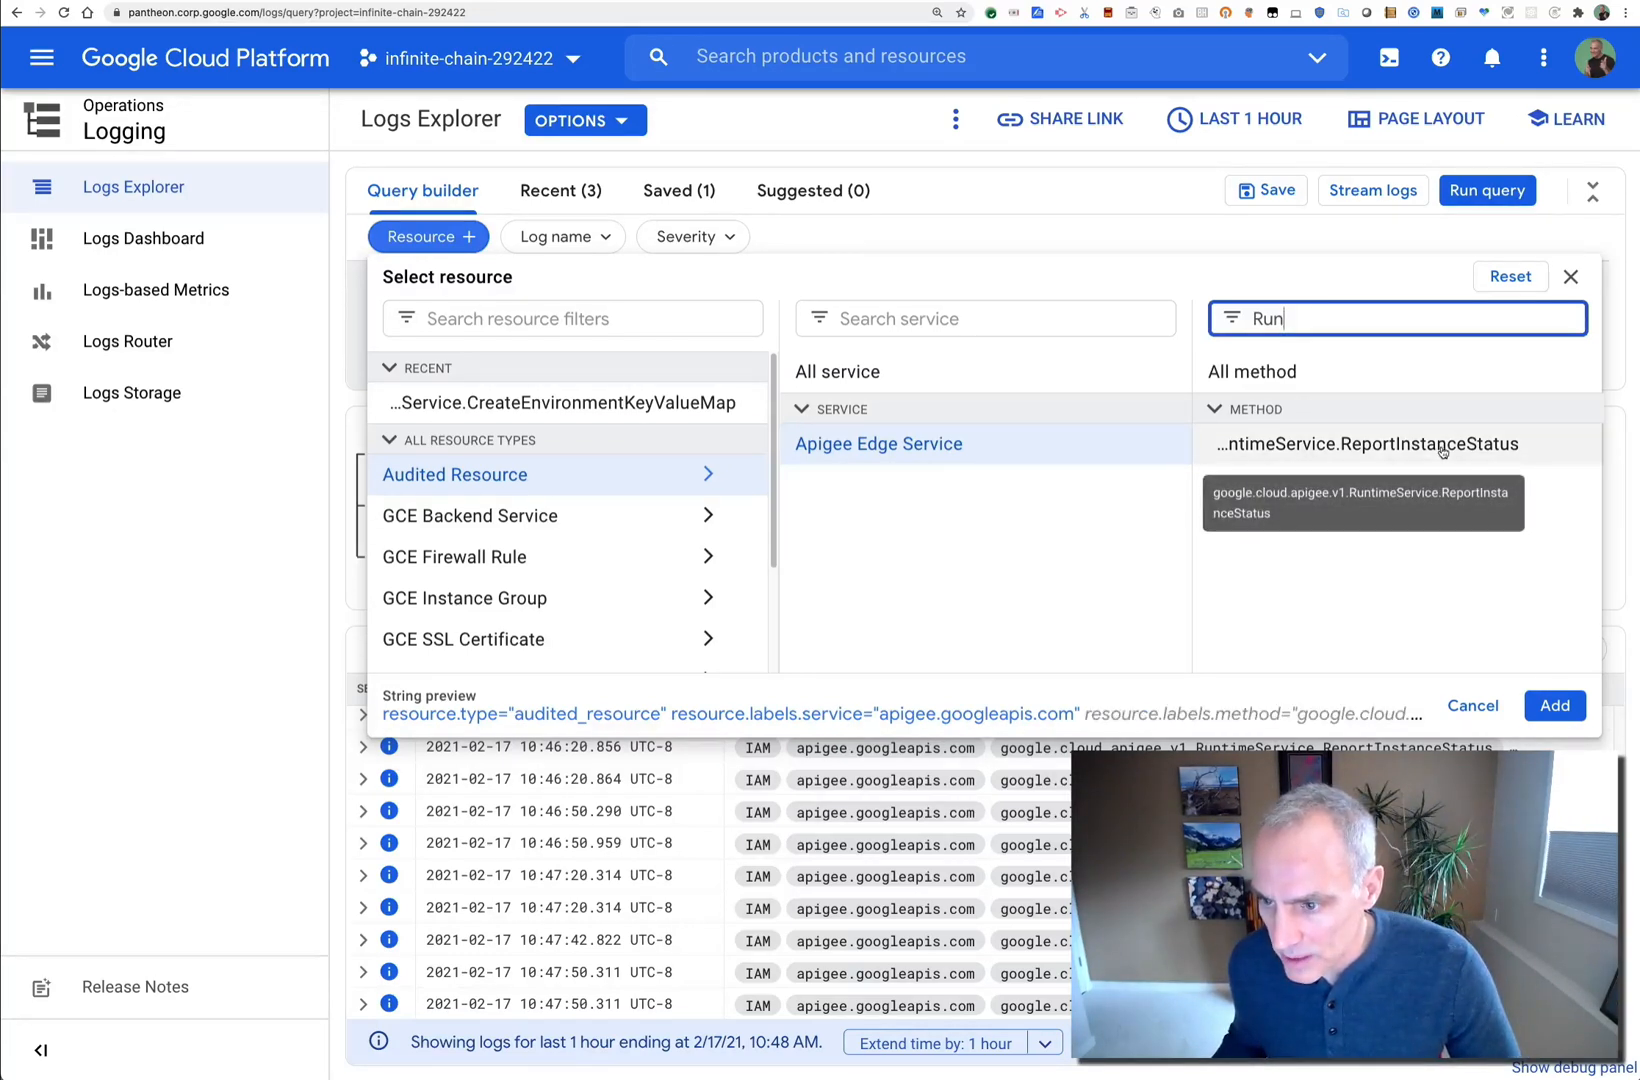
click(1364, 444)
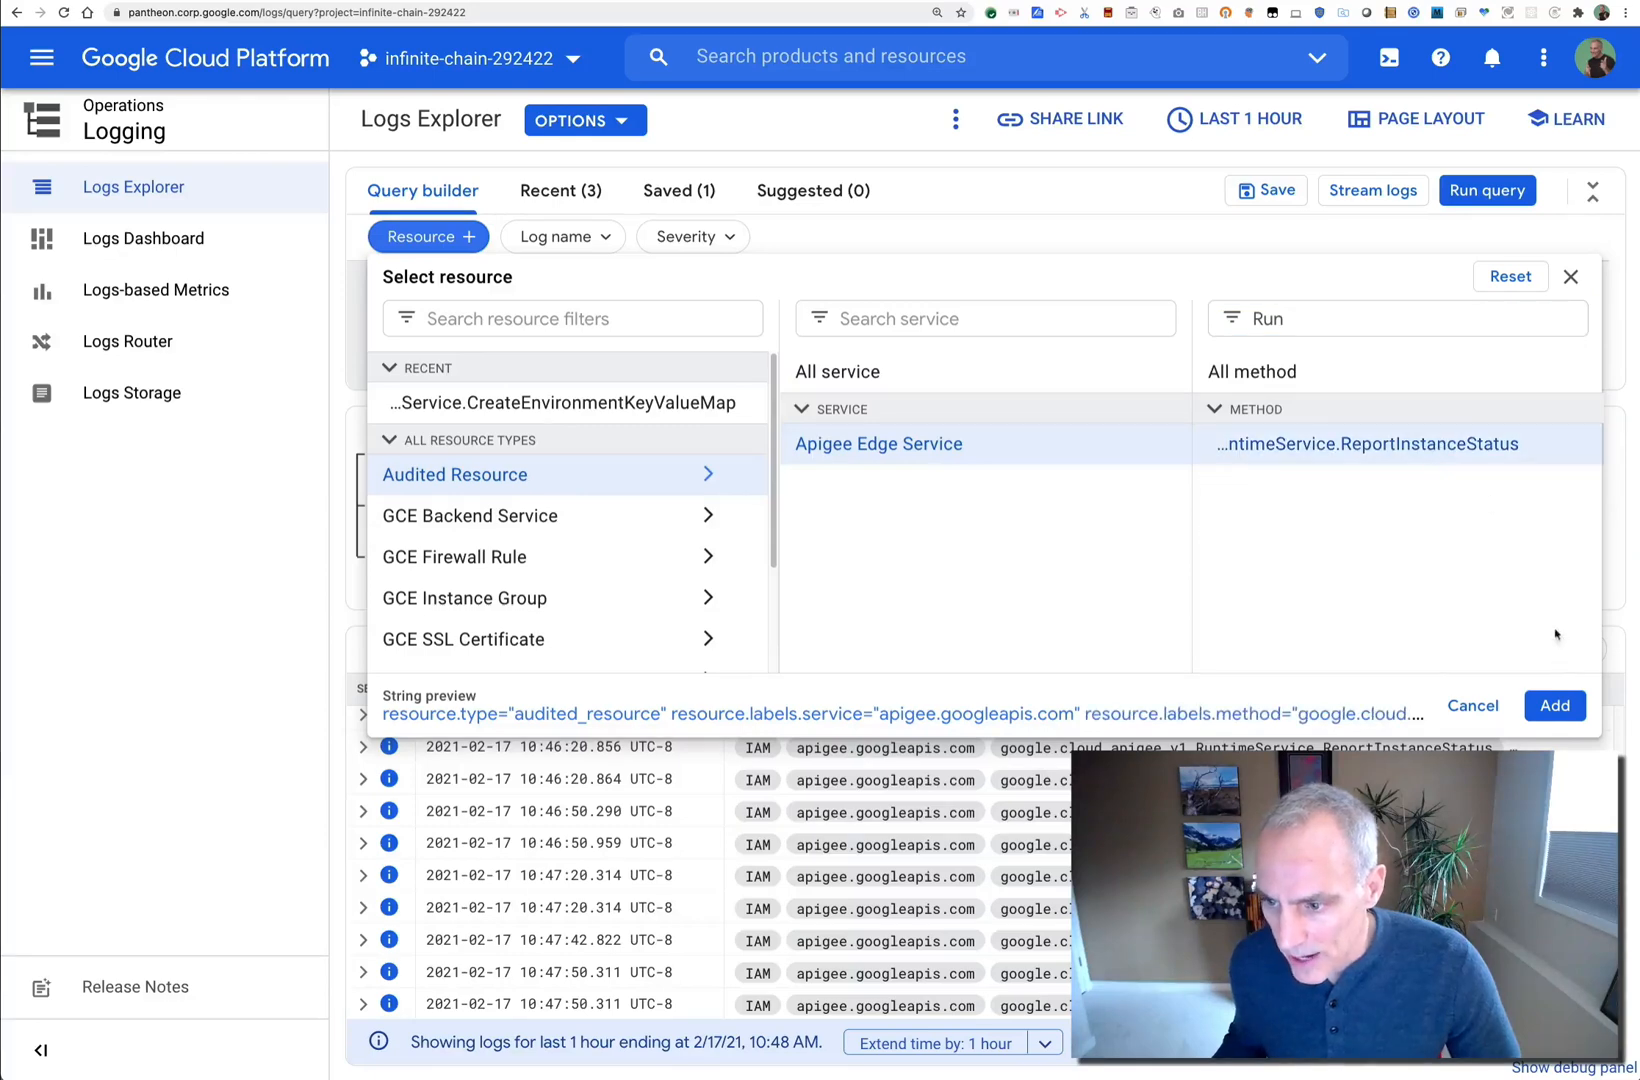
click(1554, 706)
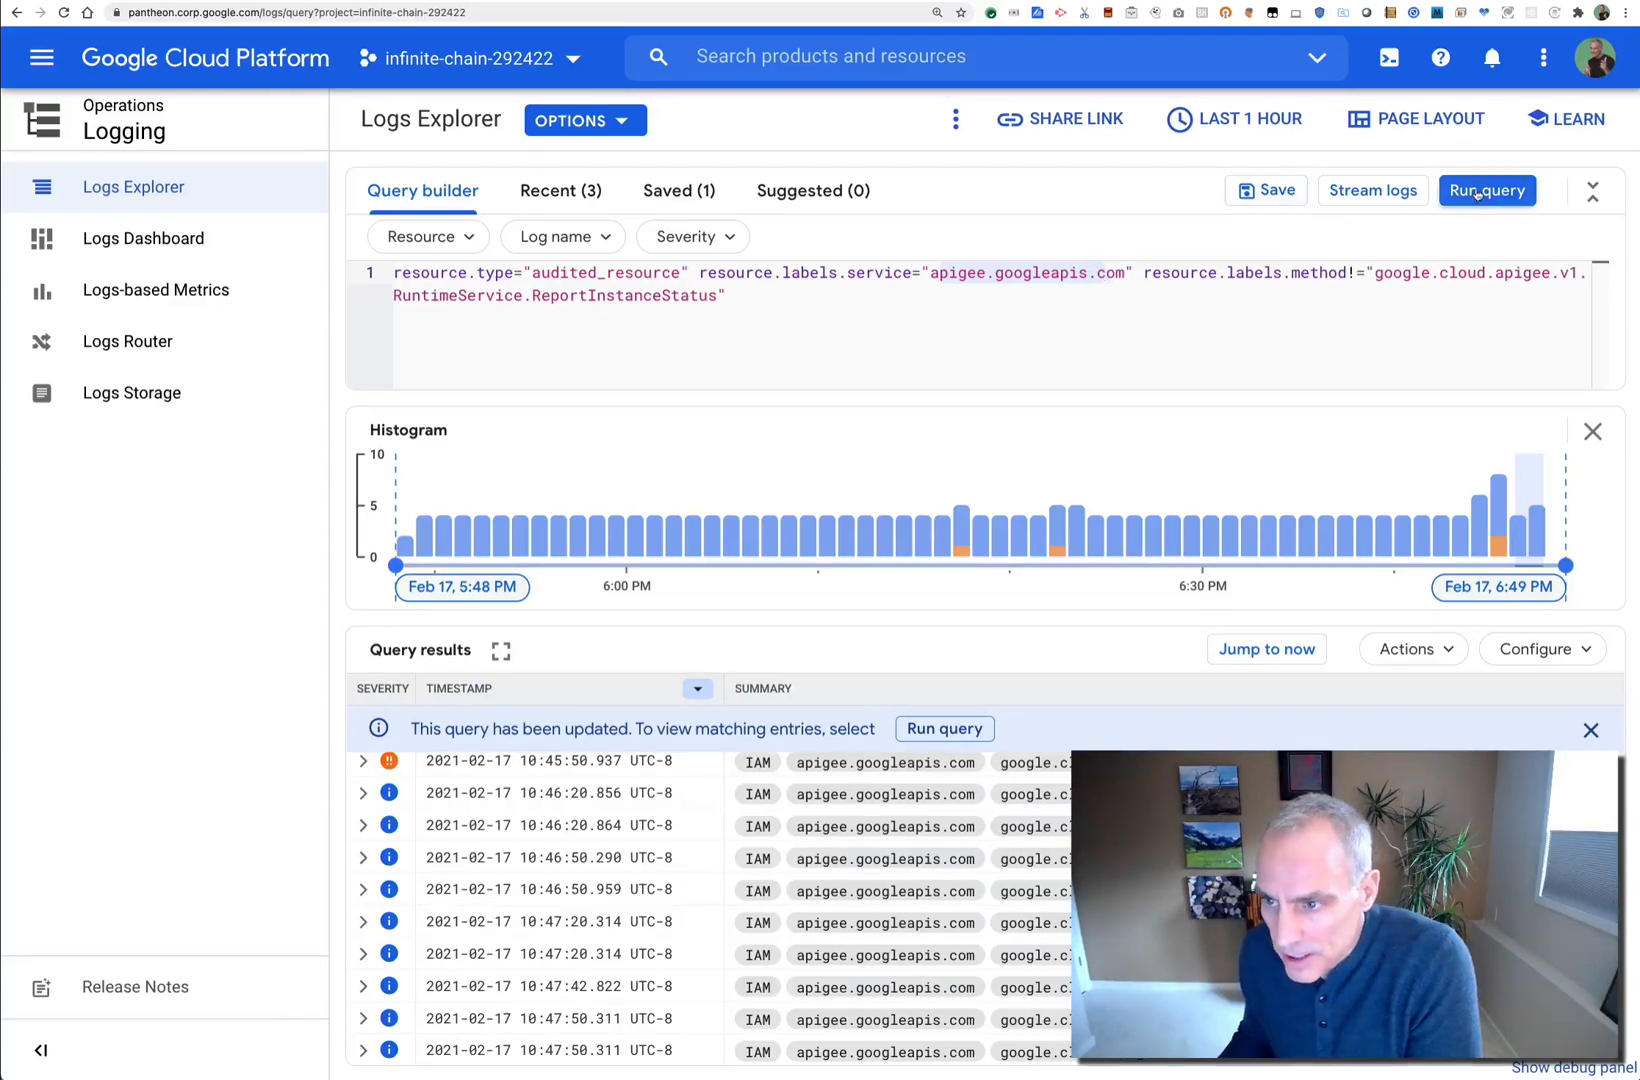
Run the exclusion query and inspect the CreateApiProduct entry's protoPayload, then collapse it
click(1486, 190)
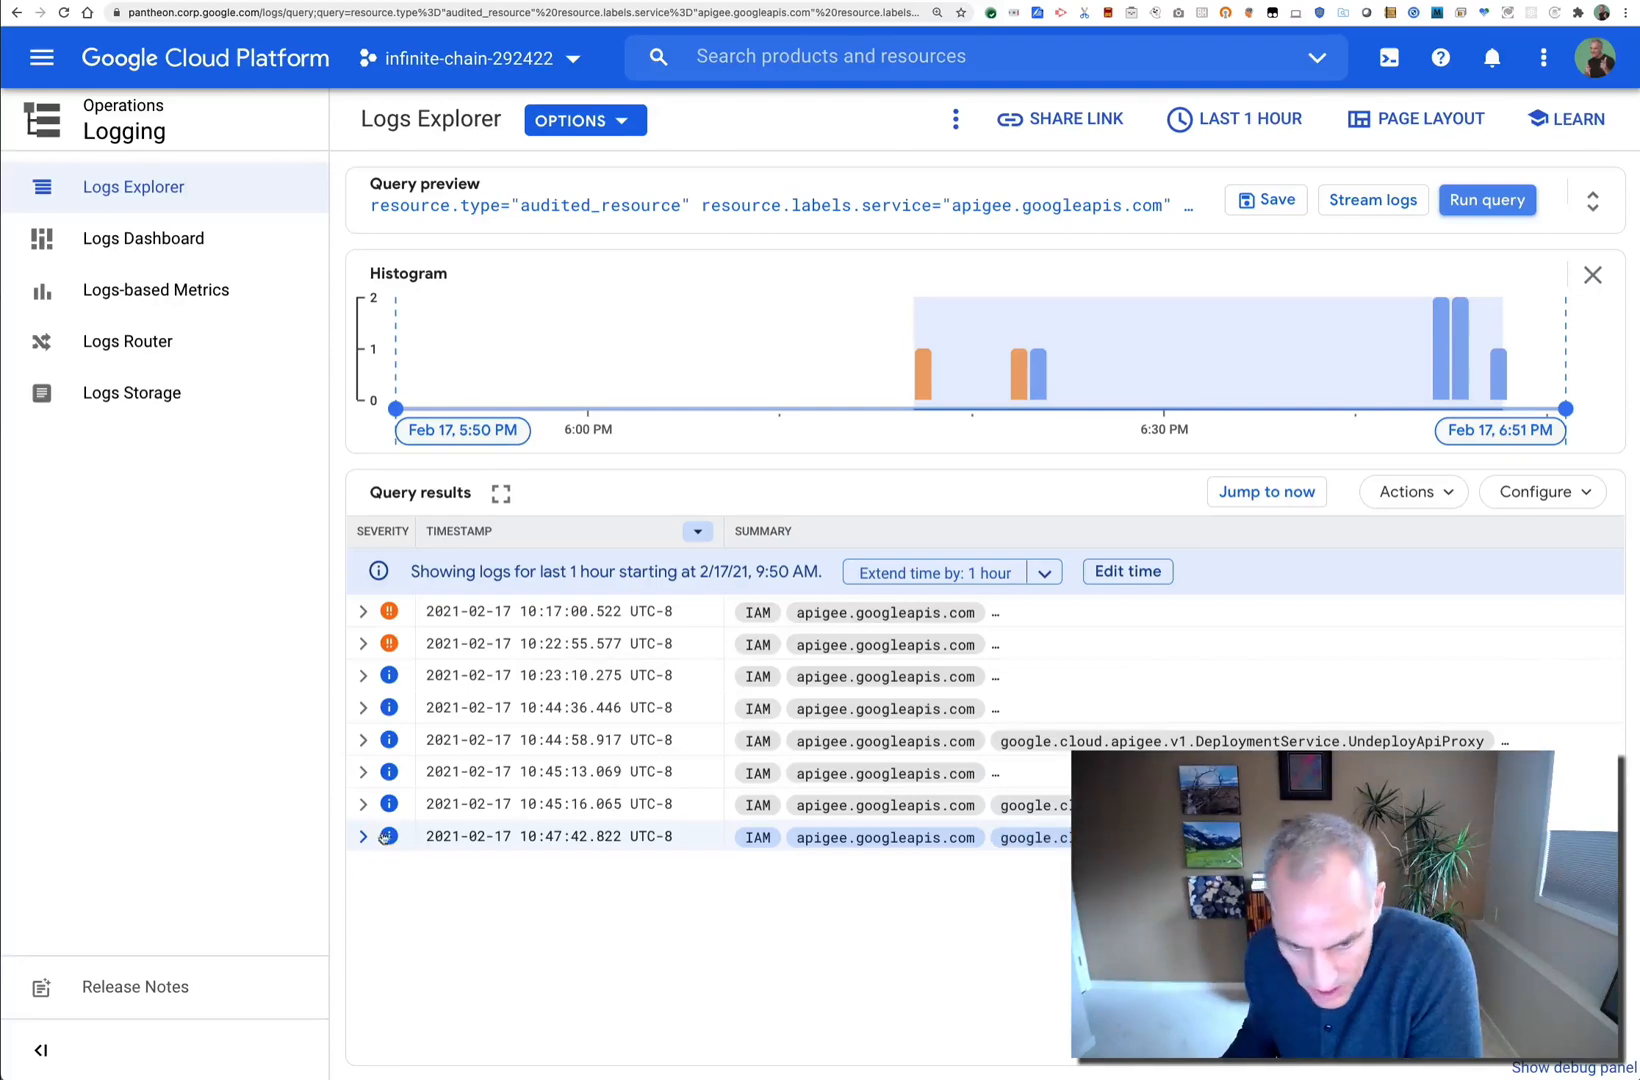
click(362, 836)
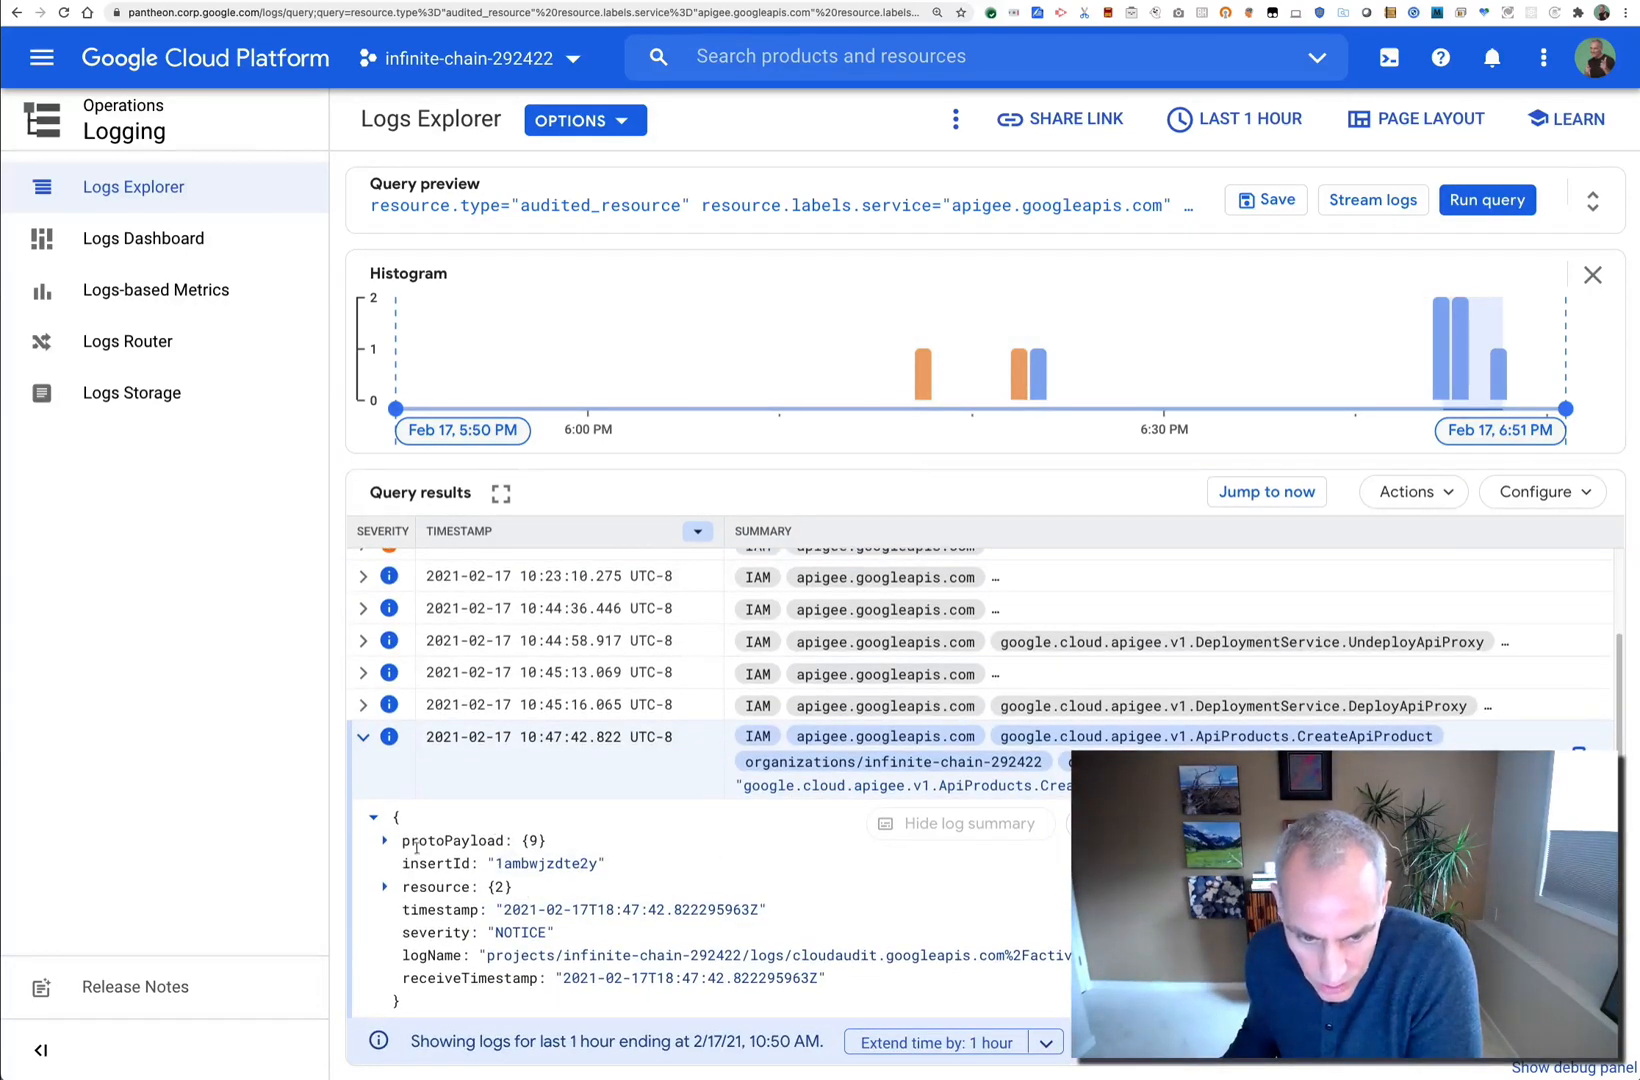
click(384, 840)
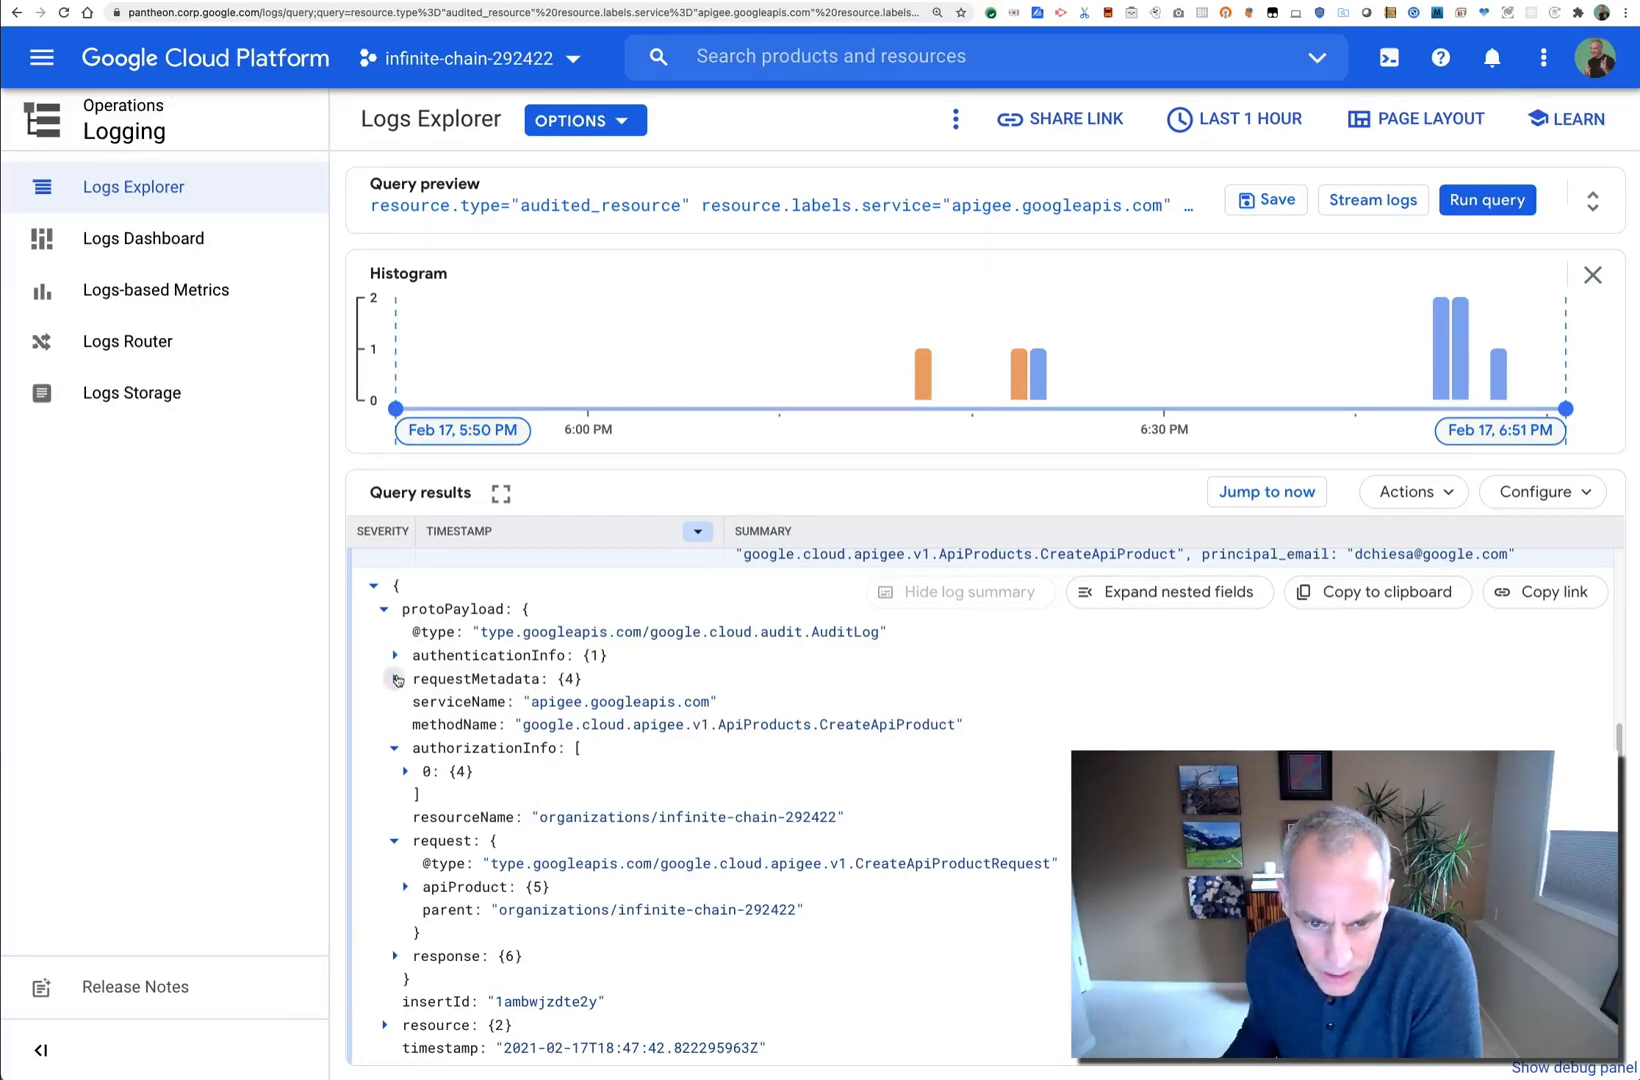
click(396, 656)
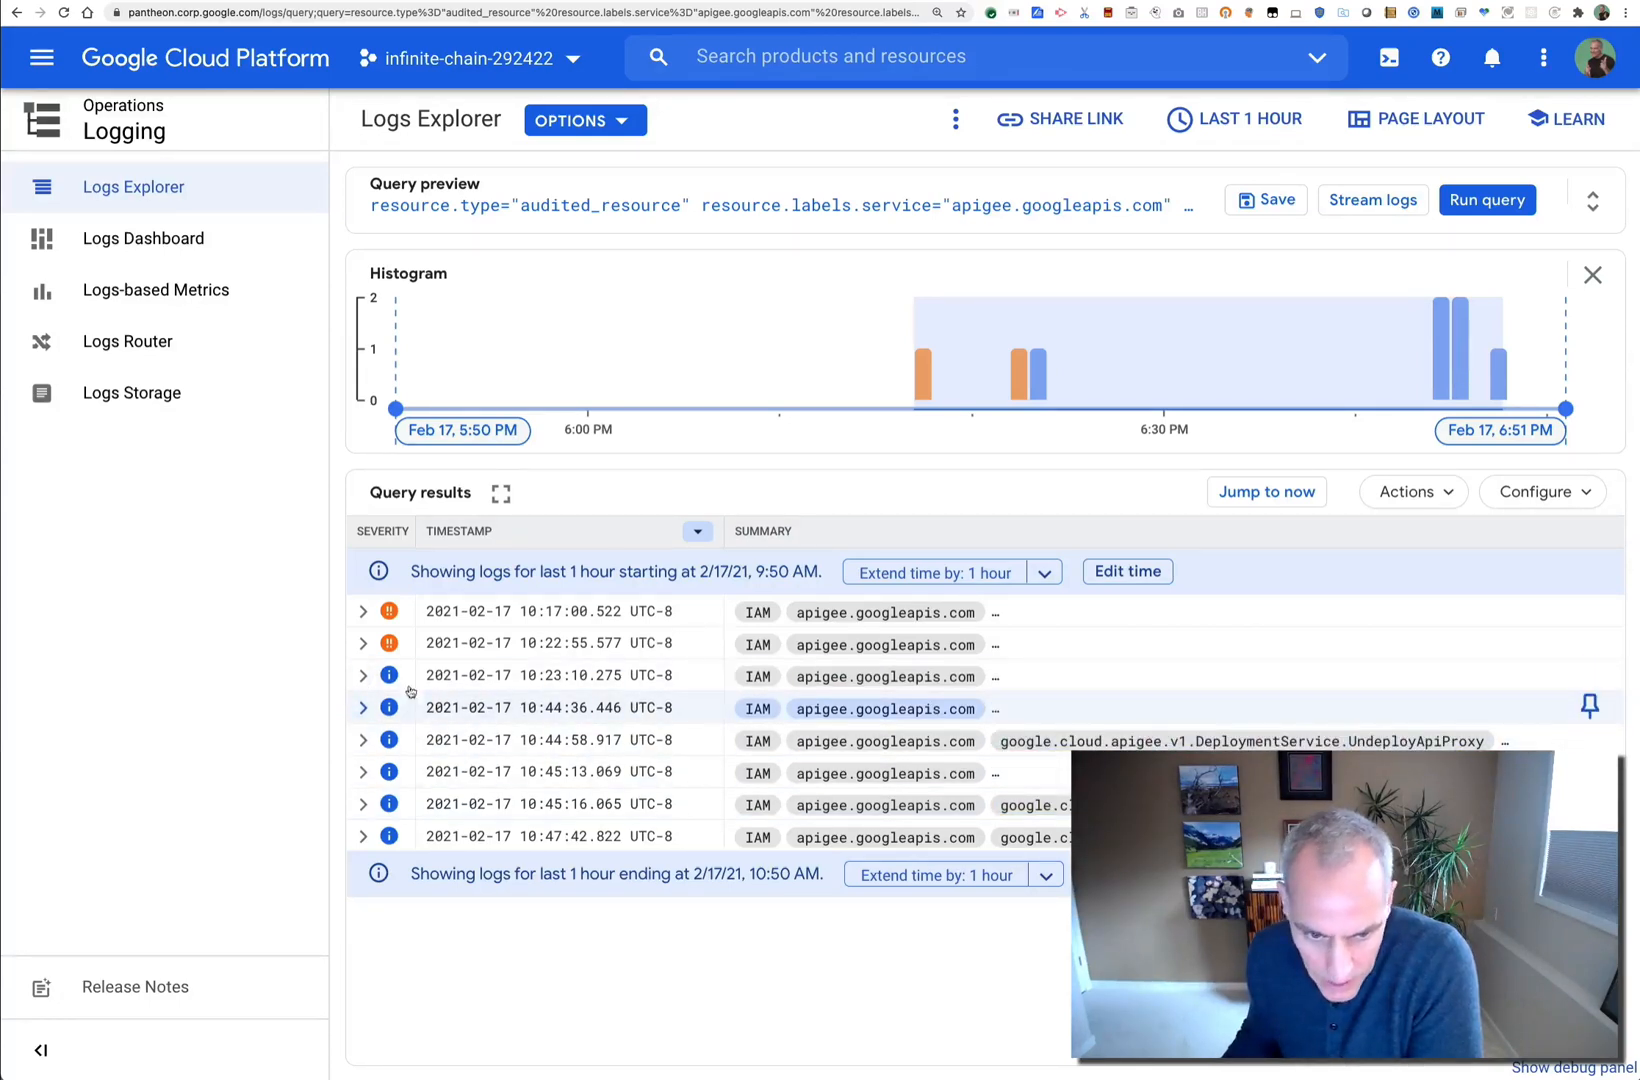
click(362, 676)
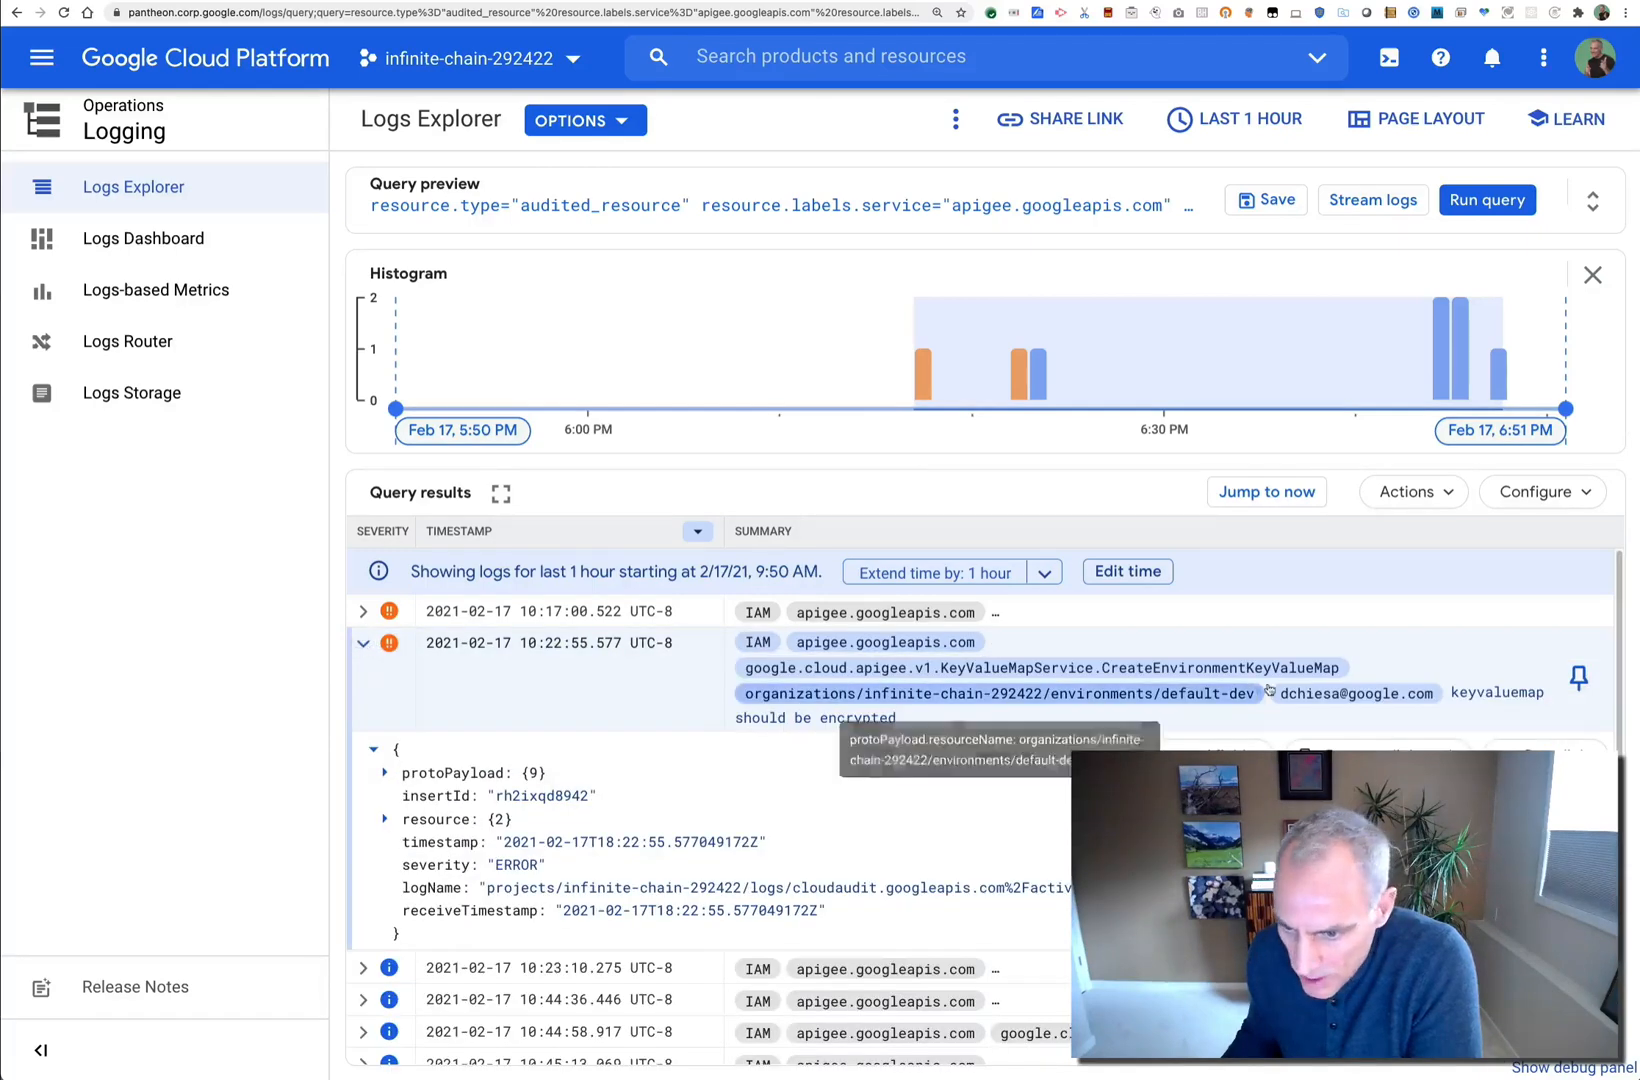
mouse_move(1292, 668)
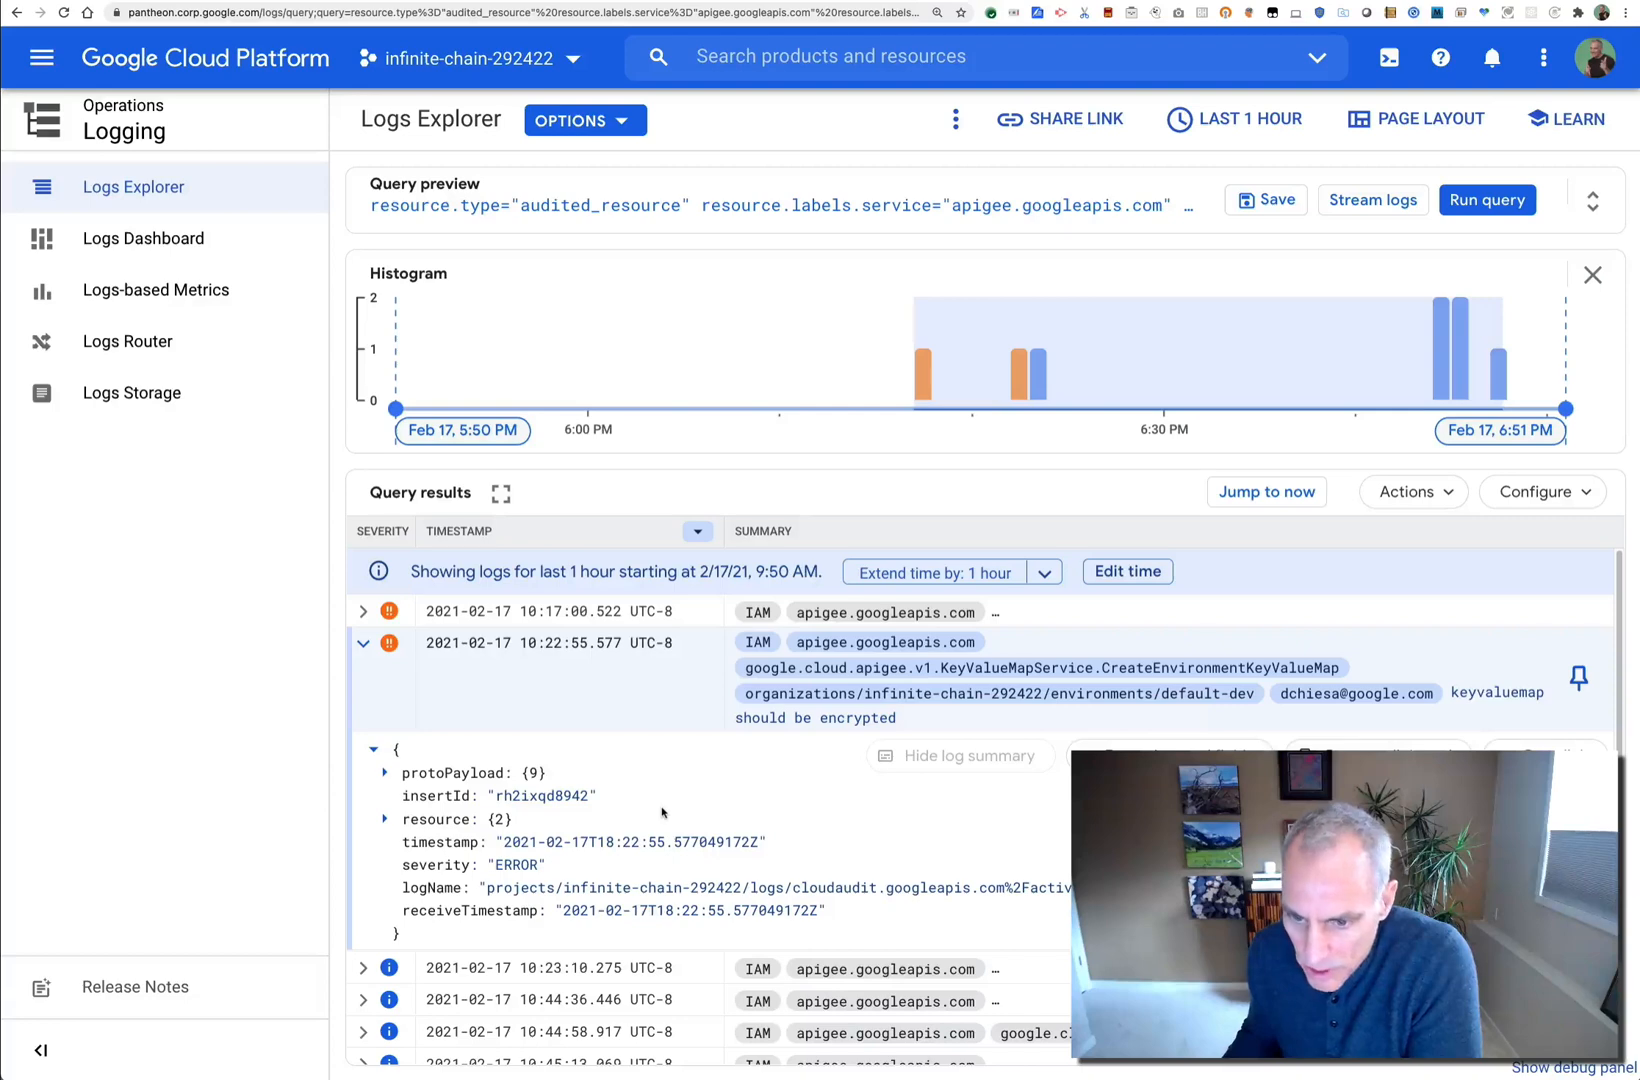
click(362, 642)
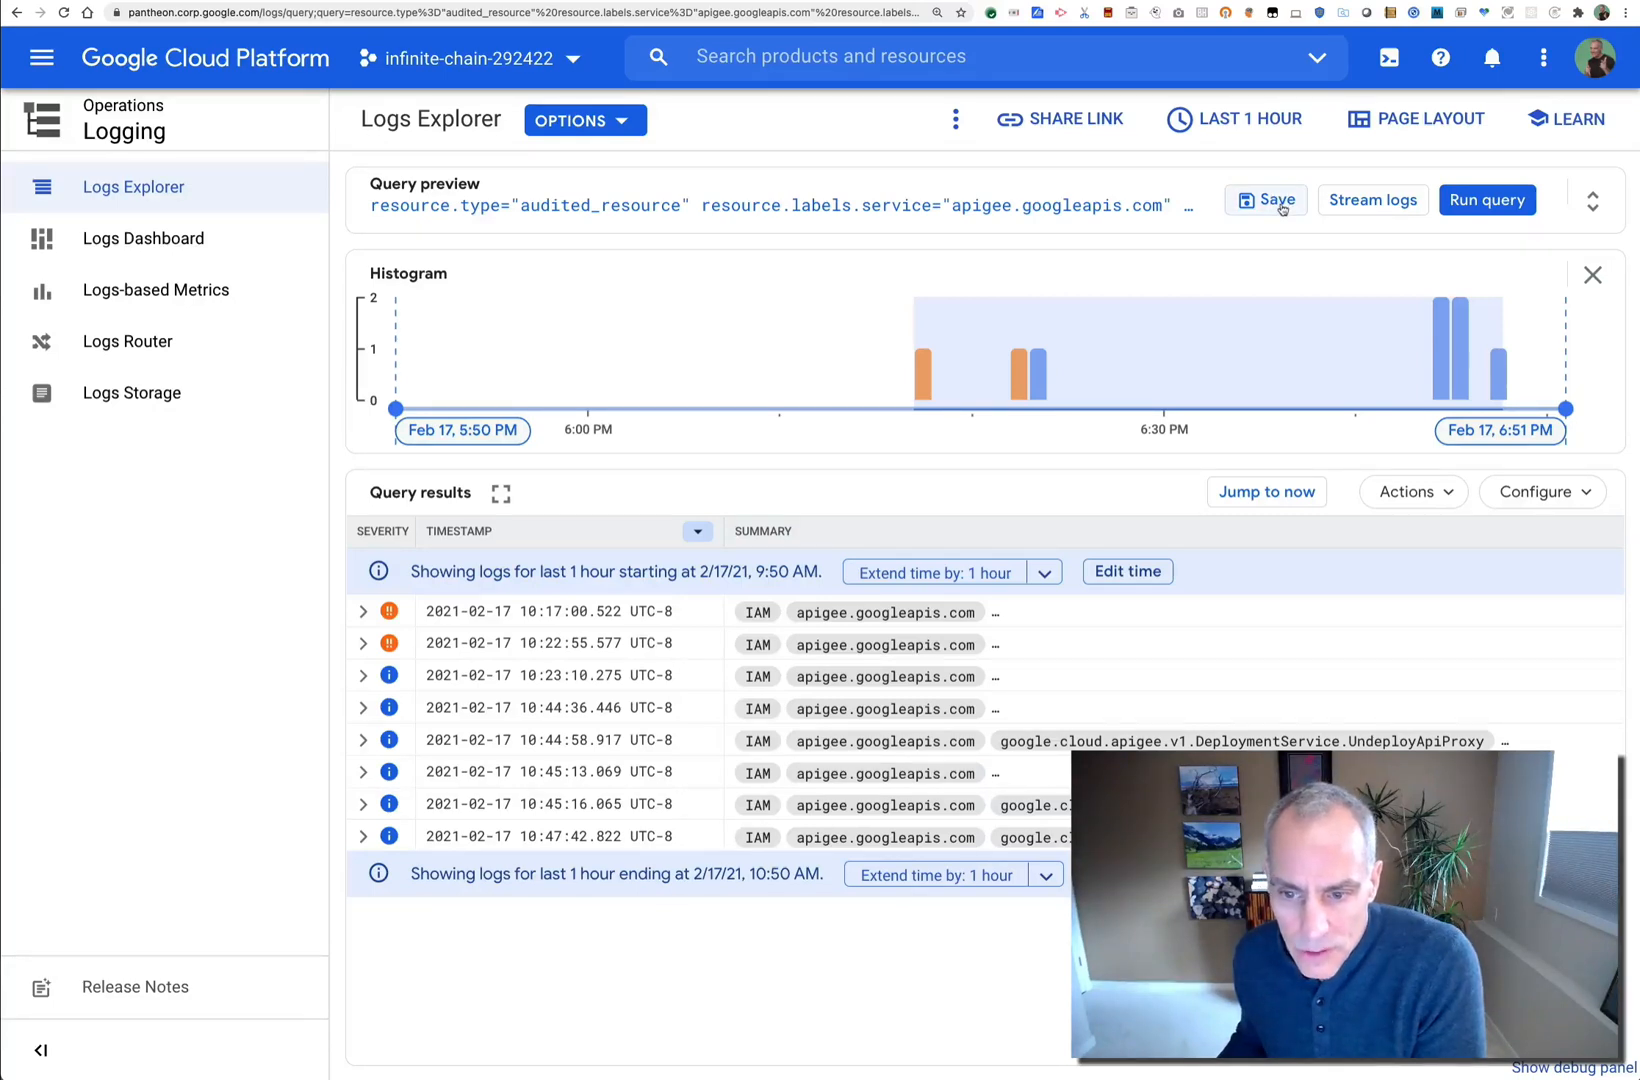
mouse_move(1346, 214)
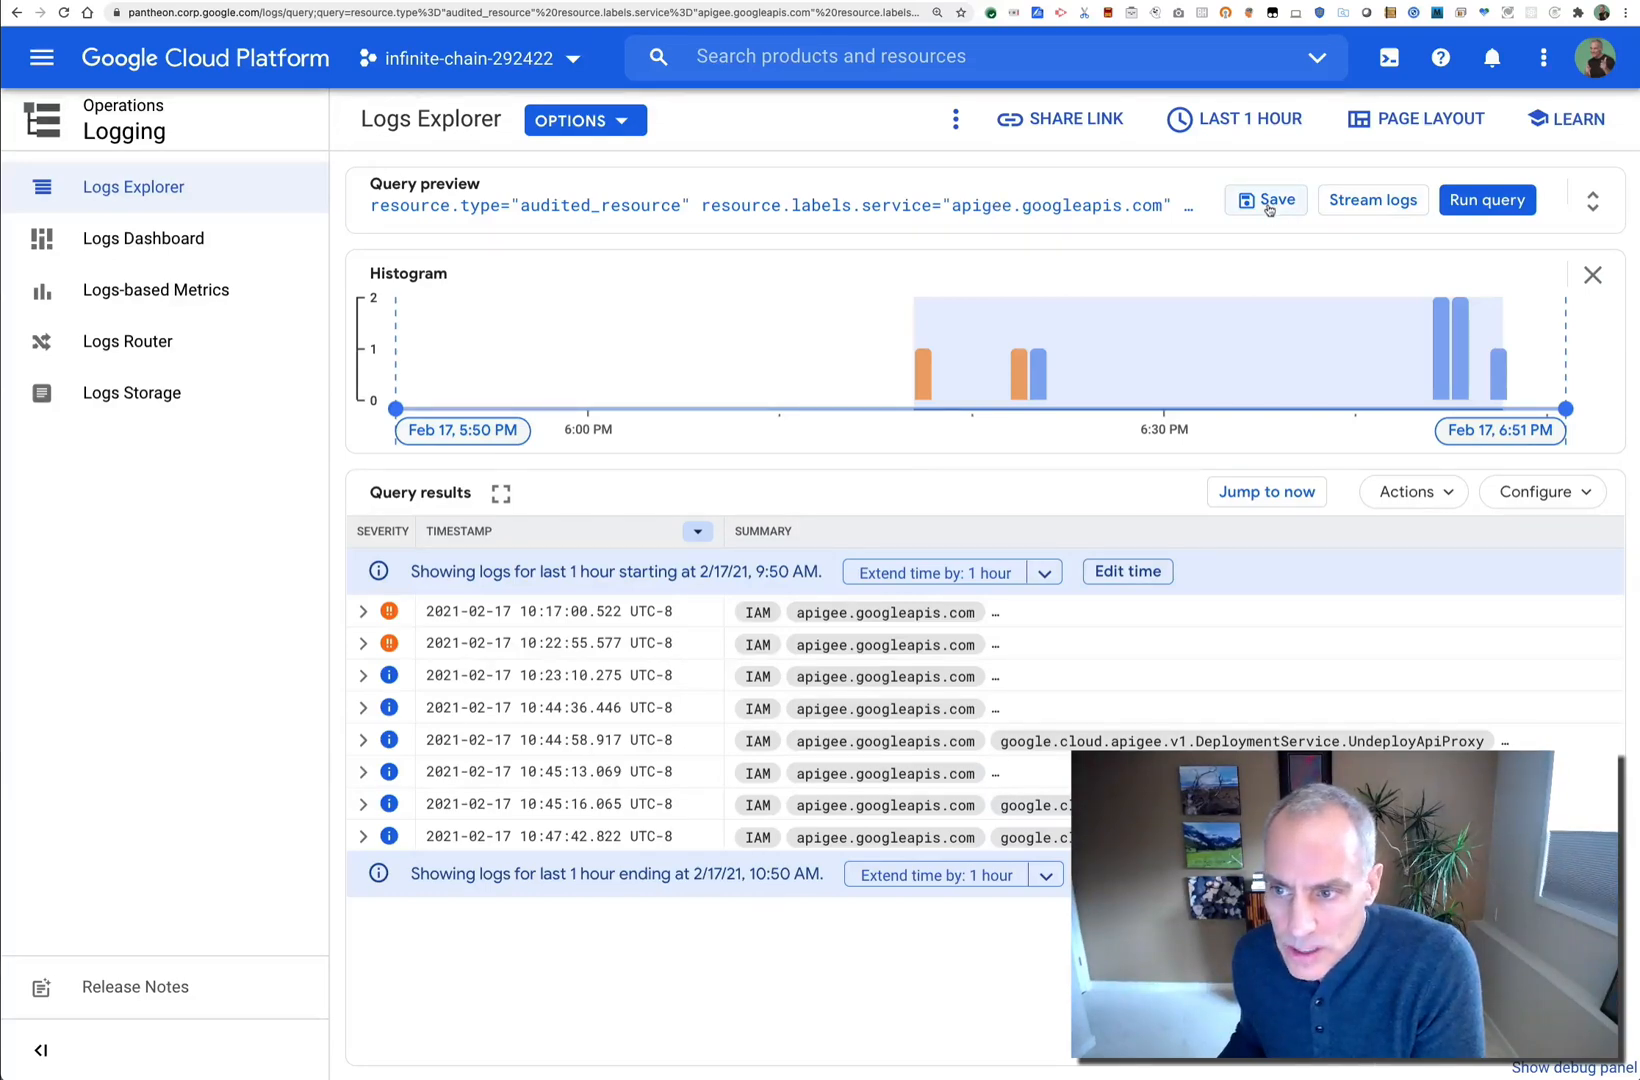
Begin saving the query under a name starting 'My Sav'
click(1266, 200)
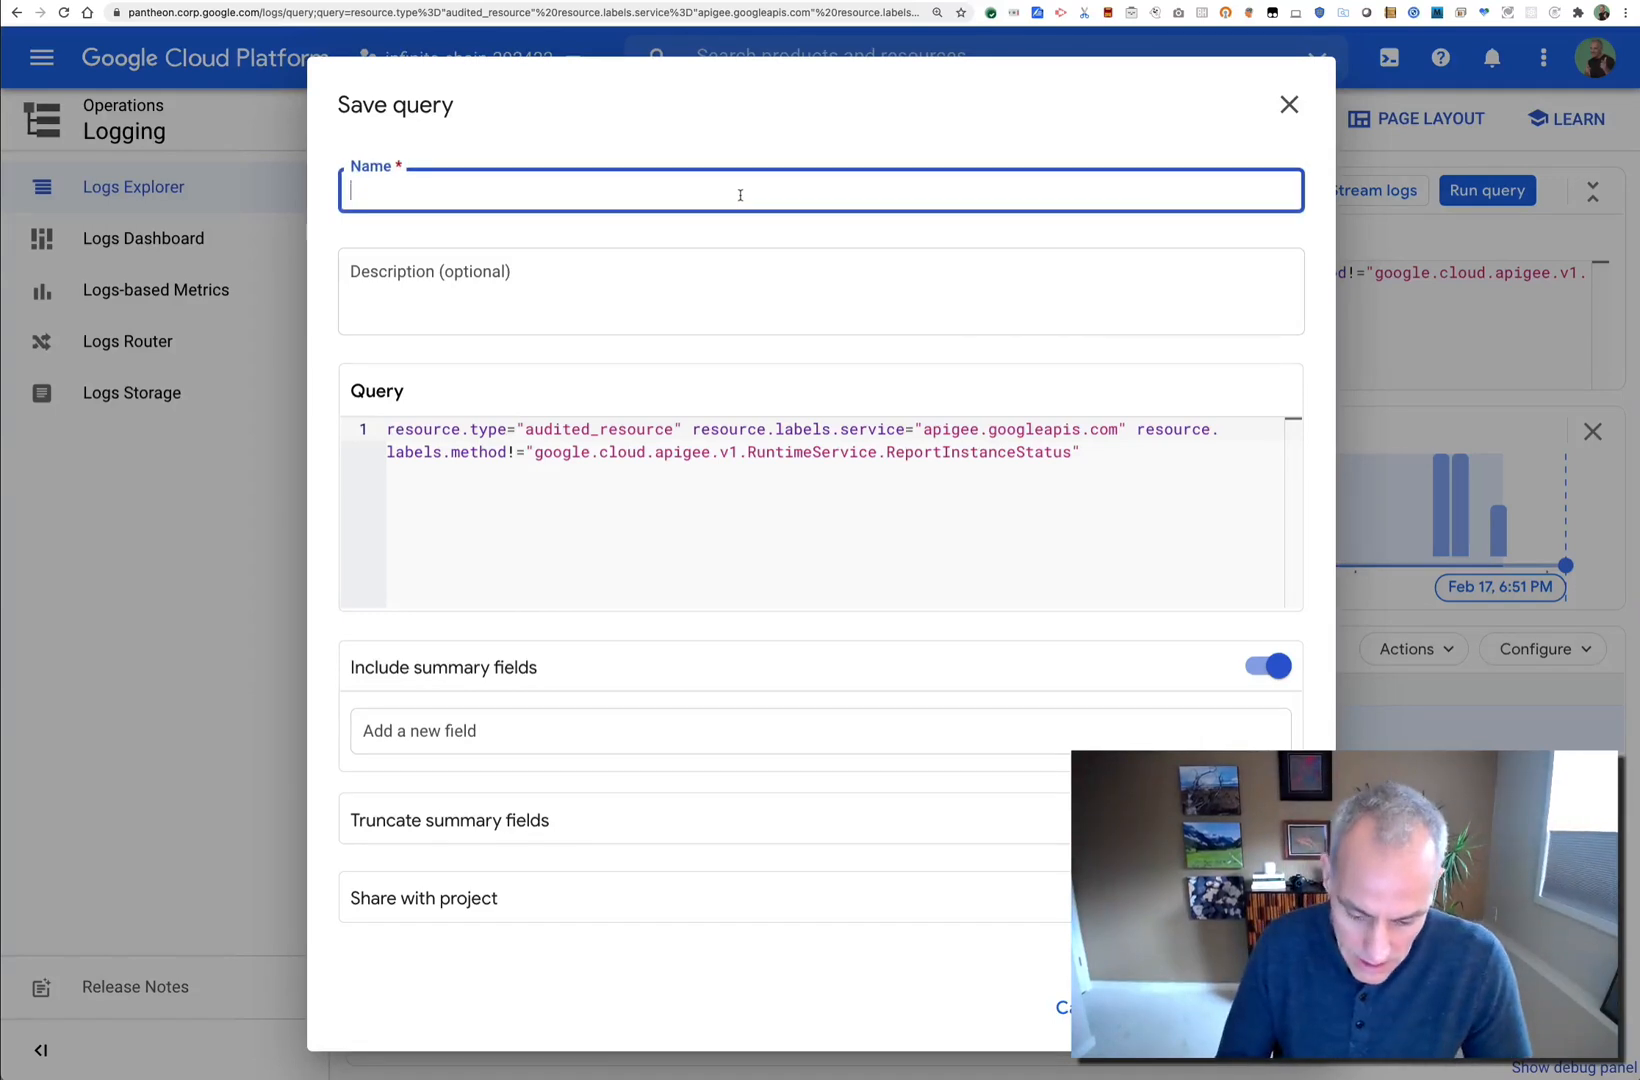
text(My Sav)
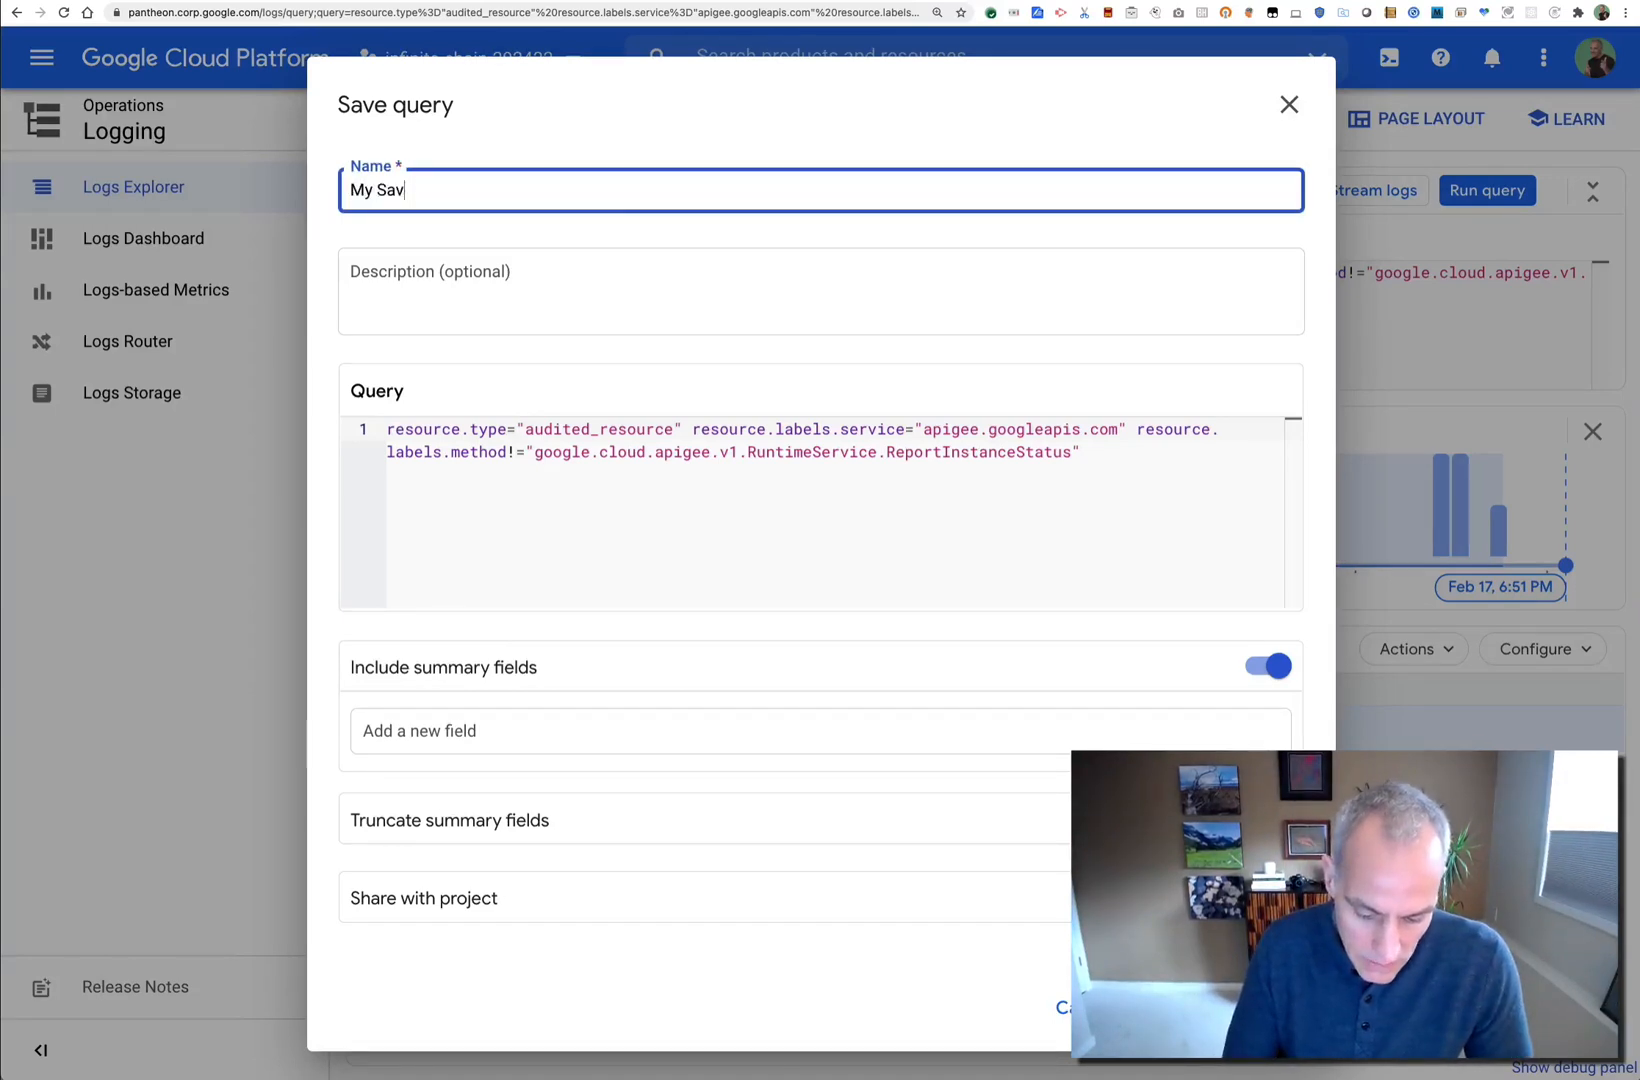